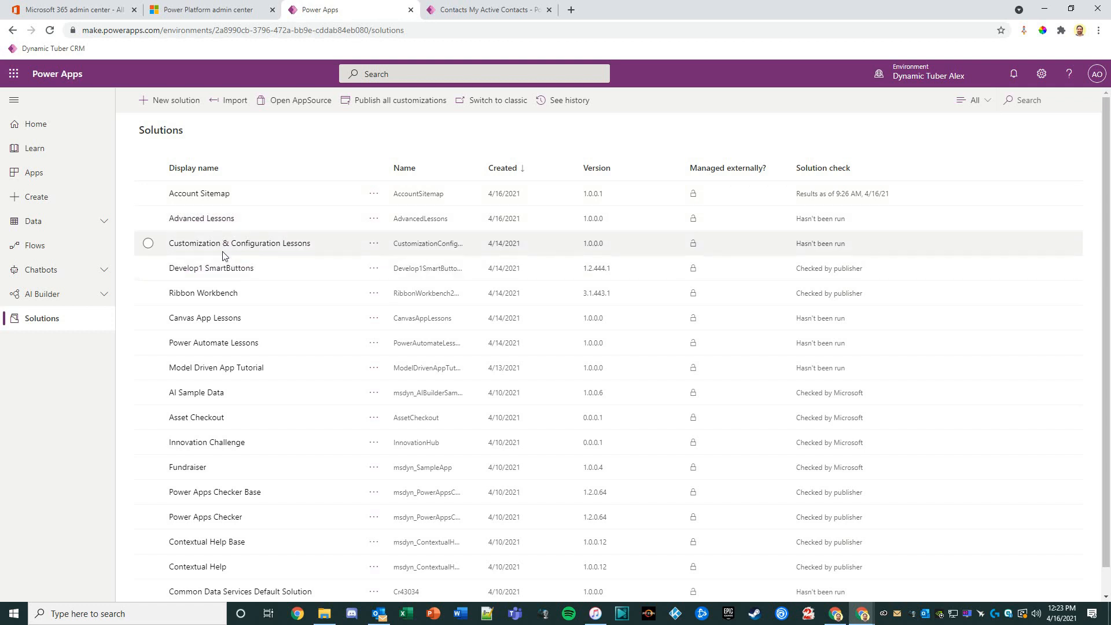
# Create a new blank canvas app in the Advanced Lessons solution and enter the studio.
pyautogui.click(201, 217)
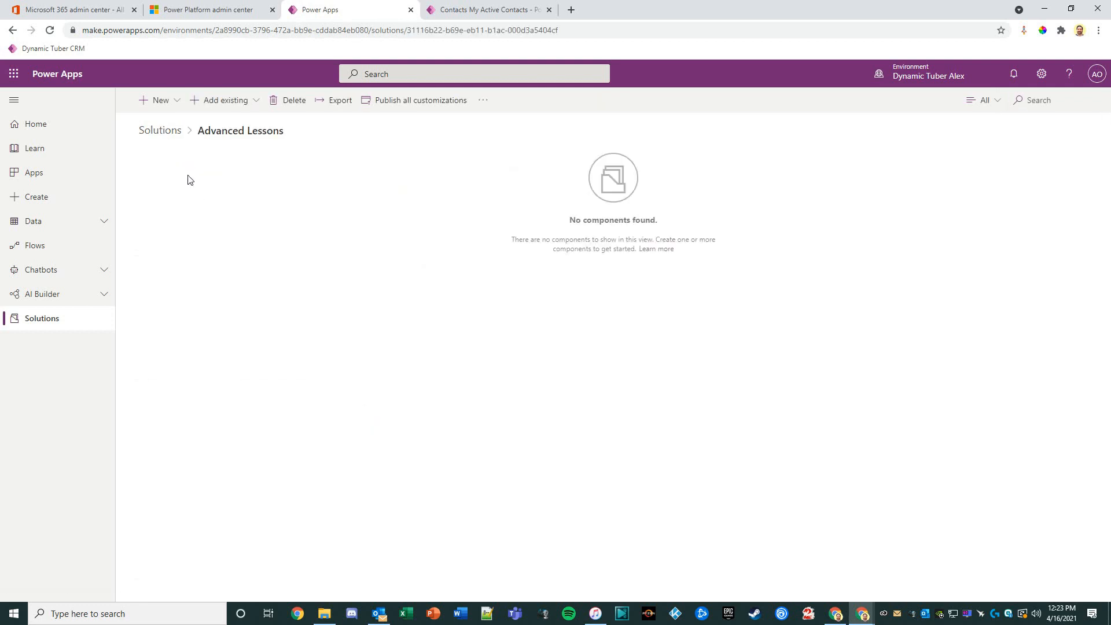
pyautogui.click(160, 100)
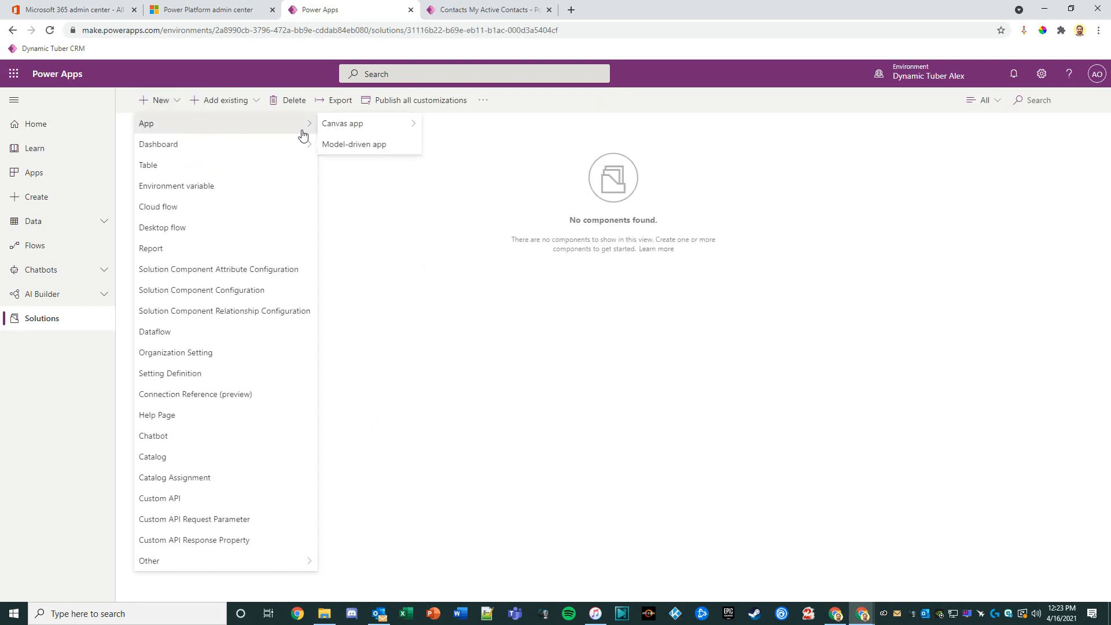
pyautogui.click(342, 123)
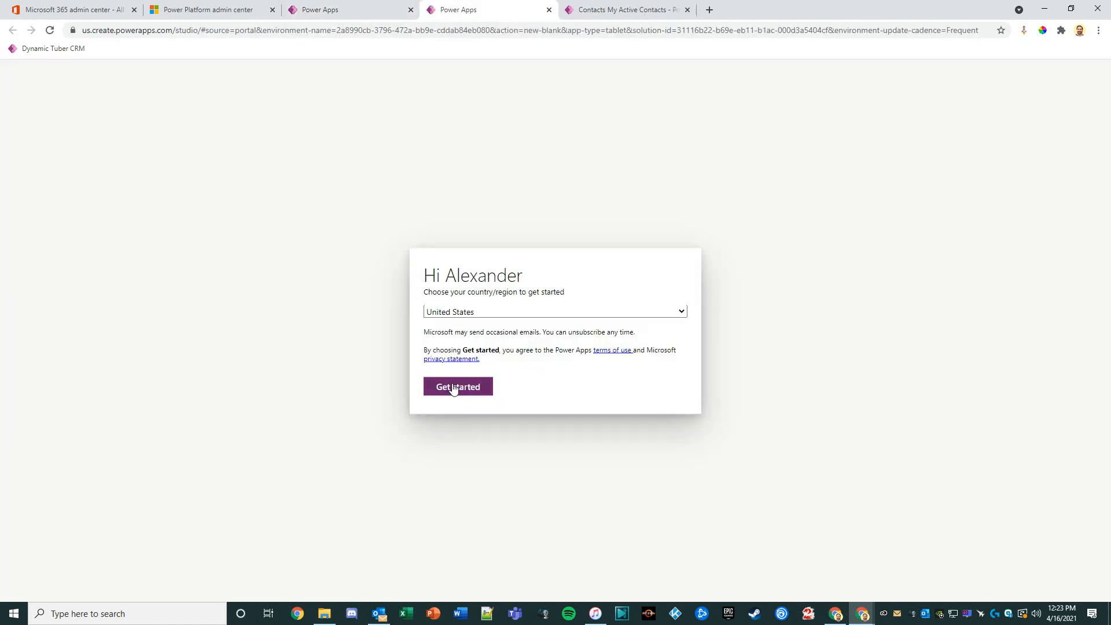
pyautogui.click(458, 387)
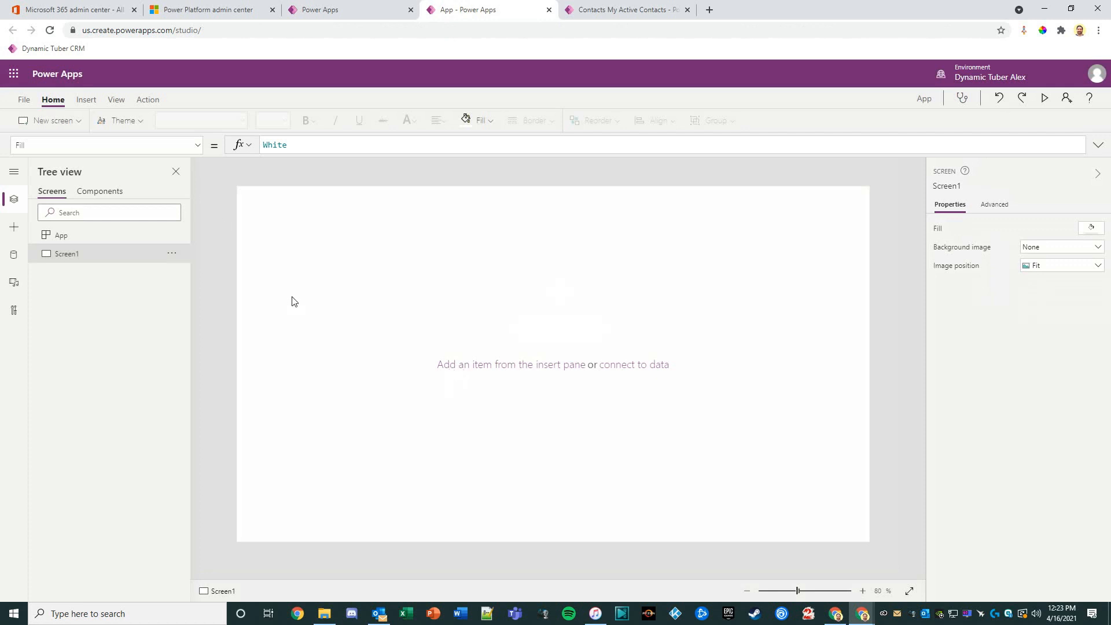
# Insert a full-height gallery bound to Contacts with Image, title, subtitle and body layout.
pyautogui.click(326, 120)
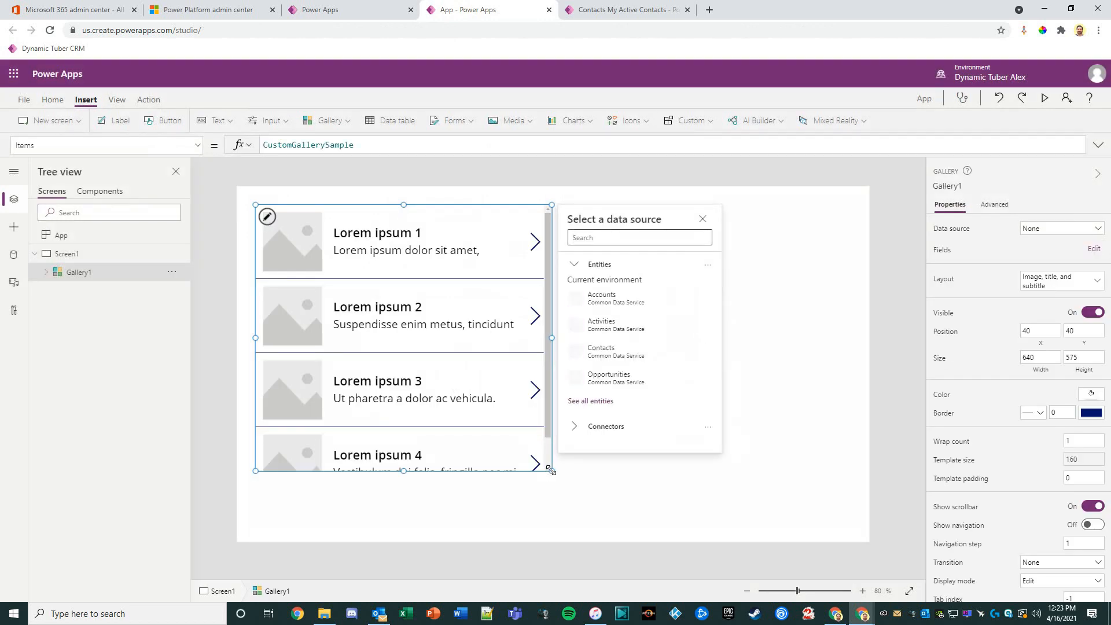
pyautogui.moveTo(550, 469); pyautogui.dragTo(547, 532)
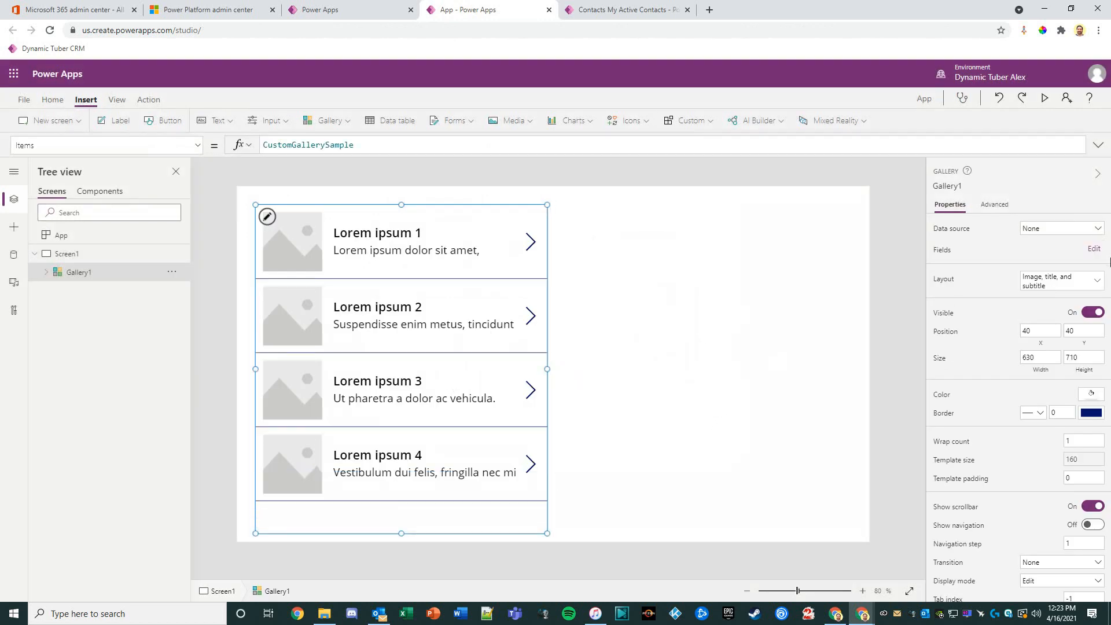
pyautogui.click(1060, 228)
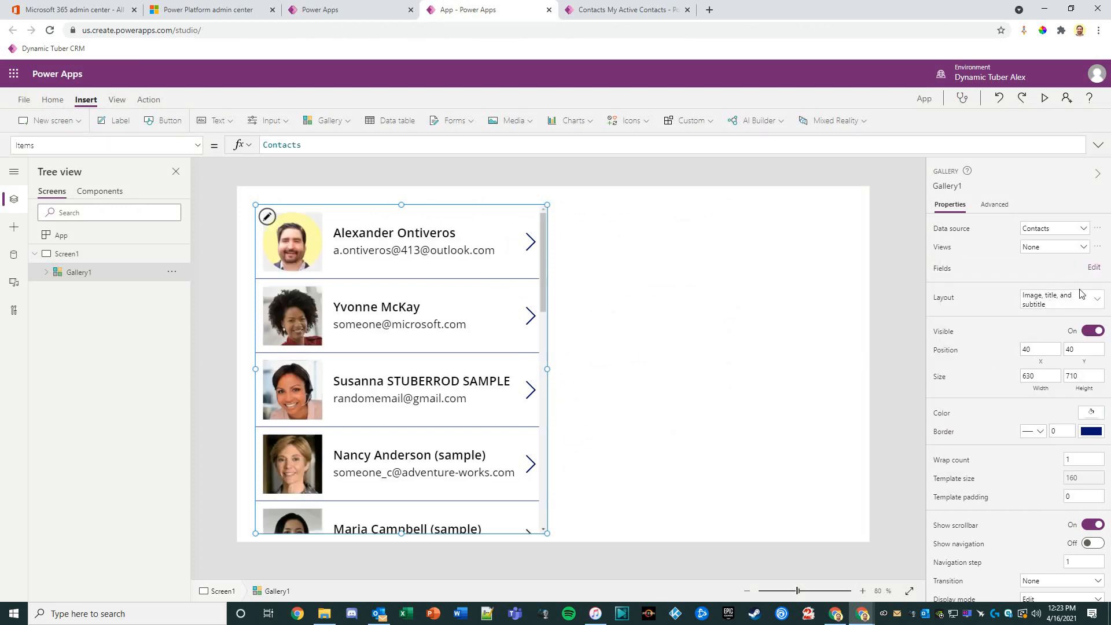
pyautogui.click(1060, 299)
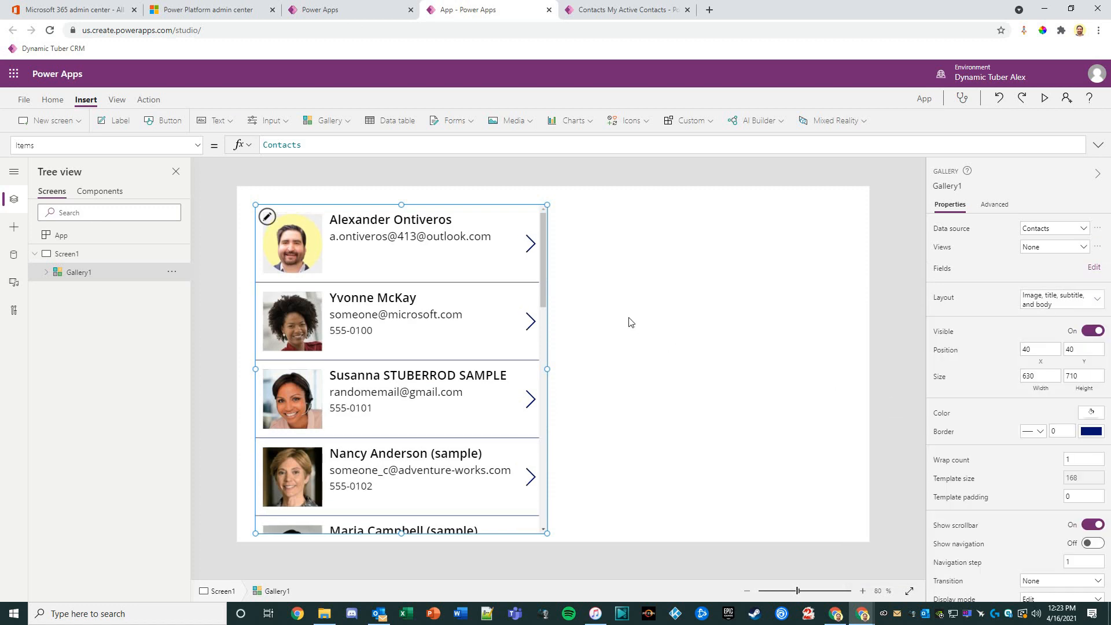
pyautogui.moveTo(636, 317)
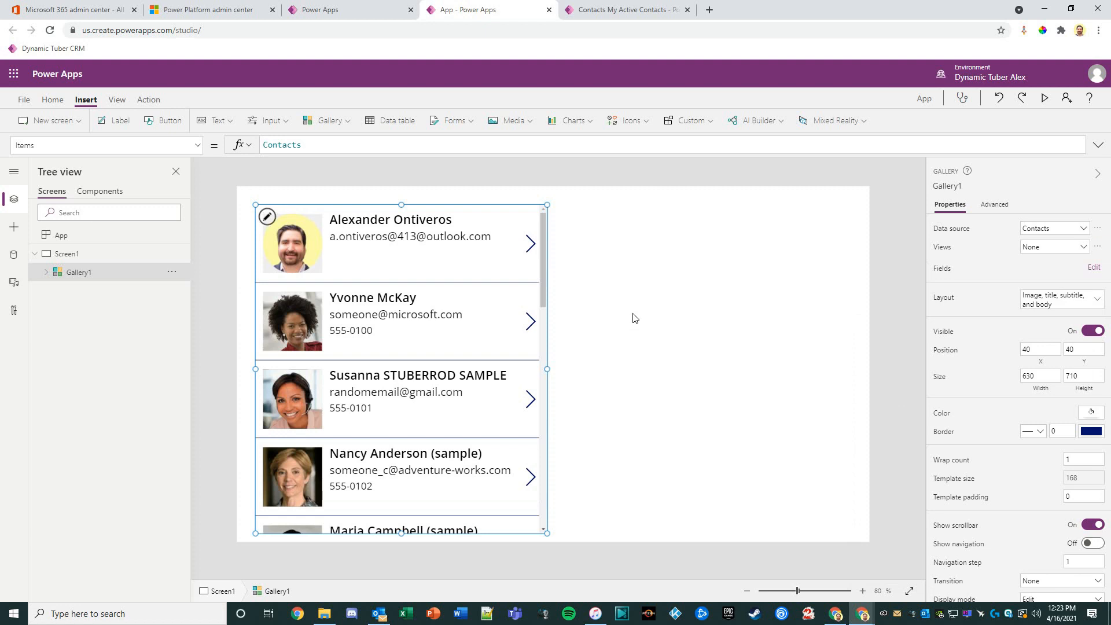
pyautogui.moveTo(629, 324)
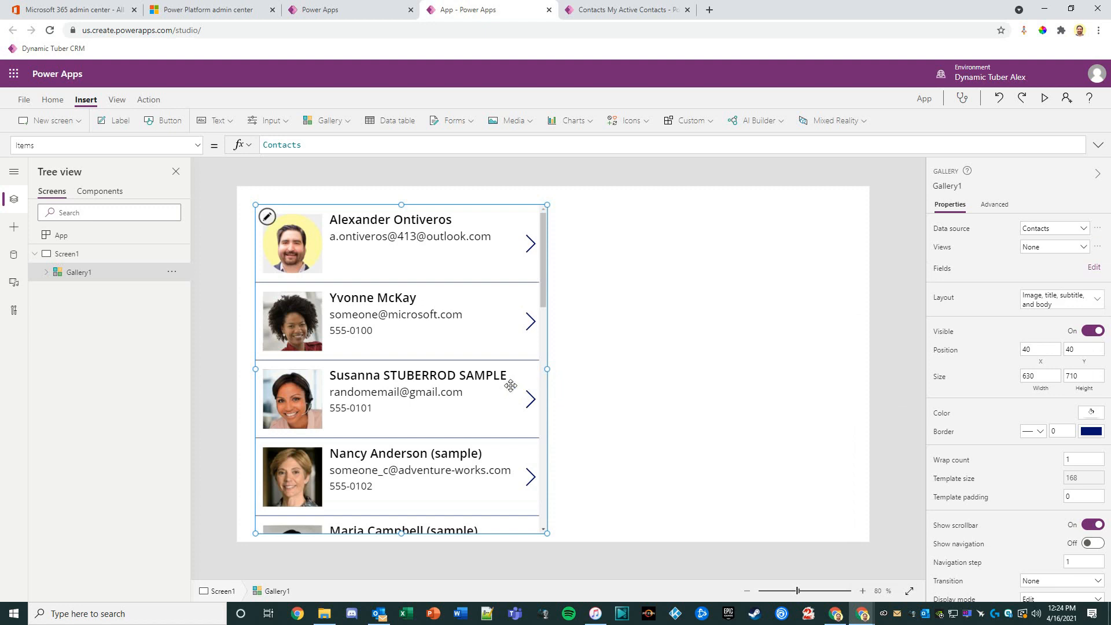
pyautogui.moveTo(529, 283)
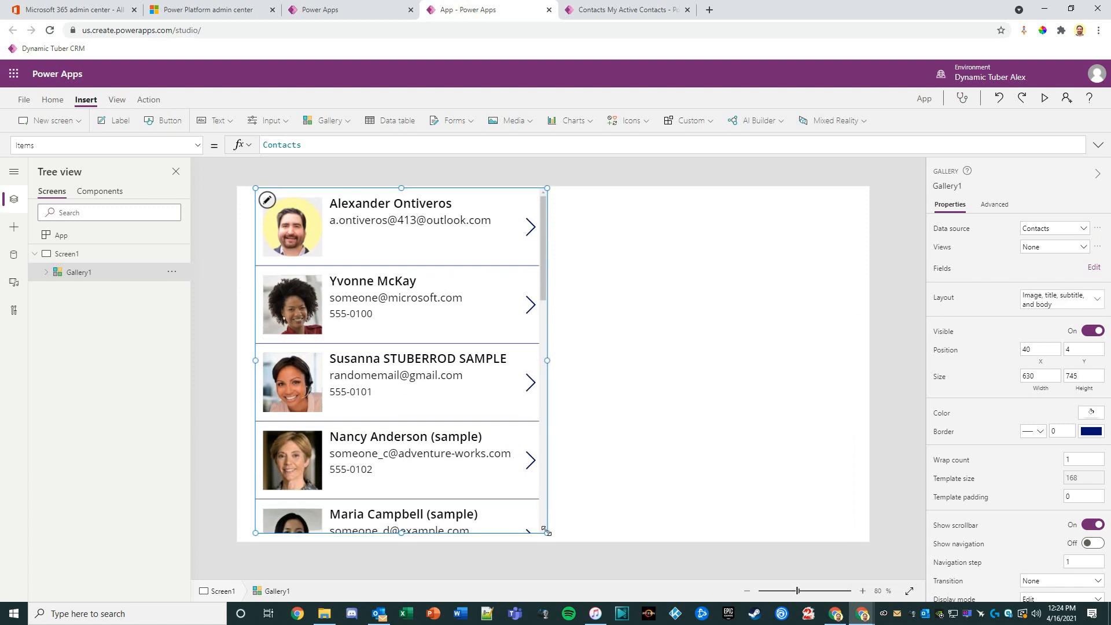
pyautogui.moveTo(545, 531); pyautogui.dragTo(548, 541)
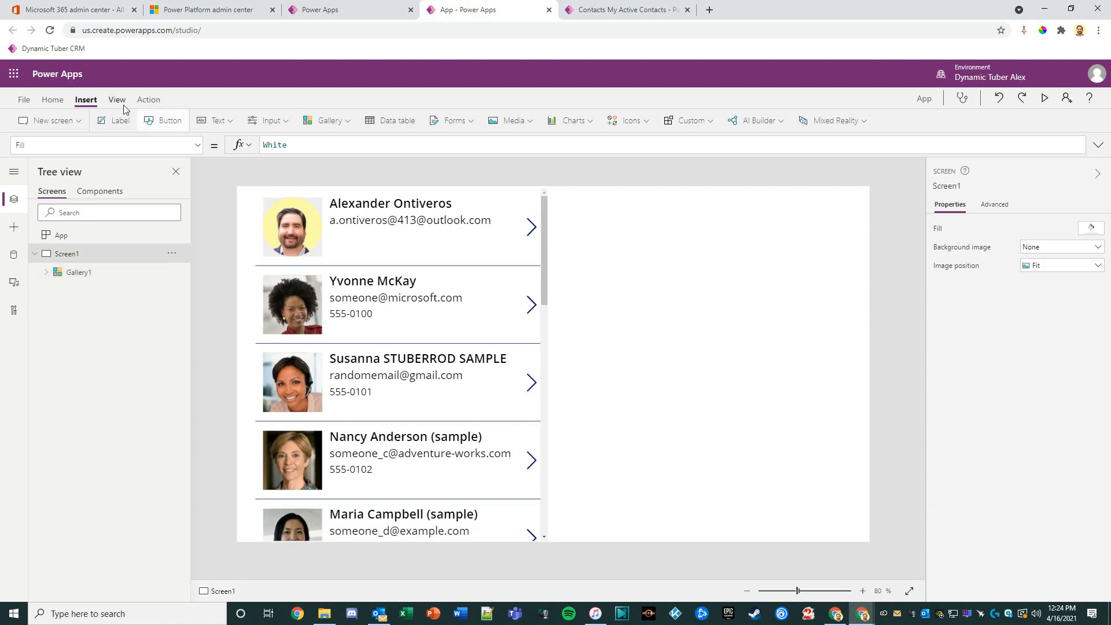
pyautogui.moveTo(215, 130)
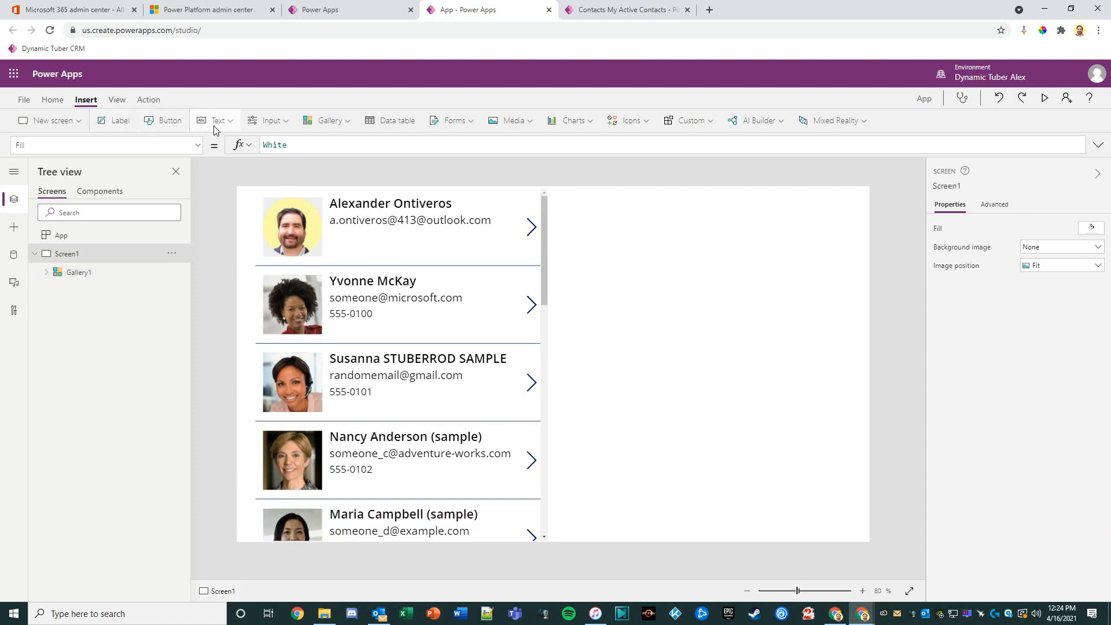
# Add a bold 'First Name' label to the right of the contacts gallery.
pyautogui.click(215, 120)
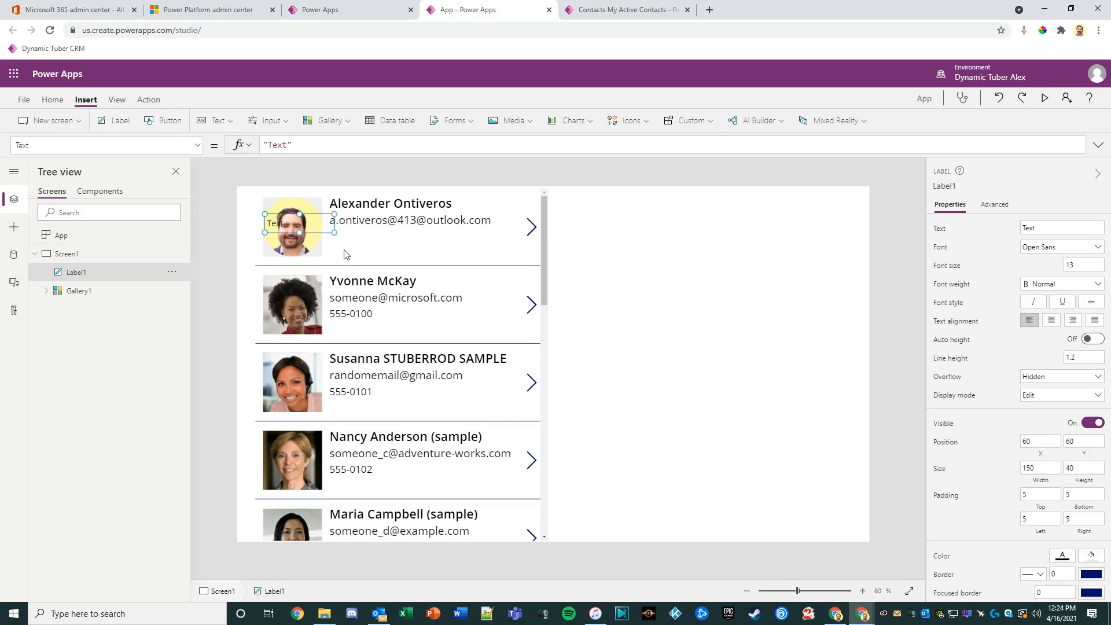
pyautogui.moveTo(283, 224); pyautogui.dragTo(629, 231)
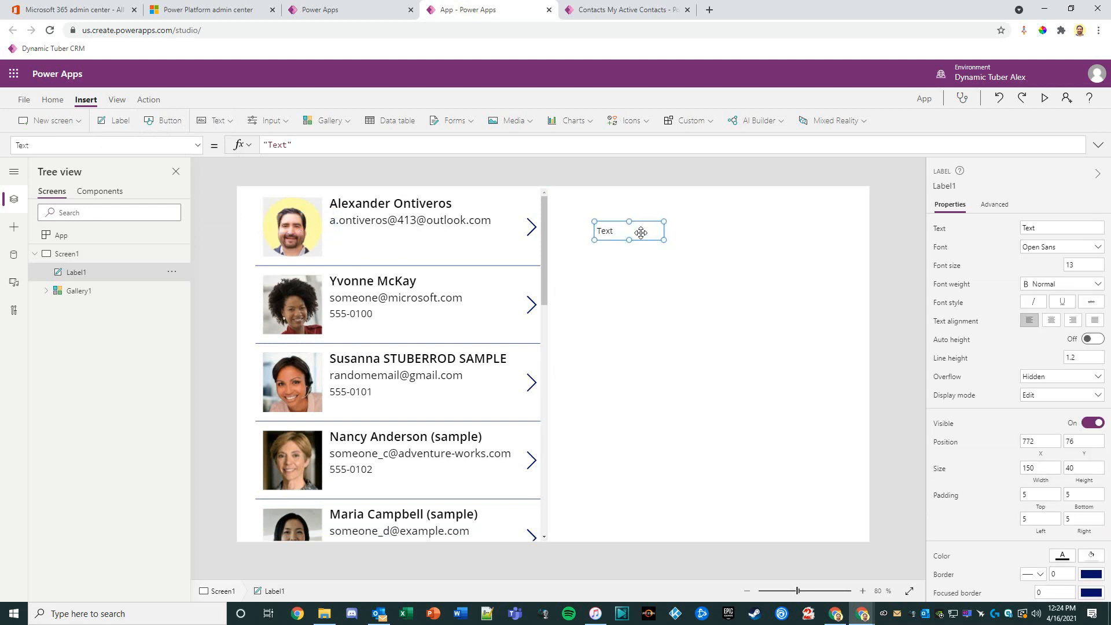
pyautogui.doubleClick(605, 231)
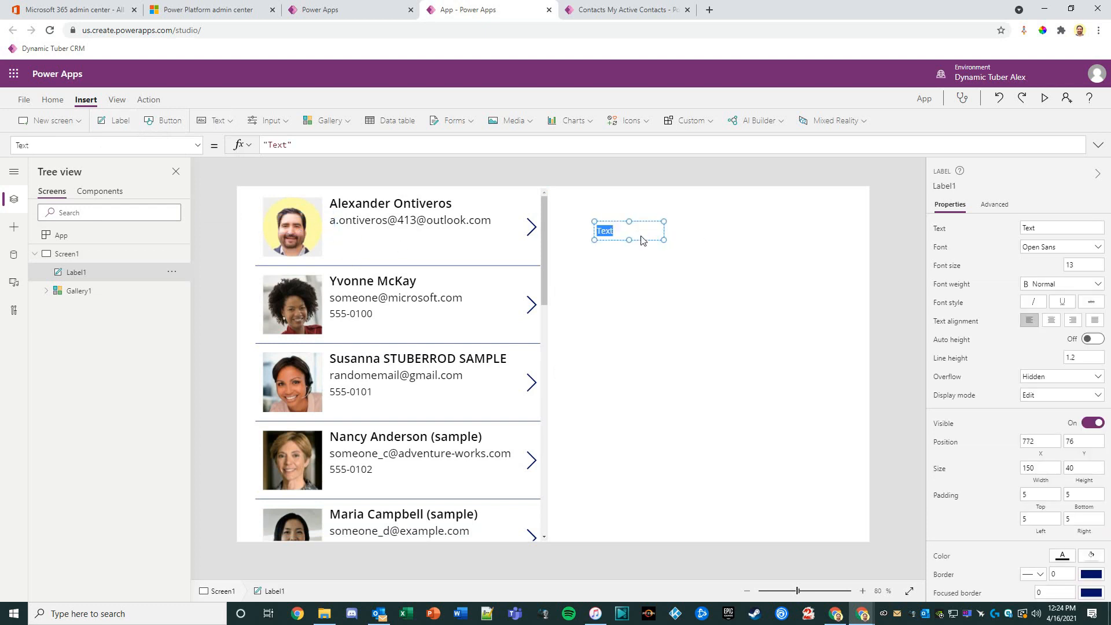
pyautogui.press('Delete')
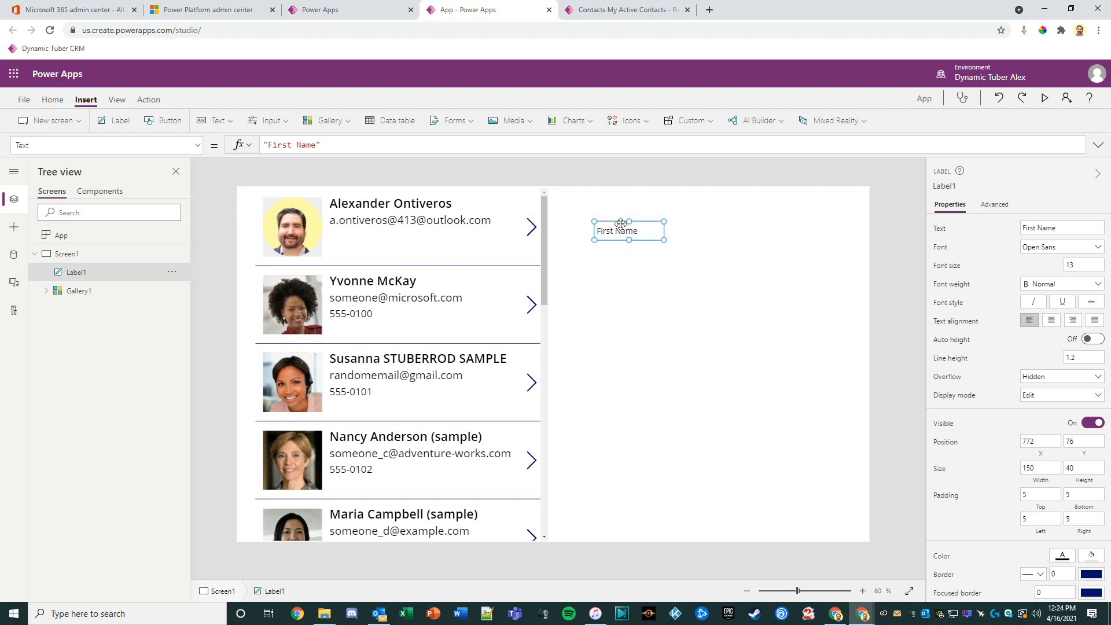
pyautogui.click(1062, 284)
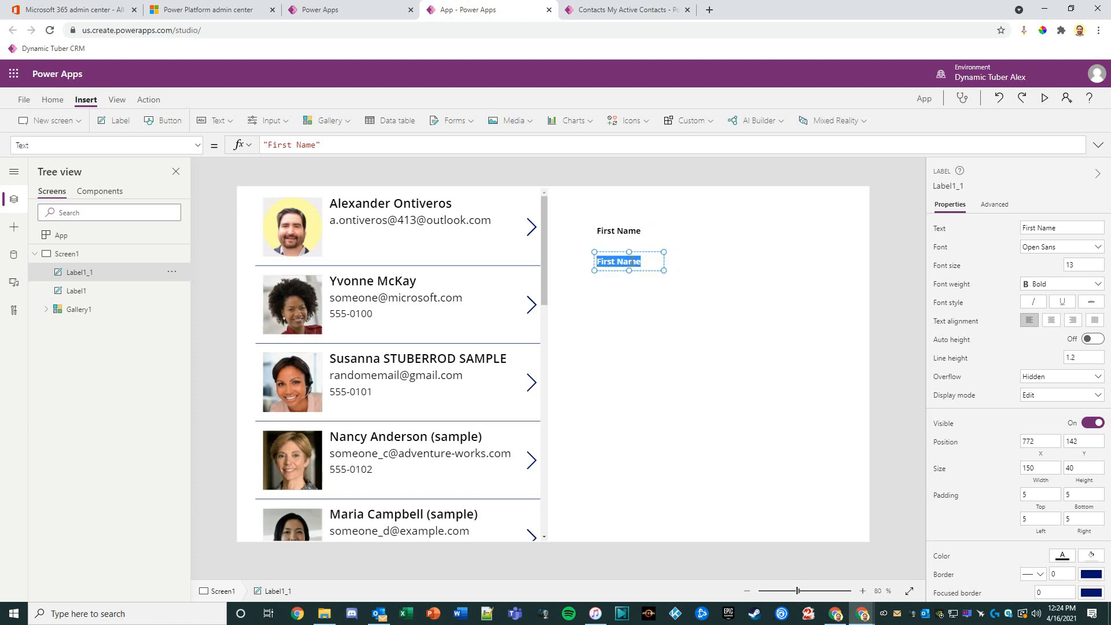
# Duplicate the label below it as 'Middle Name' and 'Last Name'.
pyautogui.write('Middle')
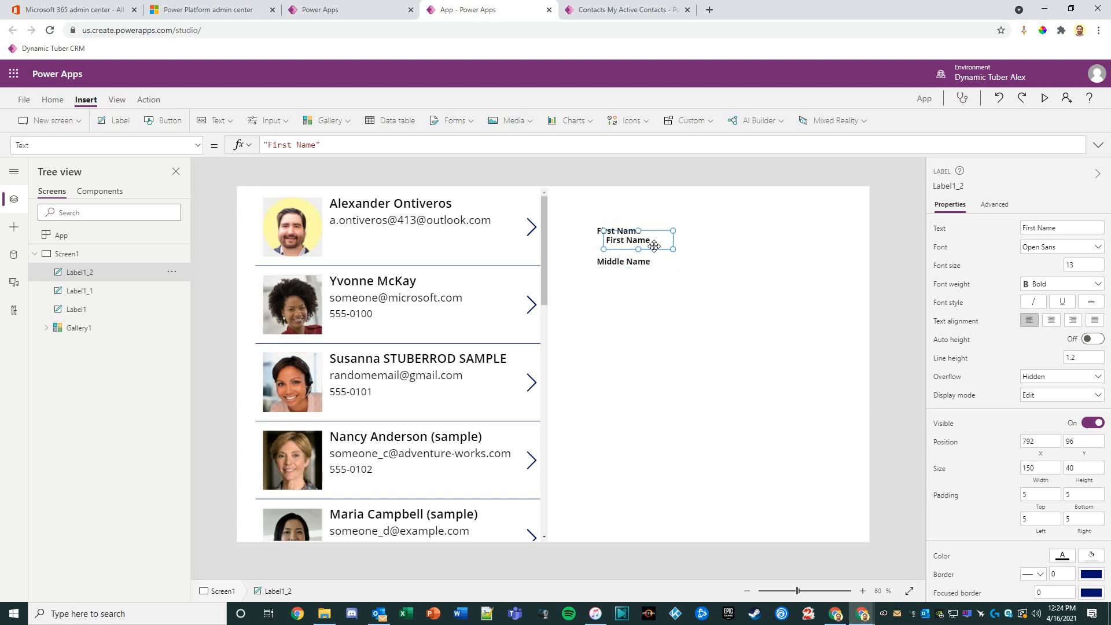
pyautogui.moveTo(635, 240); pyautogui.dragTo(628, 295)
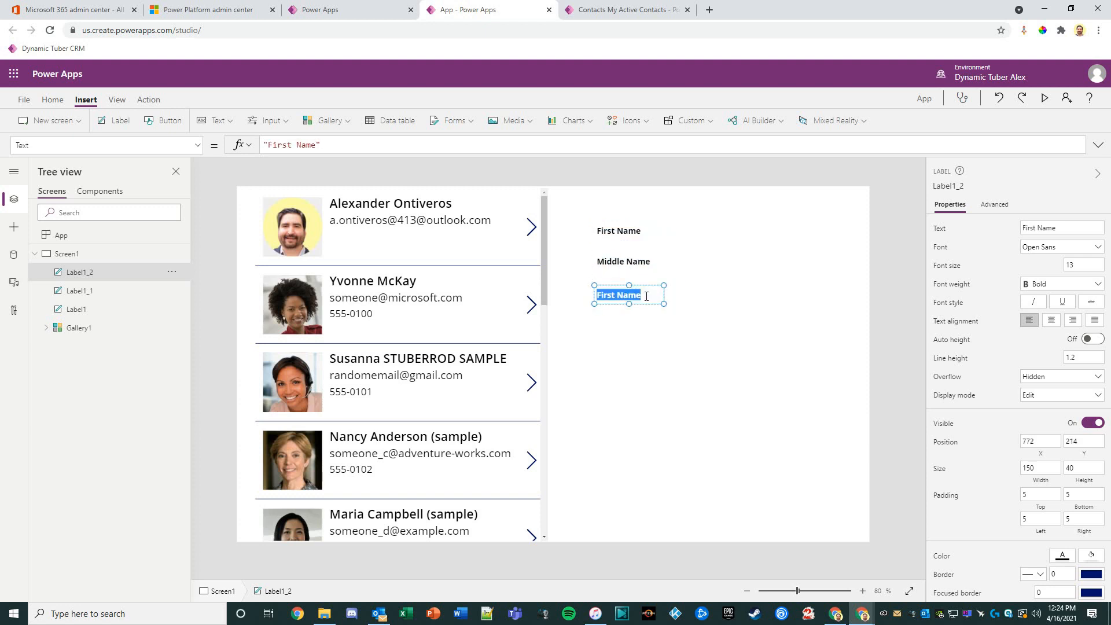
pyautogui.write('Last Name')
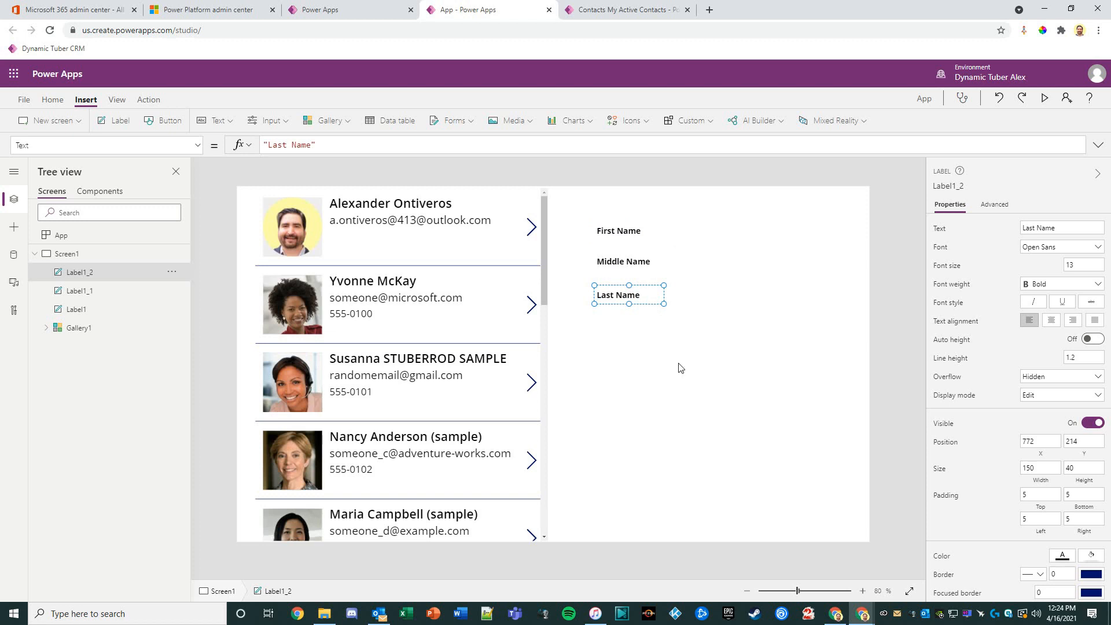
pyautogui.click(653, 337)
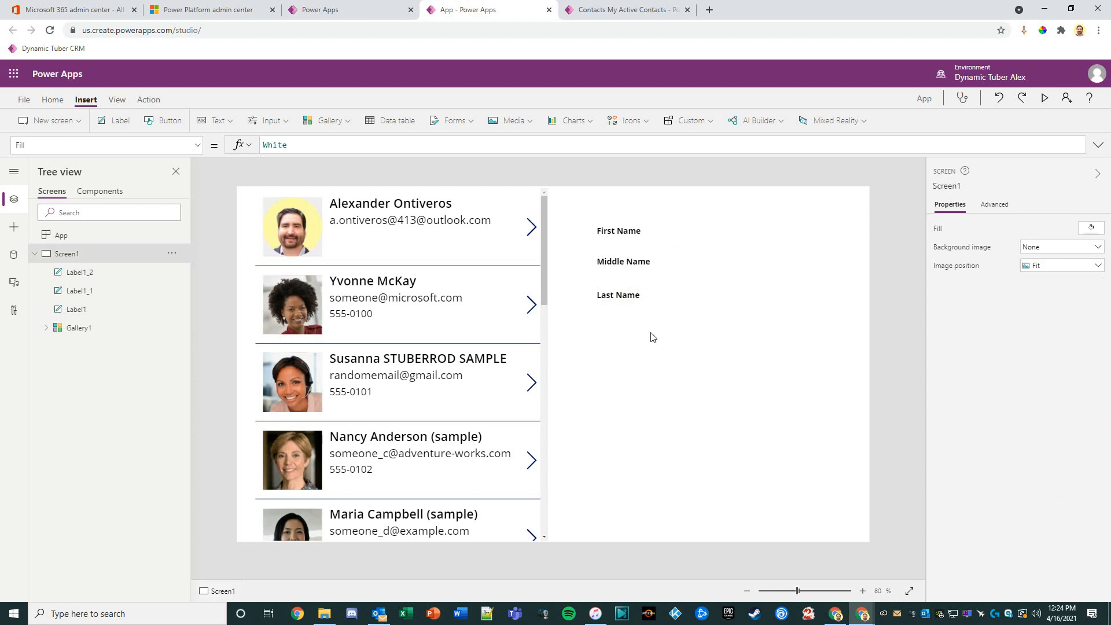
pyautogui.moveTo(213, 143)
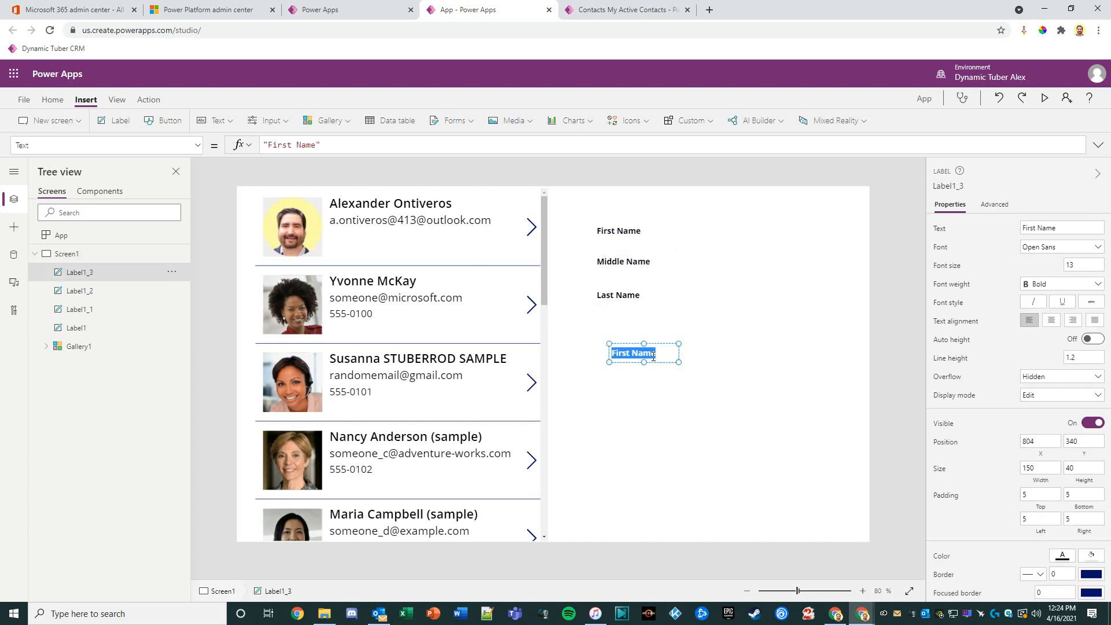
# Add 'Email' and 'Business Phone' labels to the column.
pyautogui.write('Email')
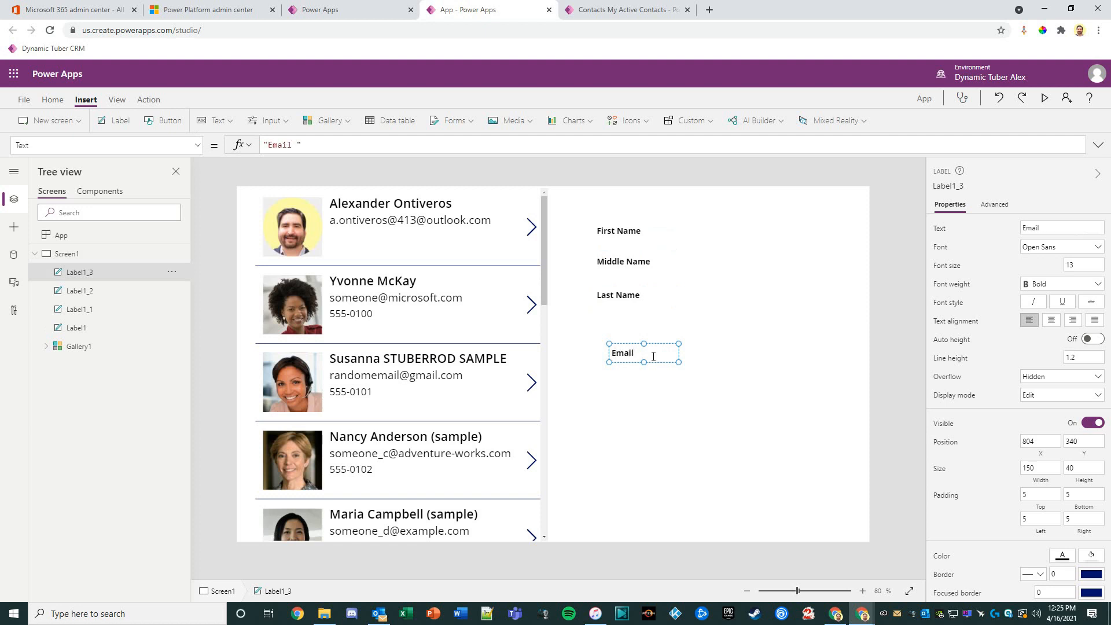
pyautogui.moveTo(658, 380)
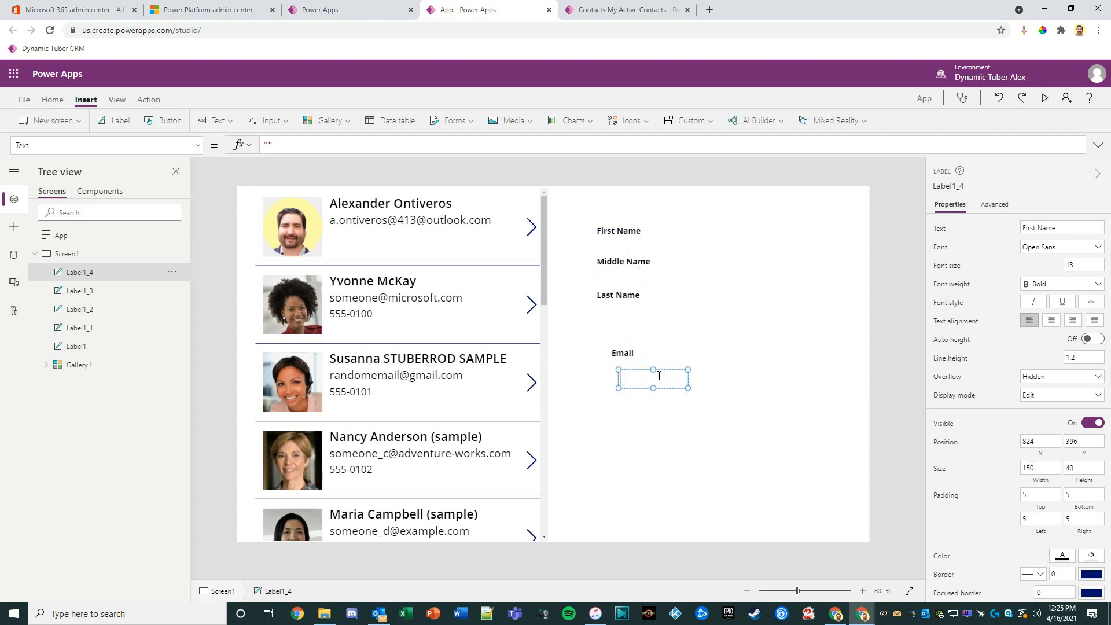
pyautogui.click(1061, 227)
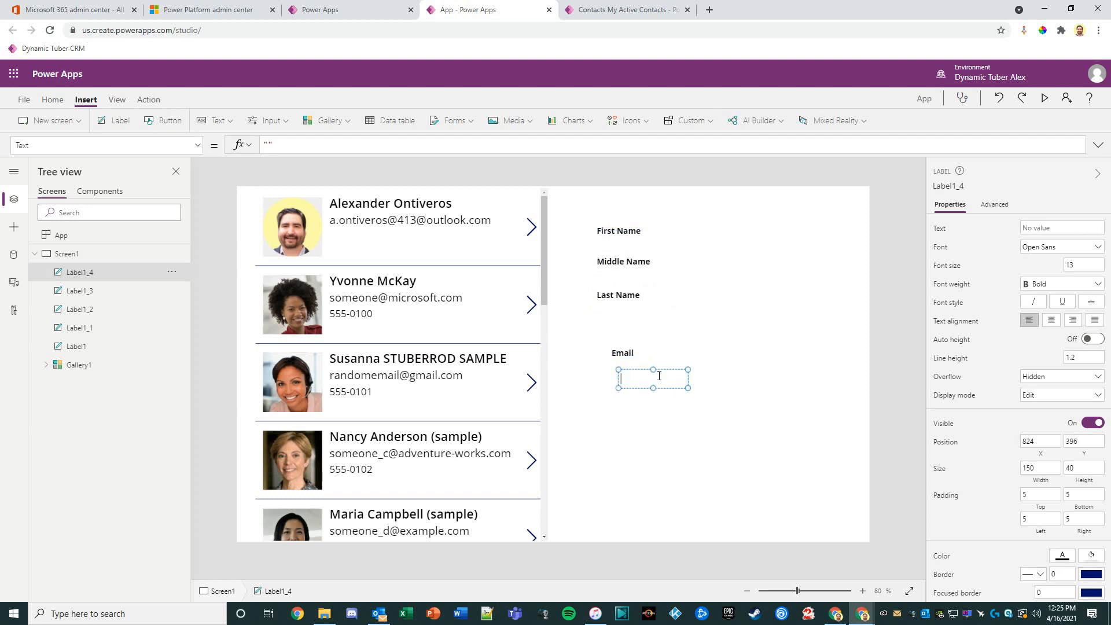
pyautogui.write('Business Phone')
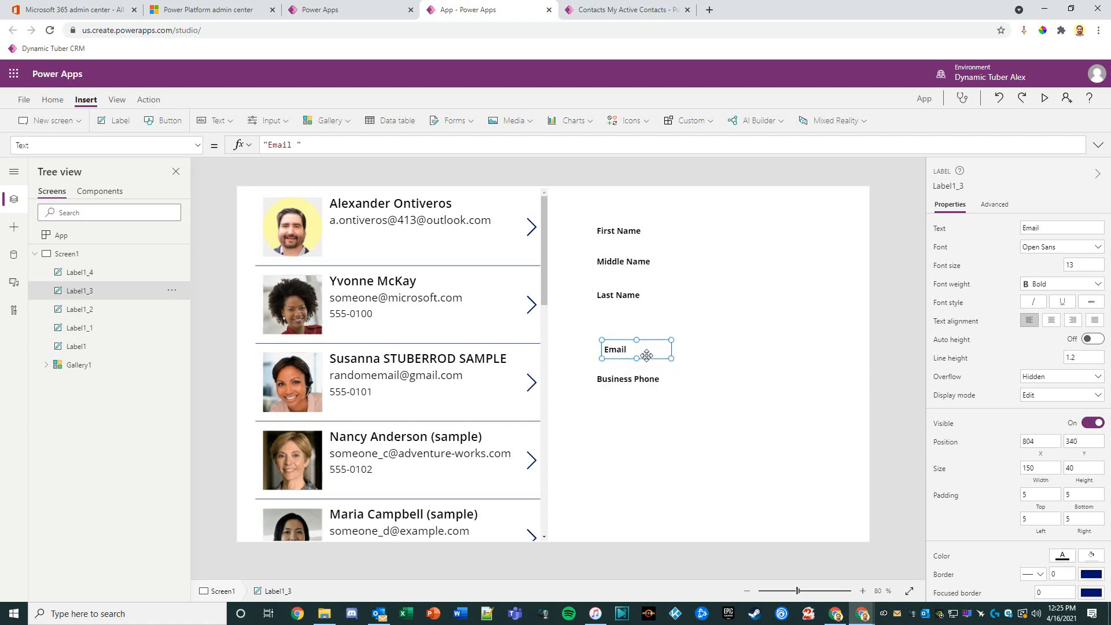
# Space the five field labels evenly down beside the gallery.
pyautogui.click(627, 397)
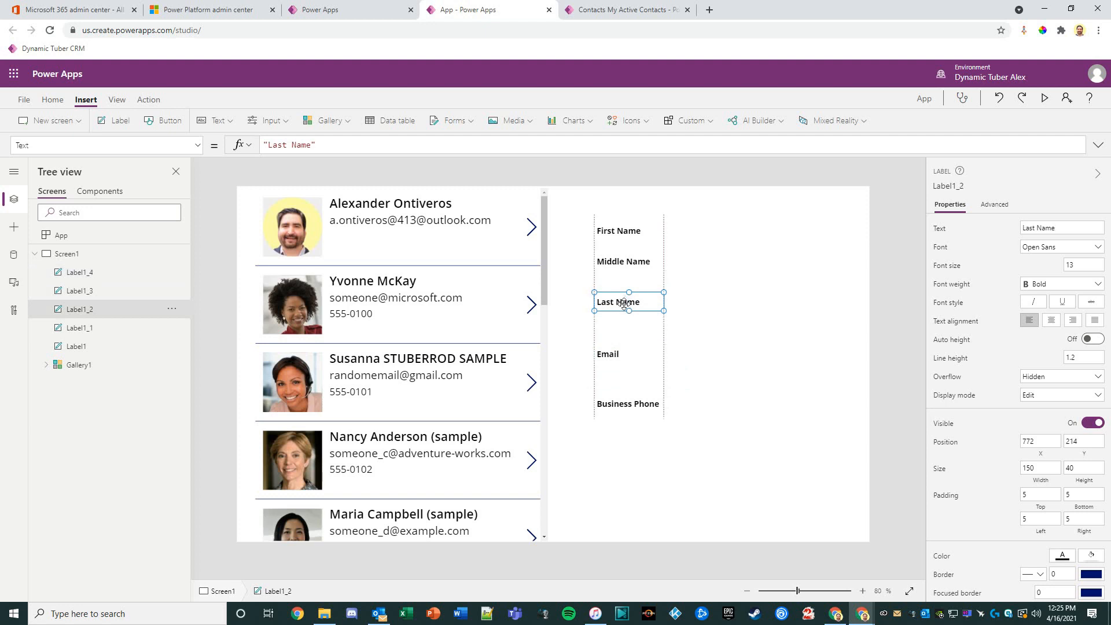
pyautogui.moveTo(628, 301); pyautogui.dragTo(627, 299)
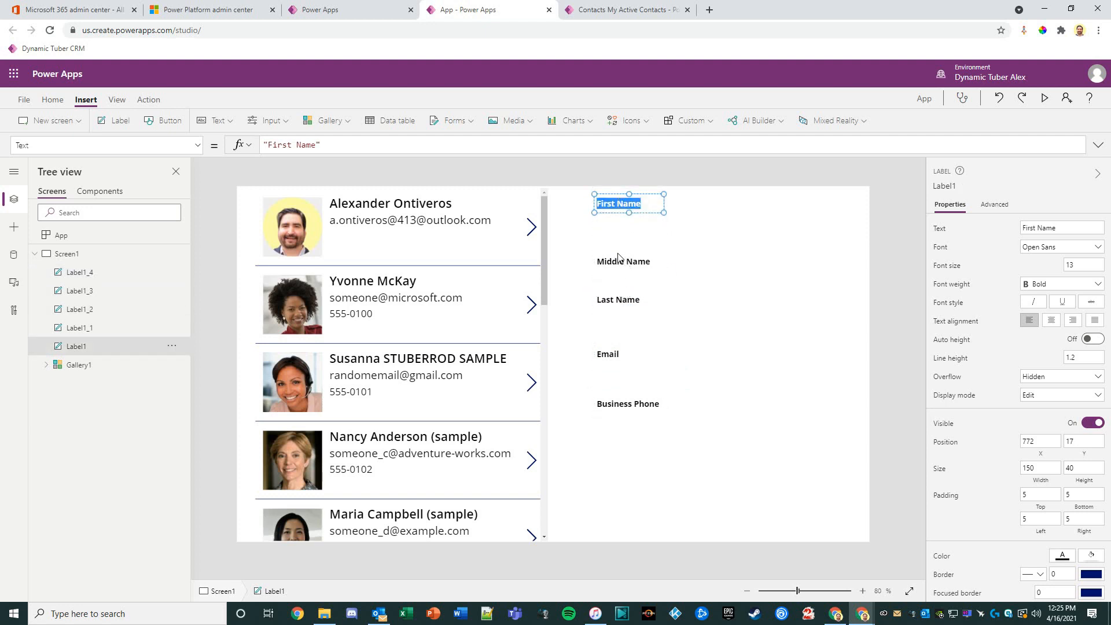
pyautogui.click(622, 242)
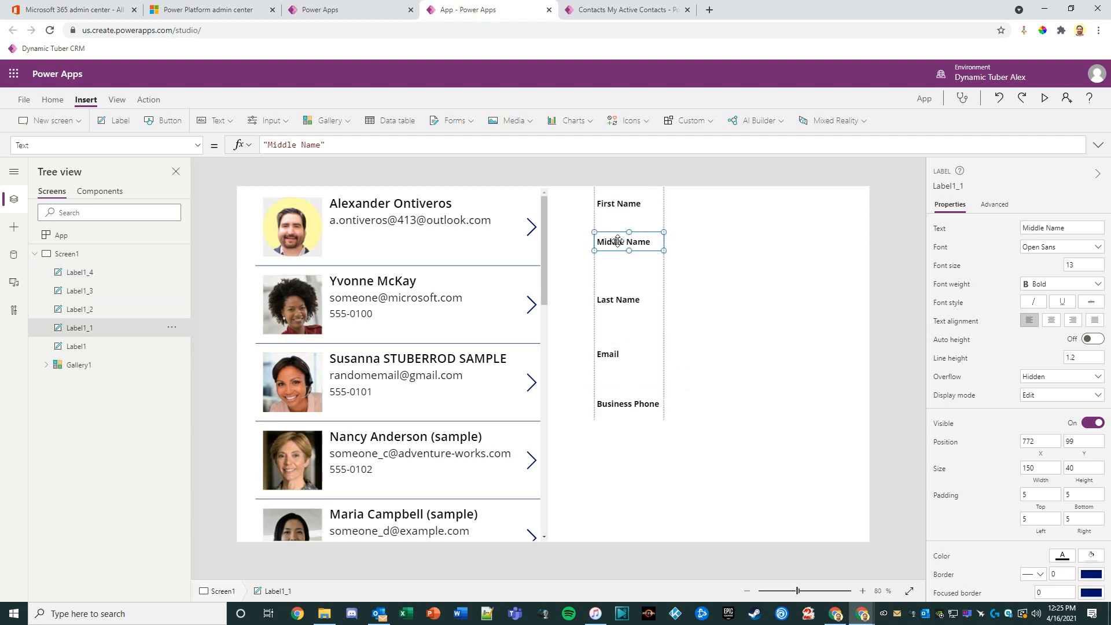
pyautogui.moveTo(628, 240); pyautogui.dragTo(628, 251)
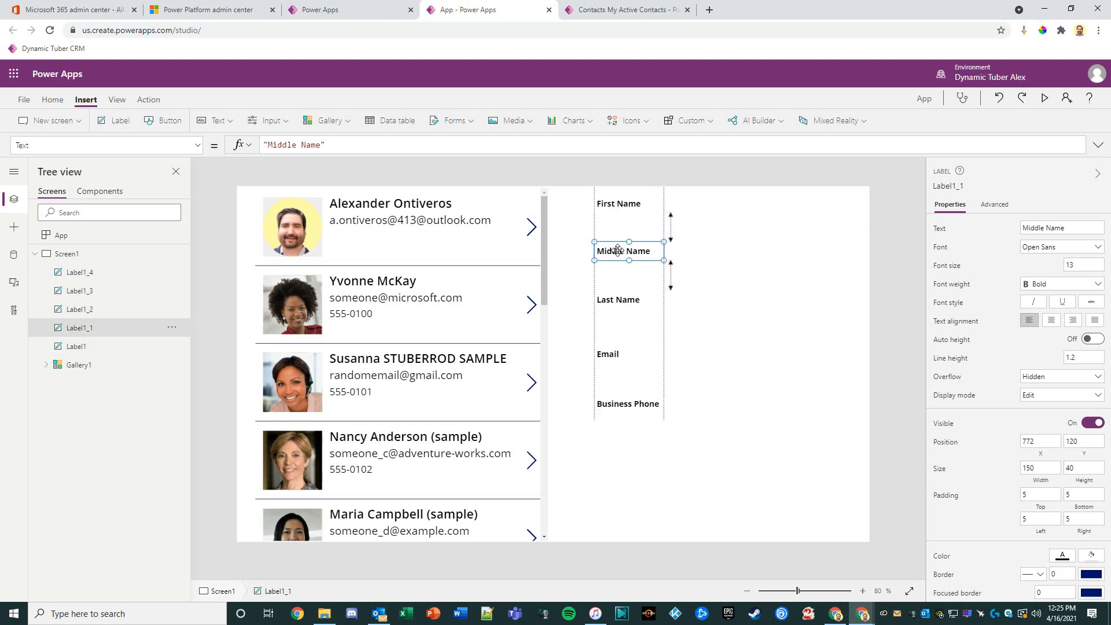
pyautogui.click(645, 460)
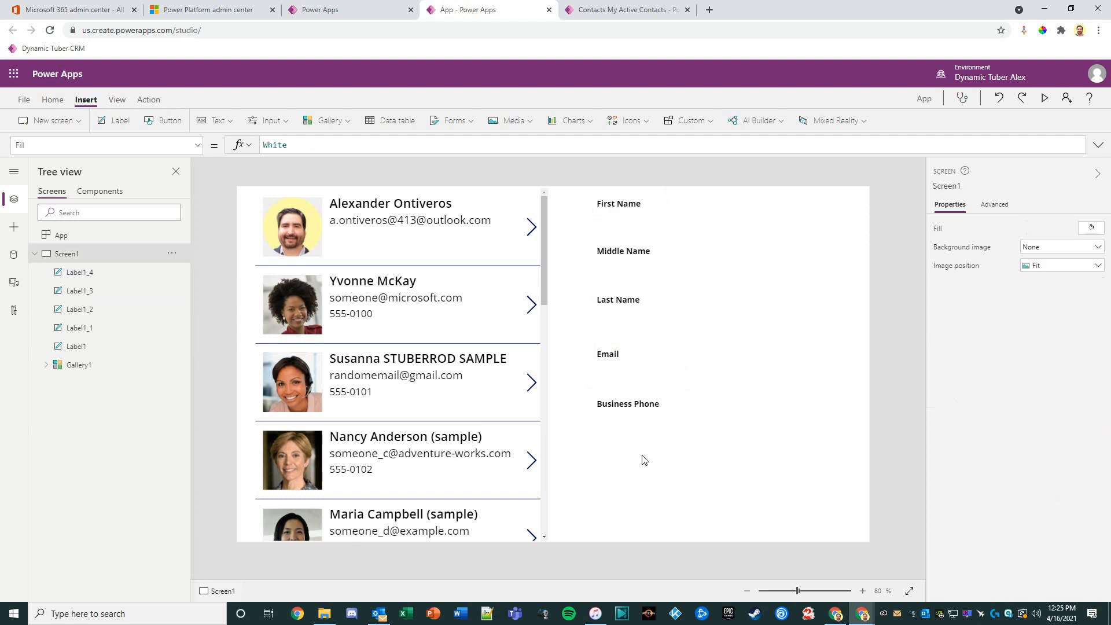
# Add a text input under First Name reading 'enter the first name'.
pyautogui.click(270, 120)
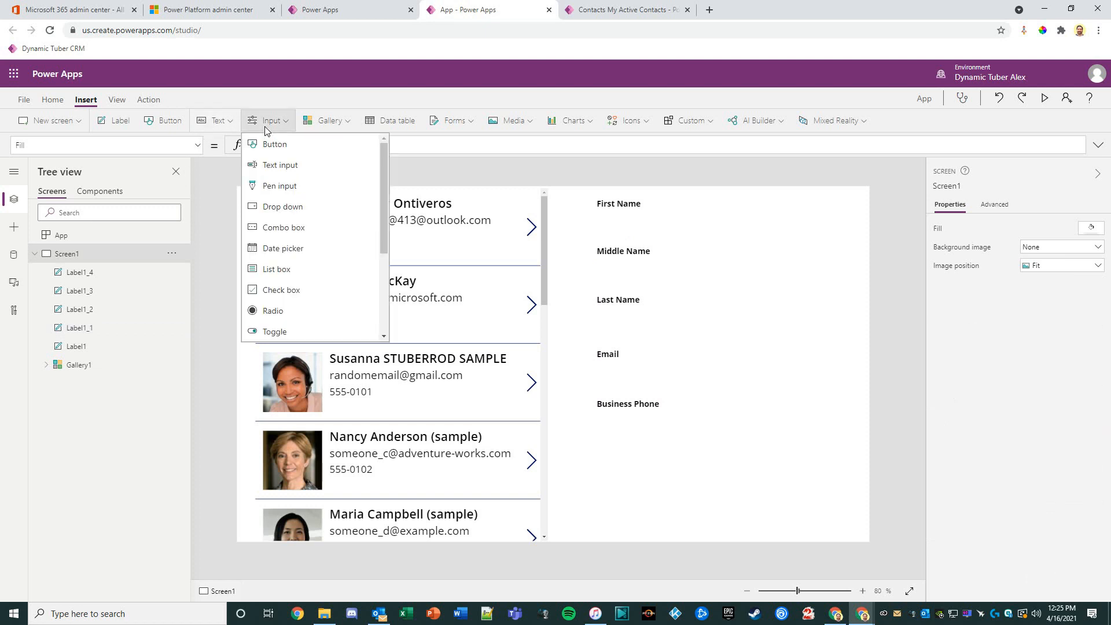
pyautogui.click(280, 164)
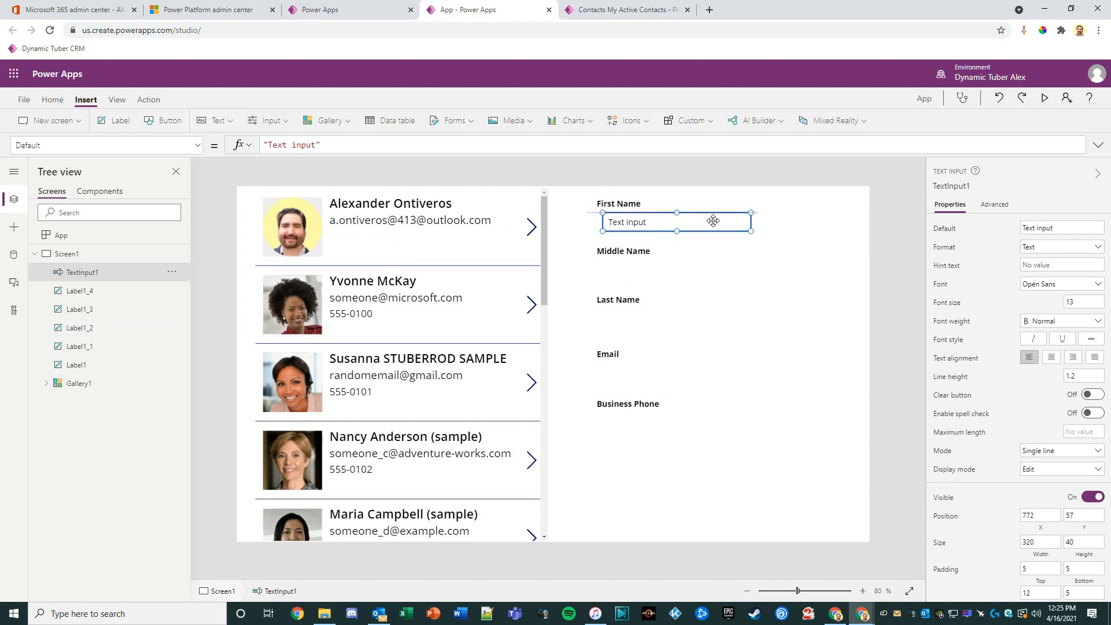
pyautogui.doubleClick(627, 221)
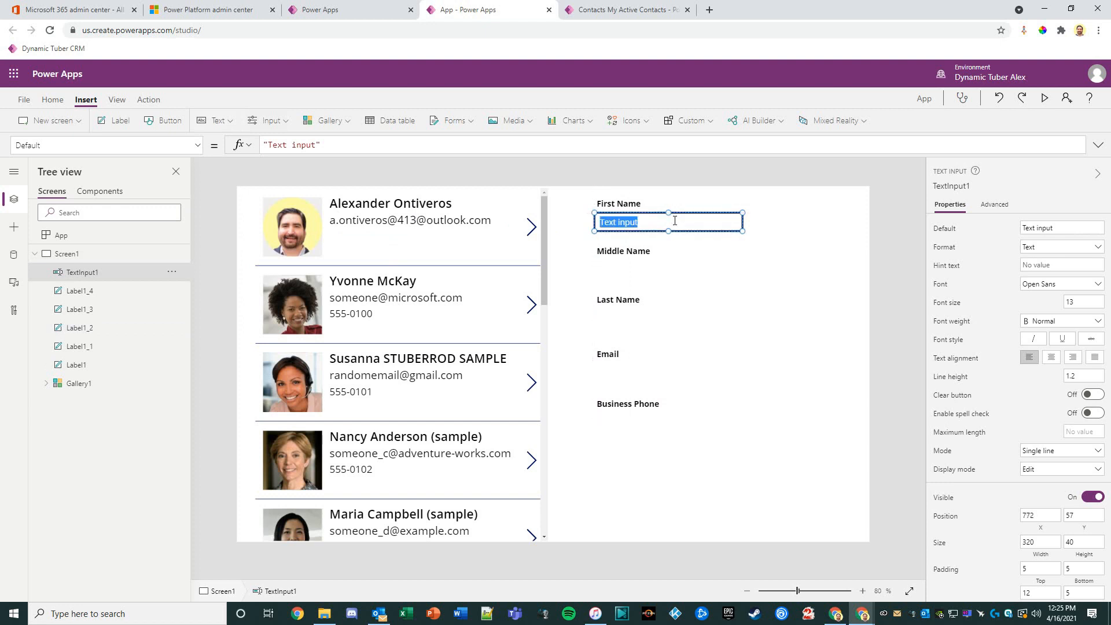
pyautogui.write('enter the first name')
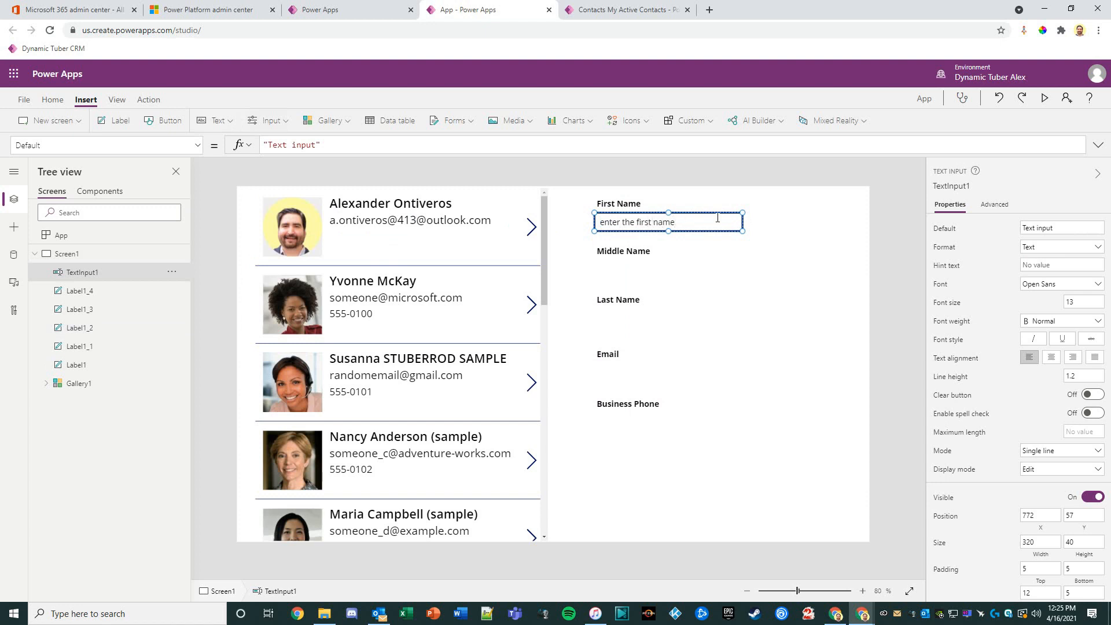
pyautogui.moveTo(721, 225)
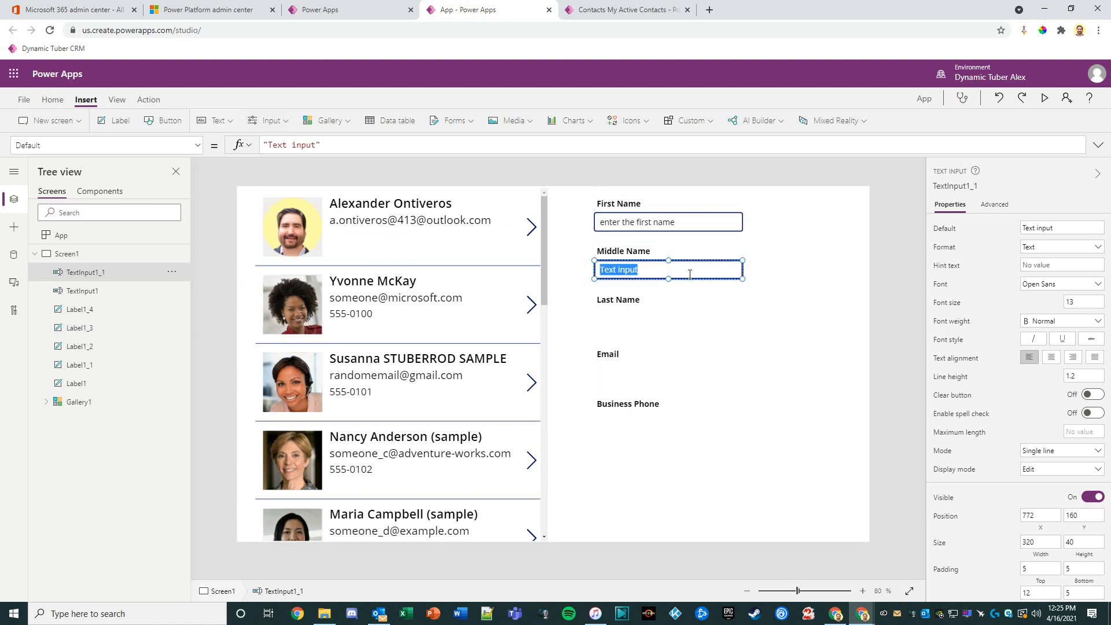
# Add text inputs under Middle Name and Last Name with 'enter the middle name' and 'enter the last name'.
pyautogui.write('enter the mid')
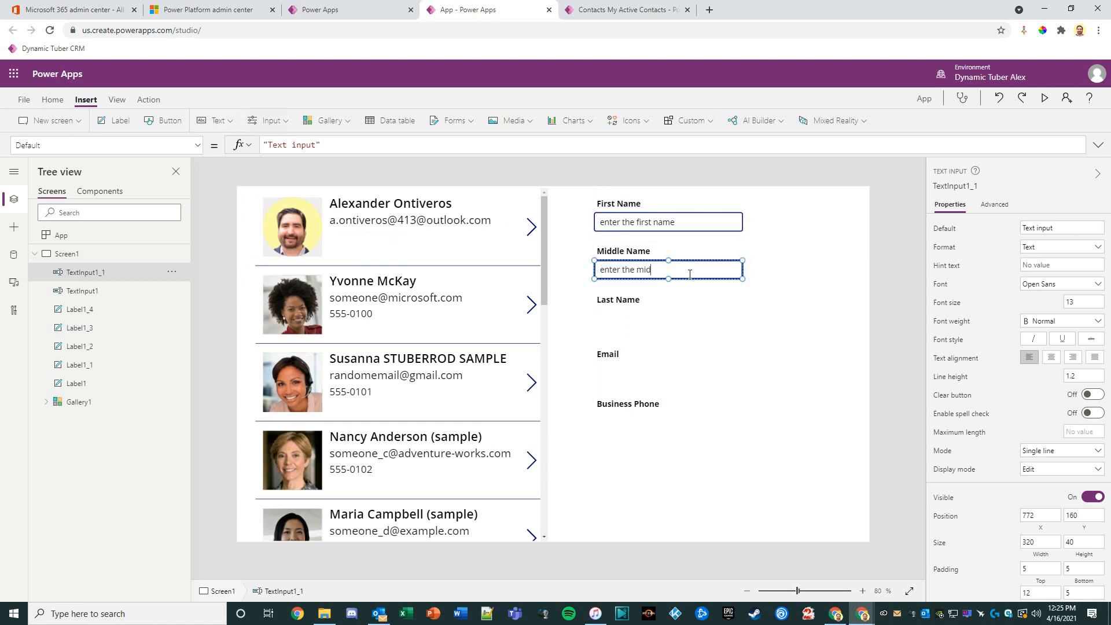
pyautogui.write('dle name')
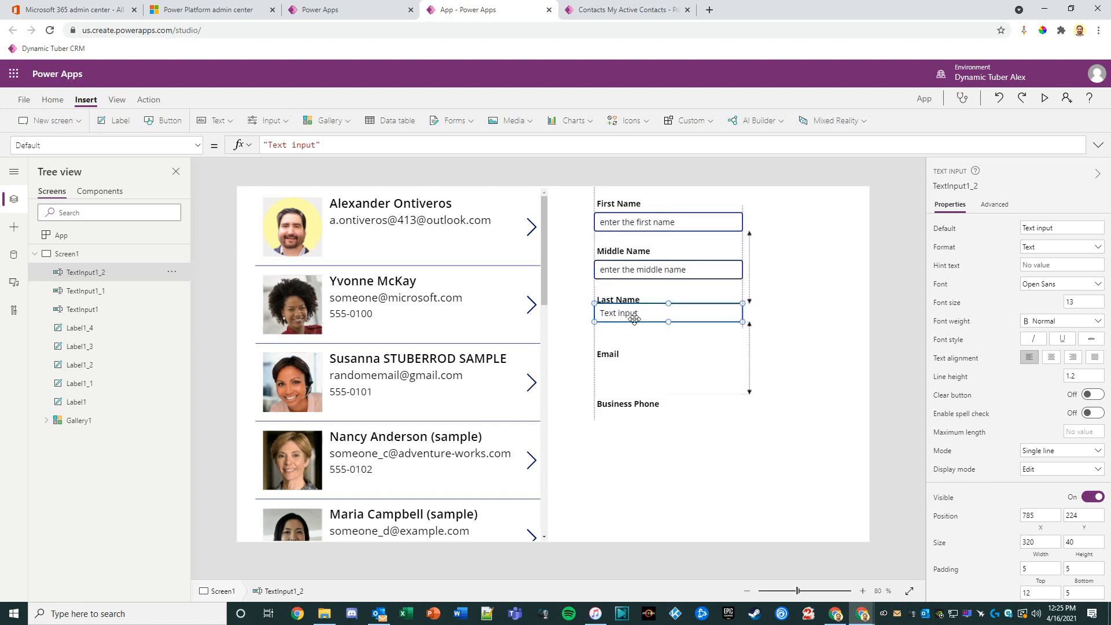
pyautogui.moveTo(633, 313); pyautogui.dragTo(633, 326)
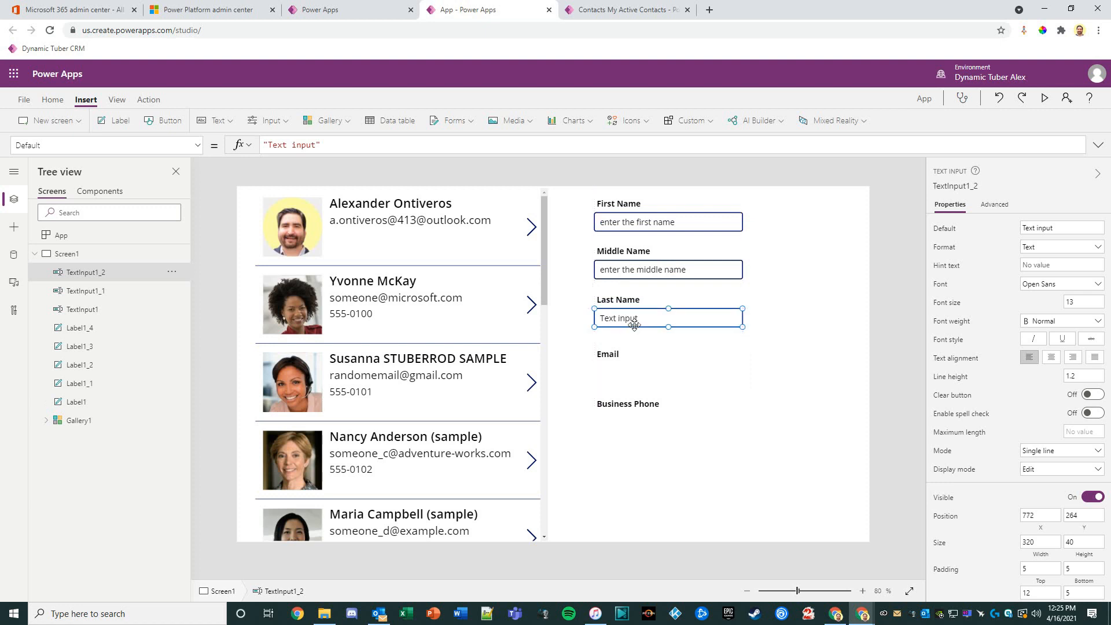
pyautogui.write('enter the last name')
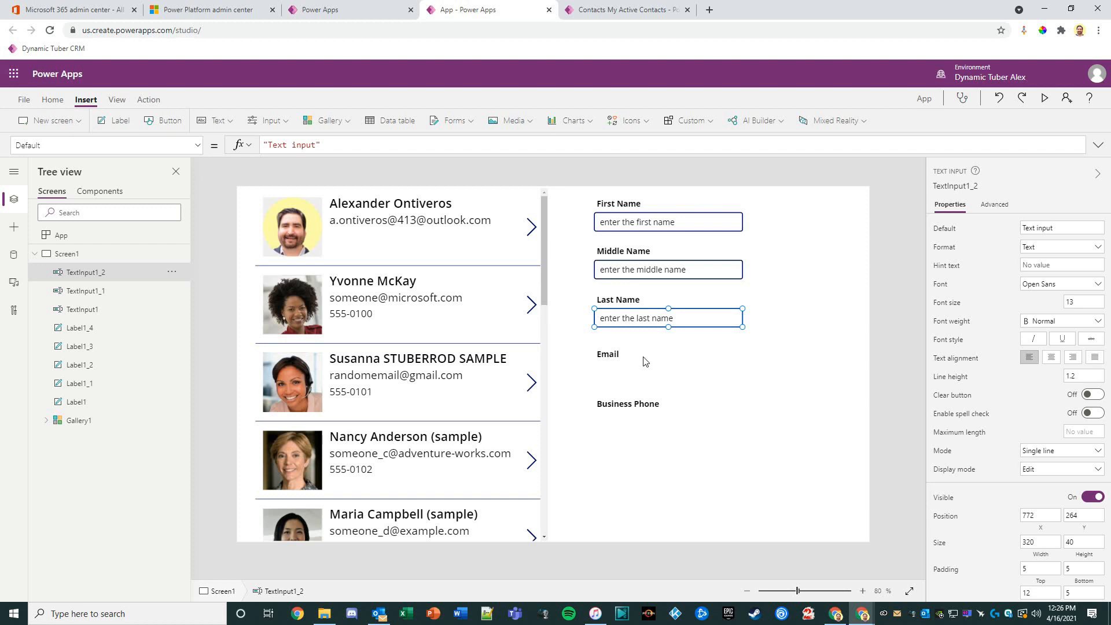
# Add text inputs under Email and Business Phone reading 'enter the email address' and the phone prompt.
pyautogui.click(607, 354)
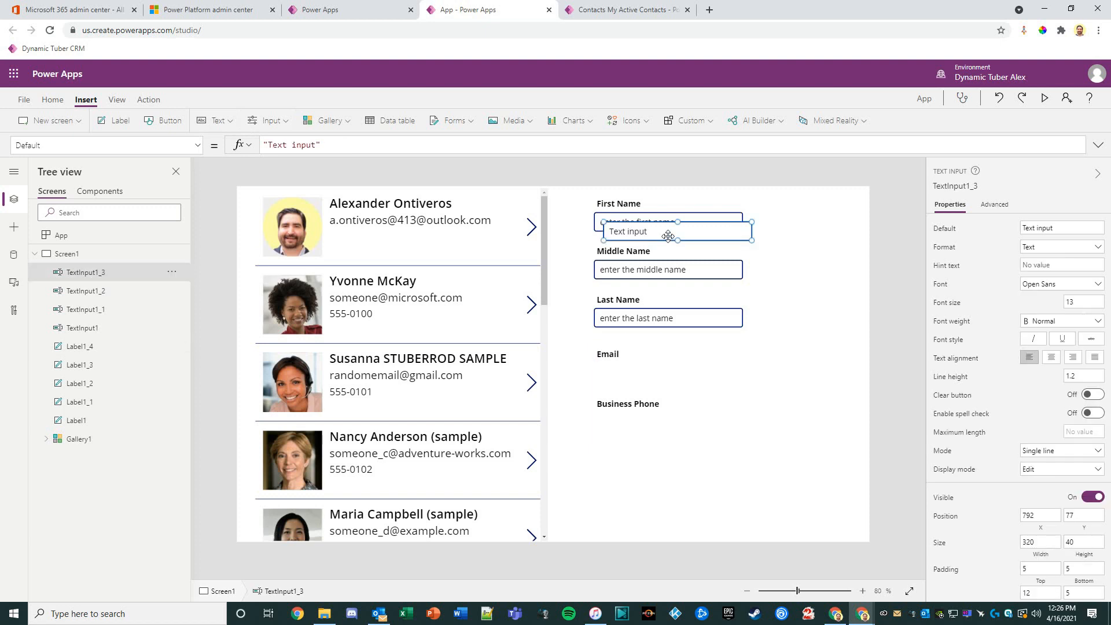
pyautogui.moveTo(668, 232); pyautogui.dragTo(669, 371)
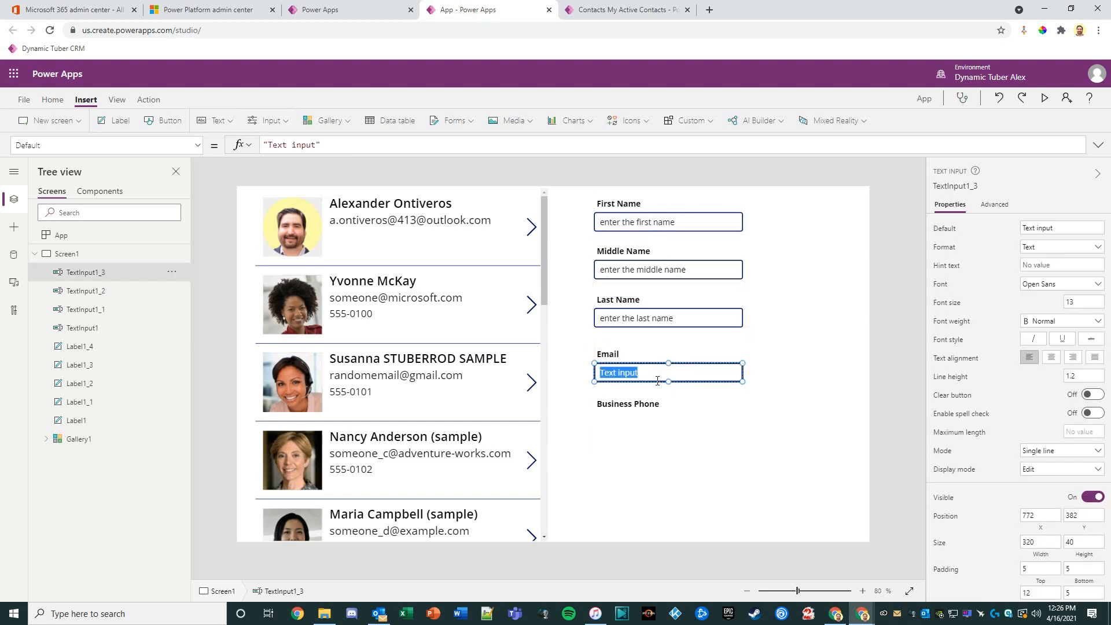
pyautogui.write('enter the email')
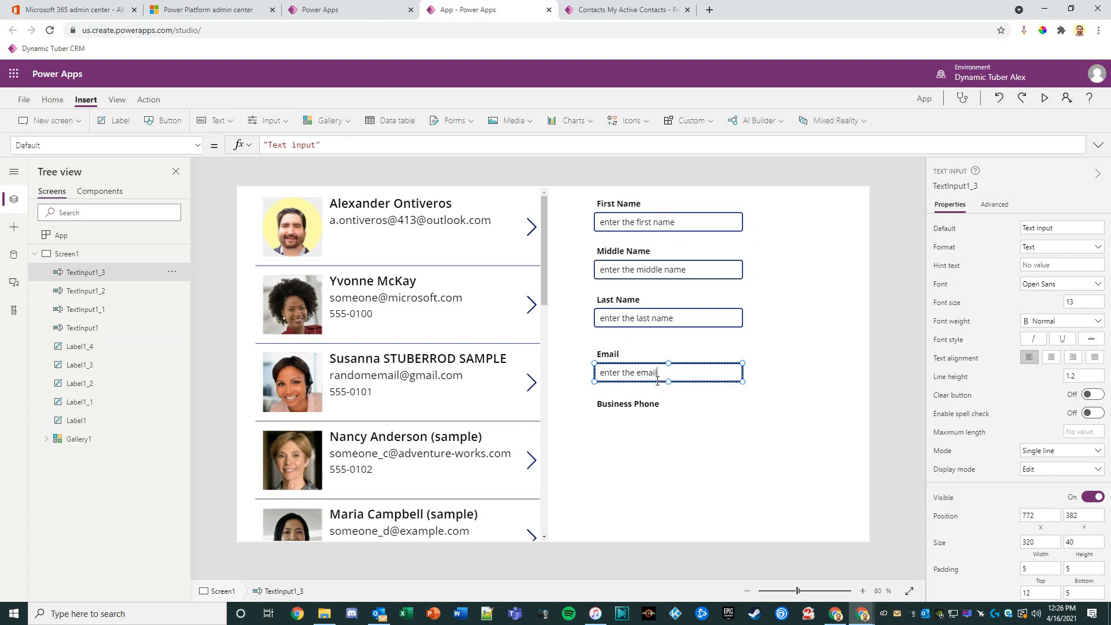
pyautogui.write('address')
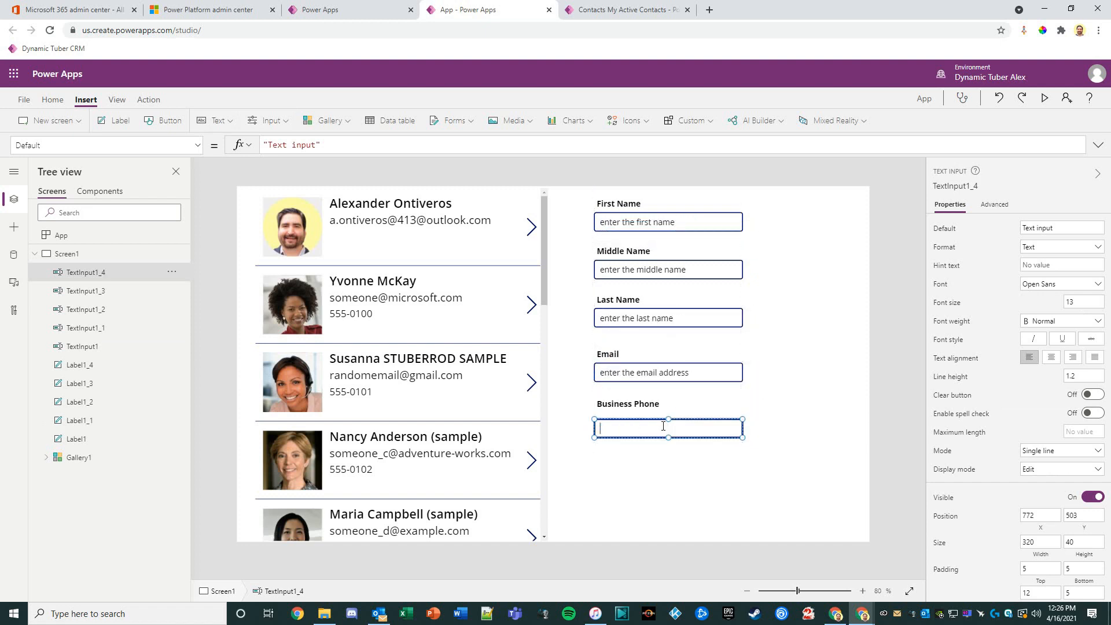
pyautogui.write('enter the ud')
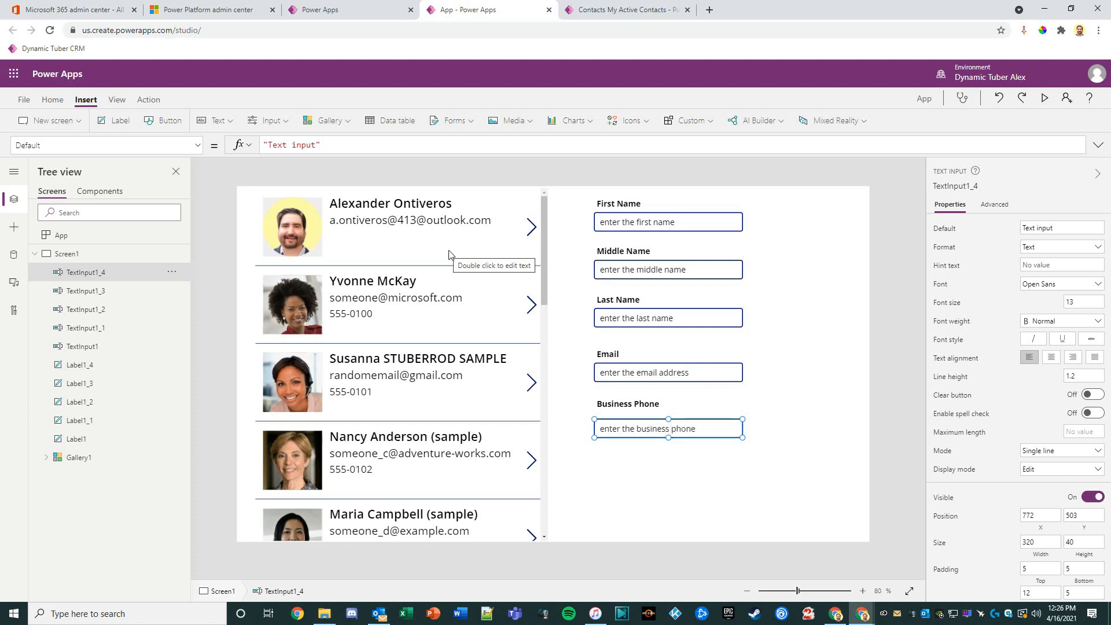
pyautogui.click(169, 121)
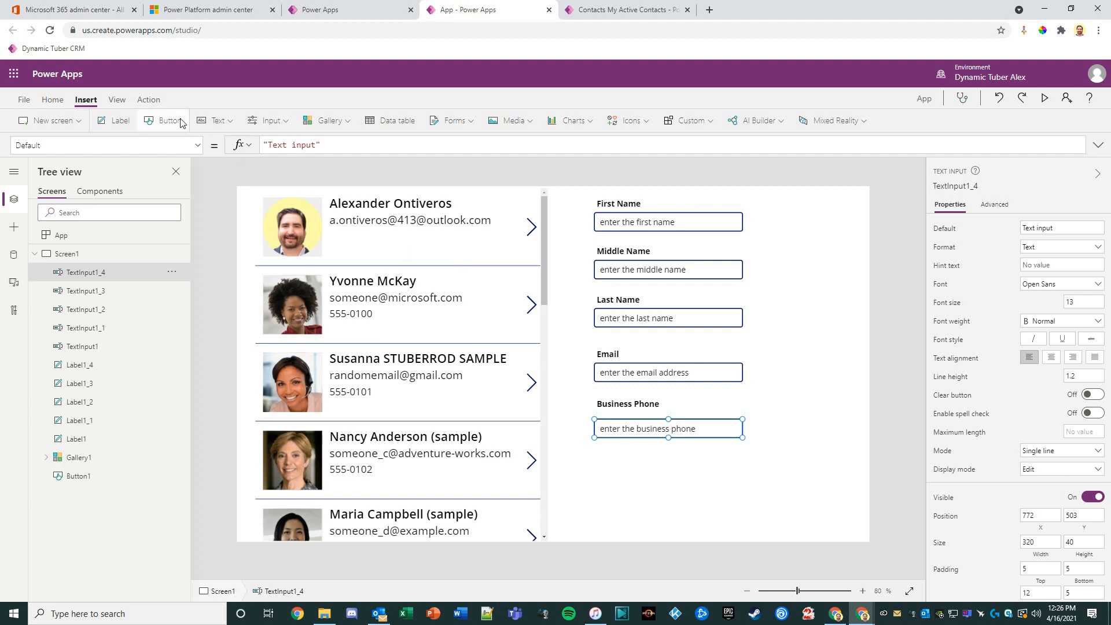
# Place a wide 'Patch all for Selected Record' button beneath the Business Phone input.
pyautogui.click(167, 120)
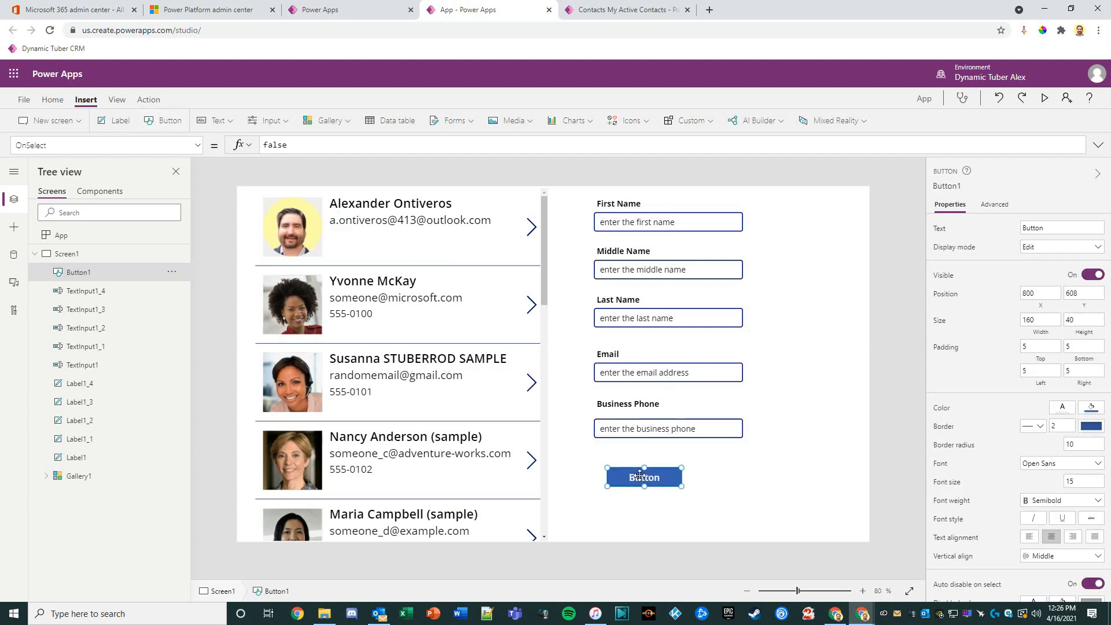
pyautogui.moveTo(644, 476); pyautogui.dragTo(629, 472)
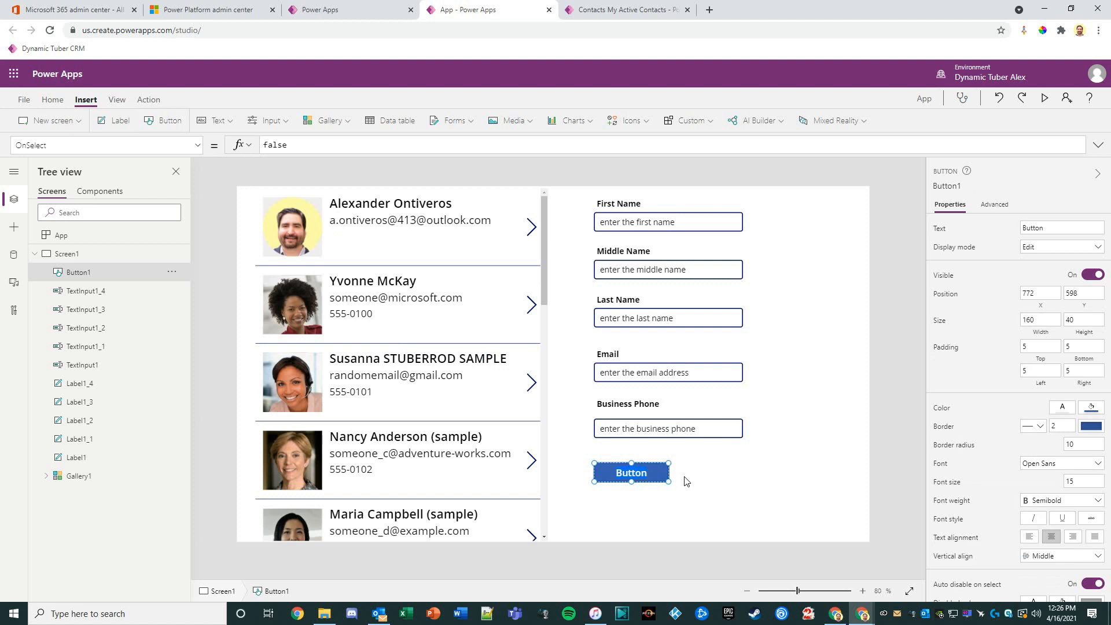
pyautogui.write('Patch all')
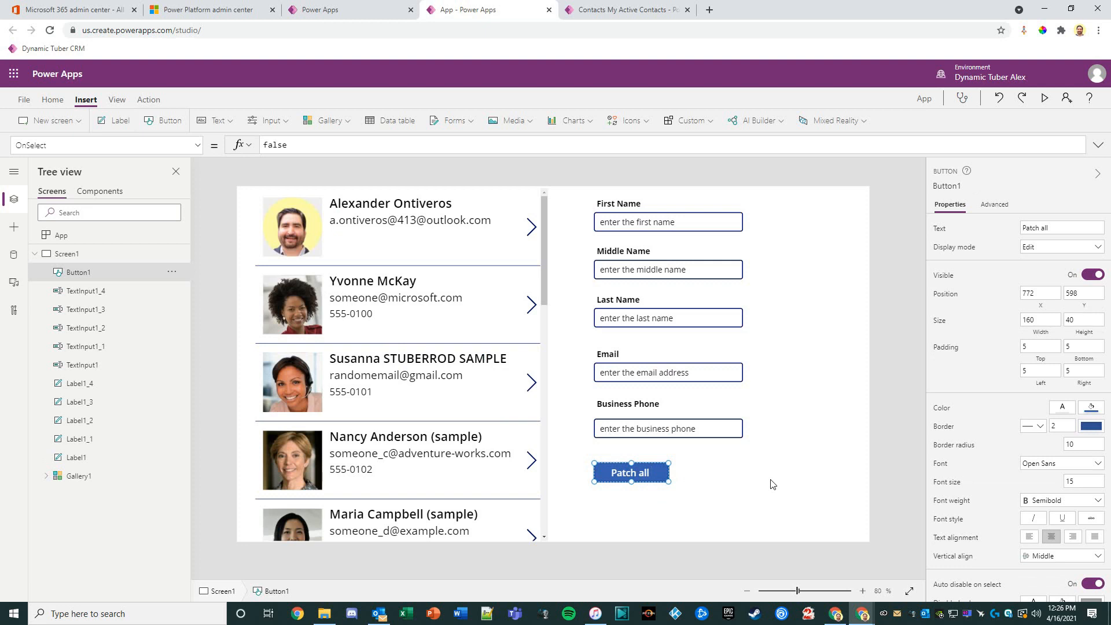
pyautogui.write('for Selected Record')
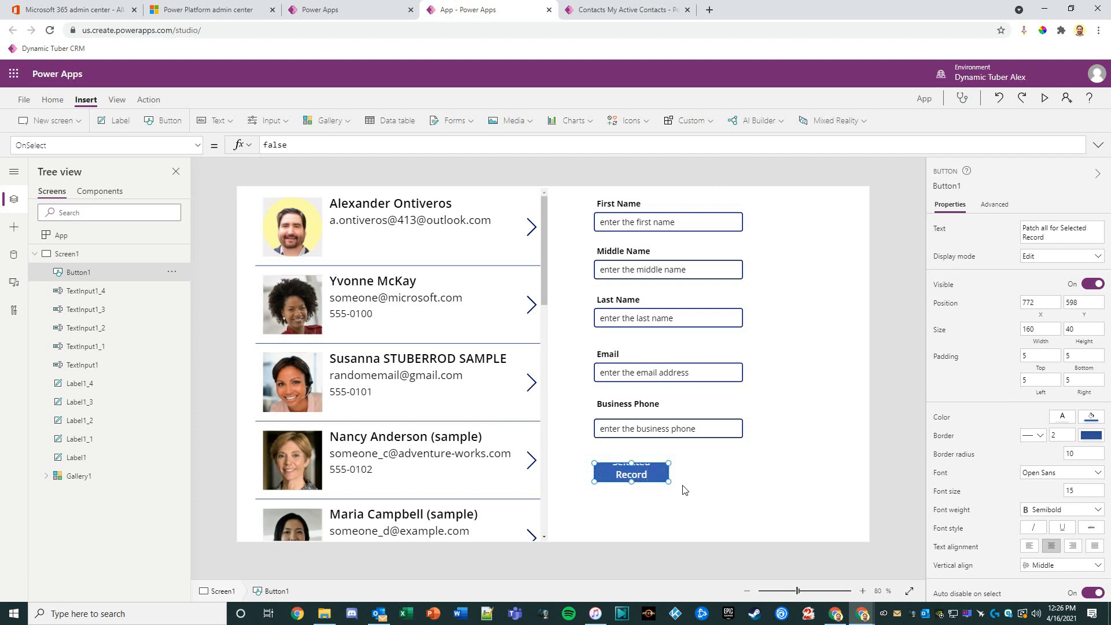
pyautogui.moveTo(670, 482); pyautogui.dragTo(801, 484)
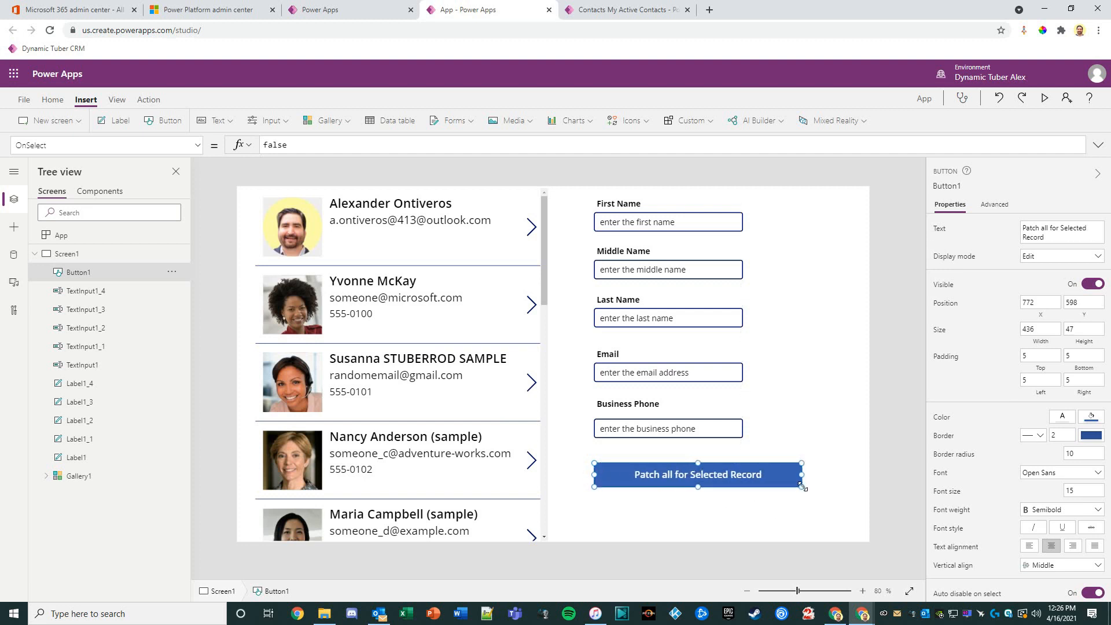
pyautogui.click(765, 524)
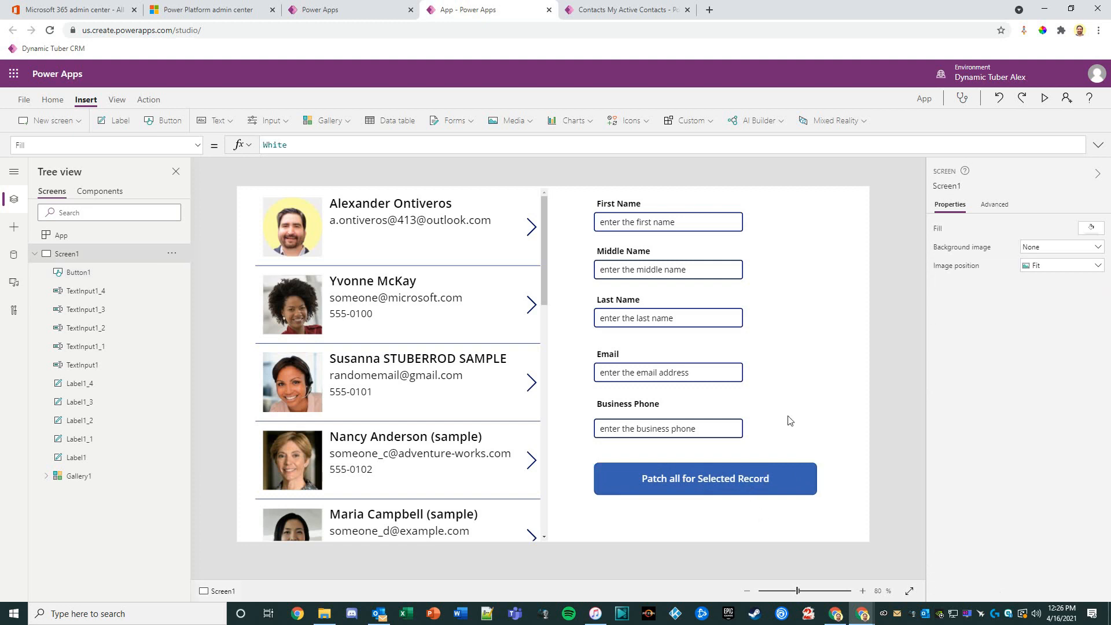
pyautogui.moveTo(785, 433)
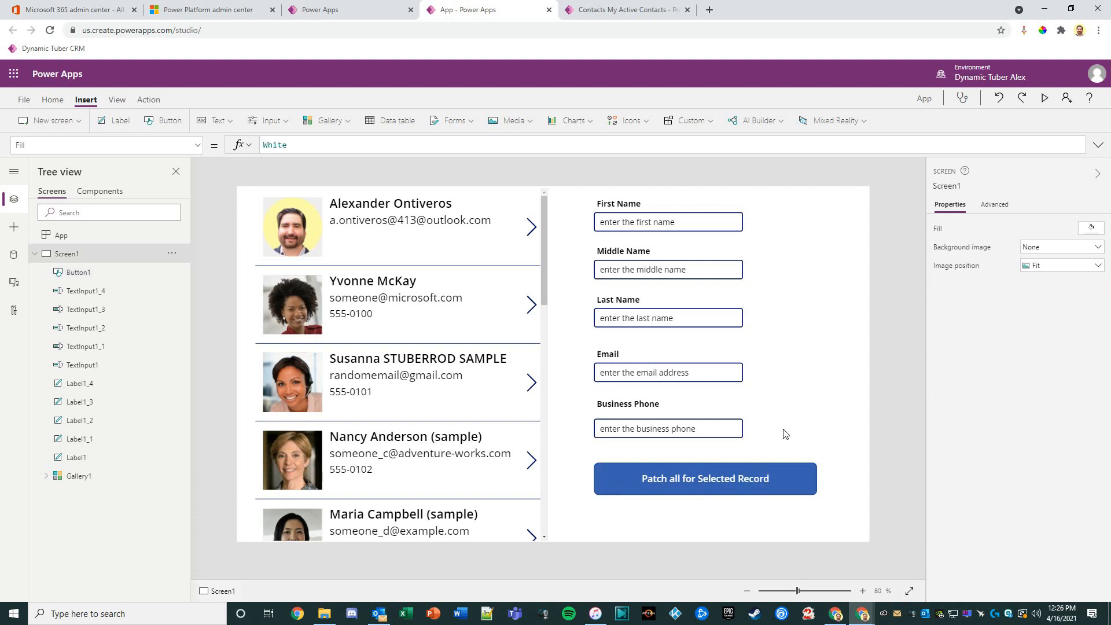
pyautogui.moveTo(707, 405)
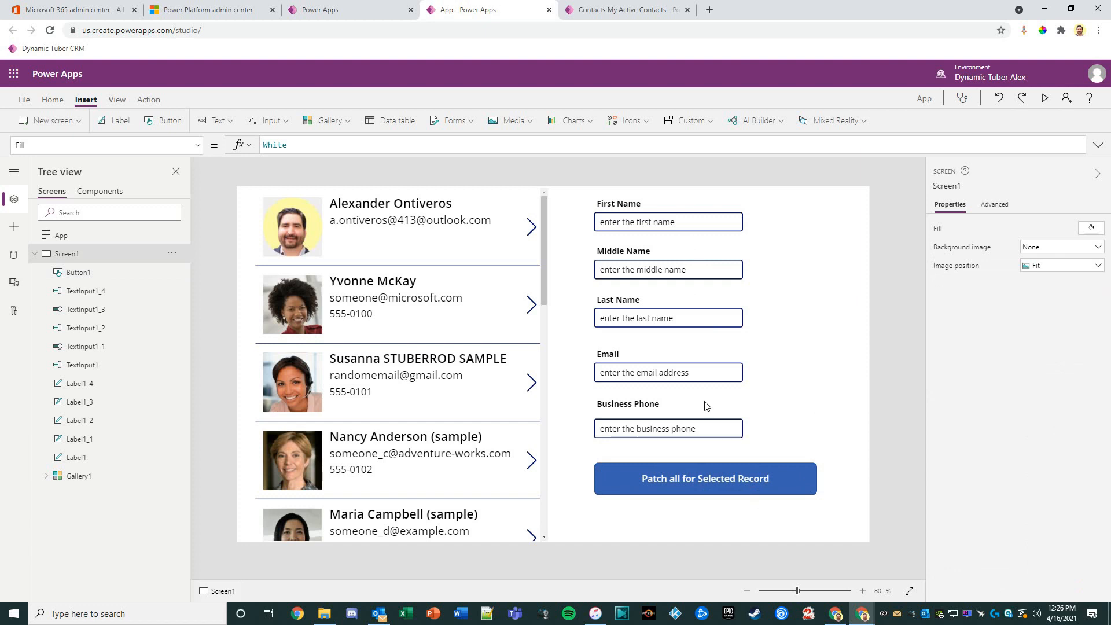
# Move each of the five inputs' 'enter the …' prompt from Default into Hint text so they start empty.
pyautogui.click(667, 221)
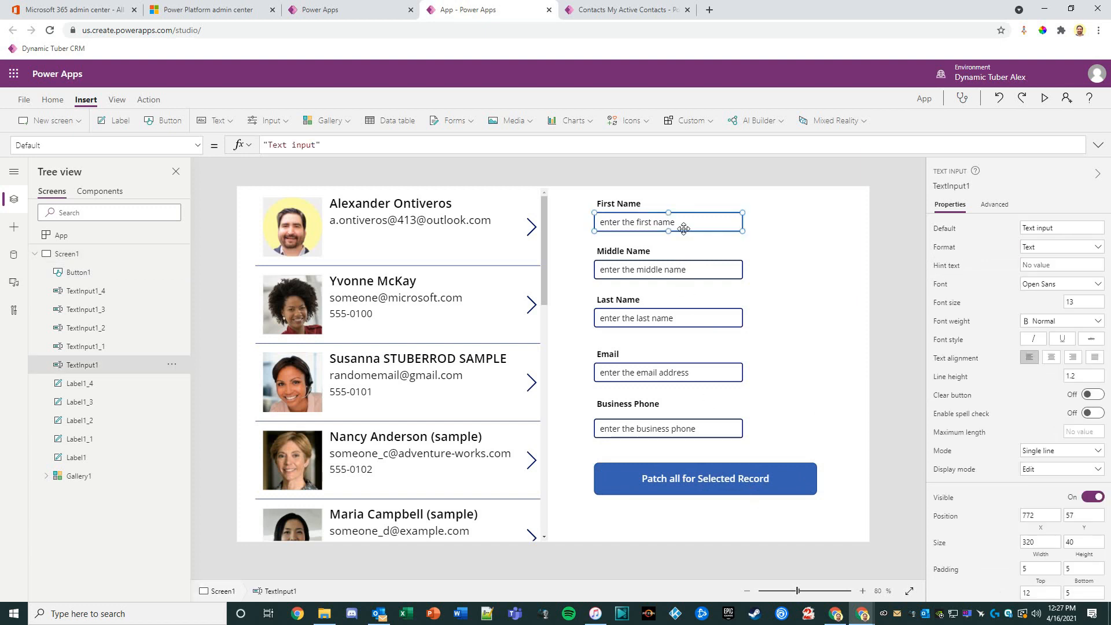
pyautogui.moveTo(678, 226)
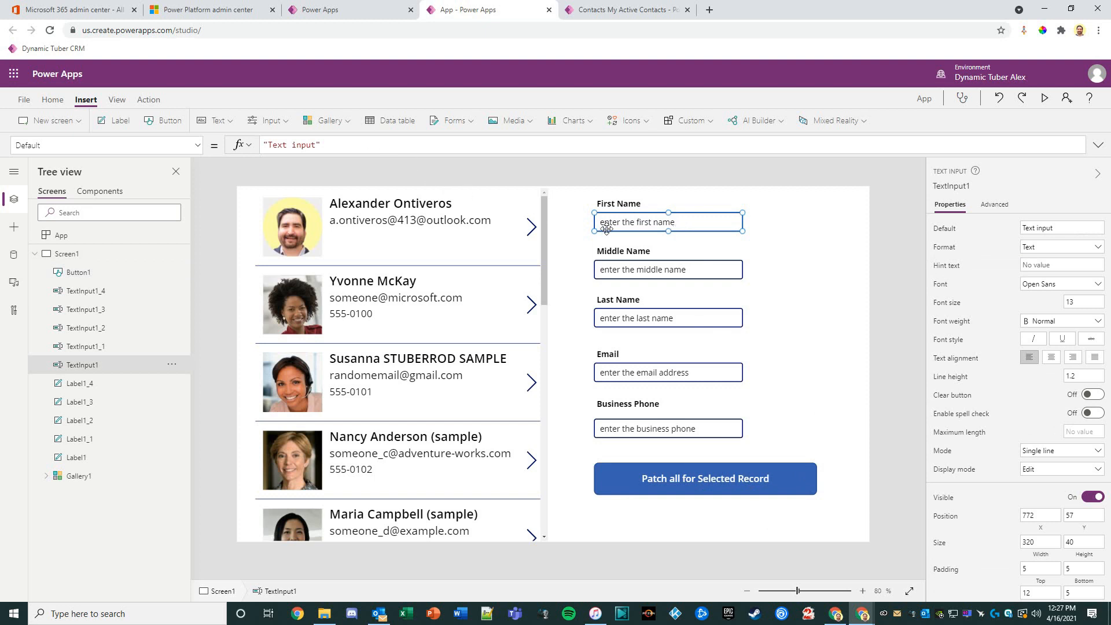
pyautogui.doubleClick(637, 221)
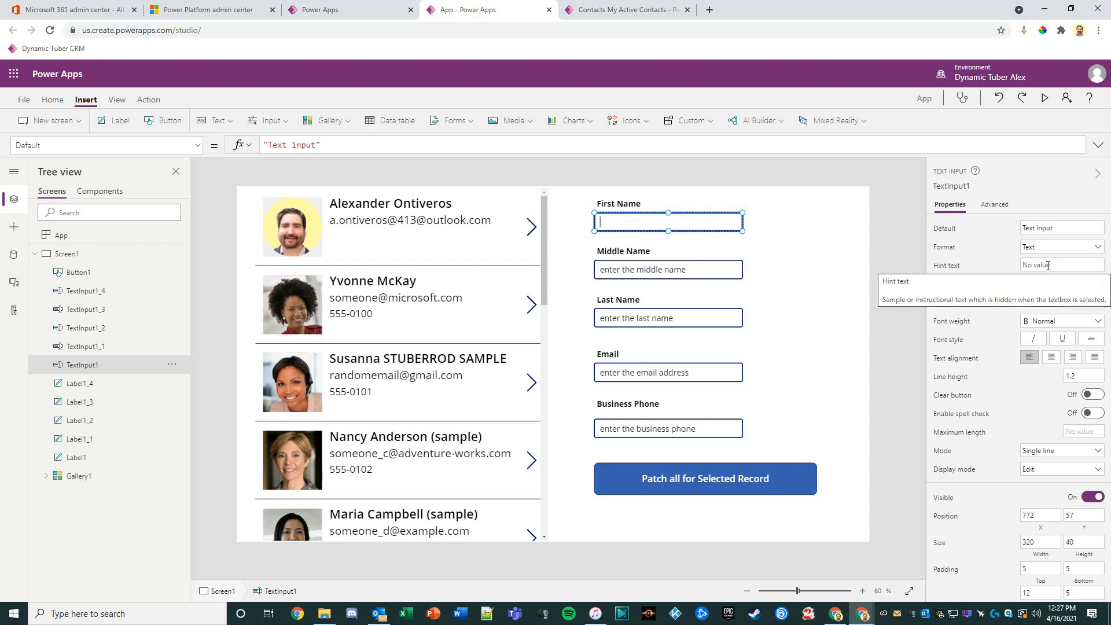
pyautogui.click(669, 270)
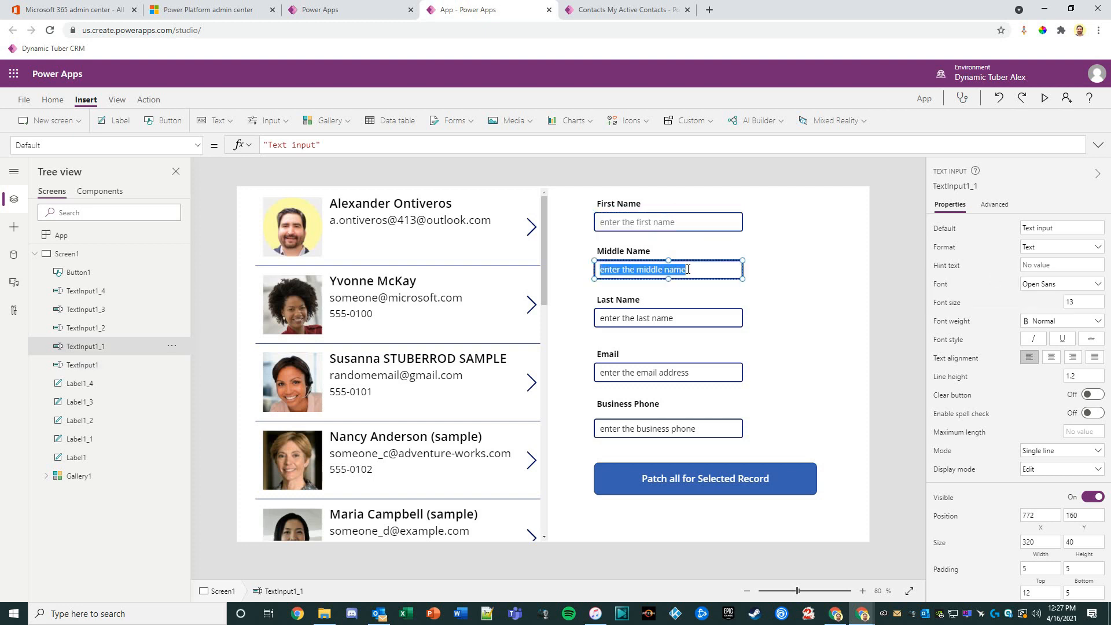
pyautogui.click(1060, 264)
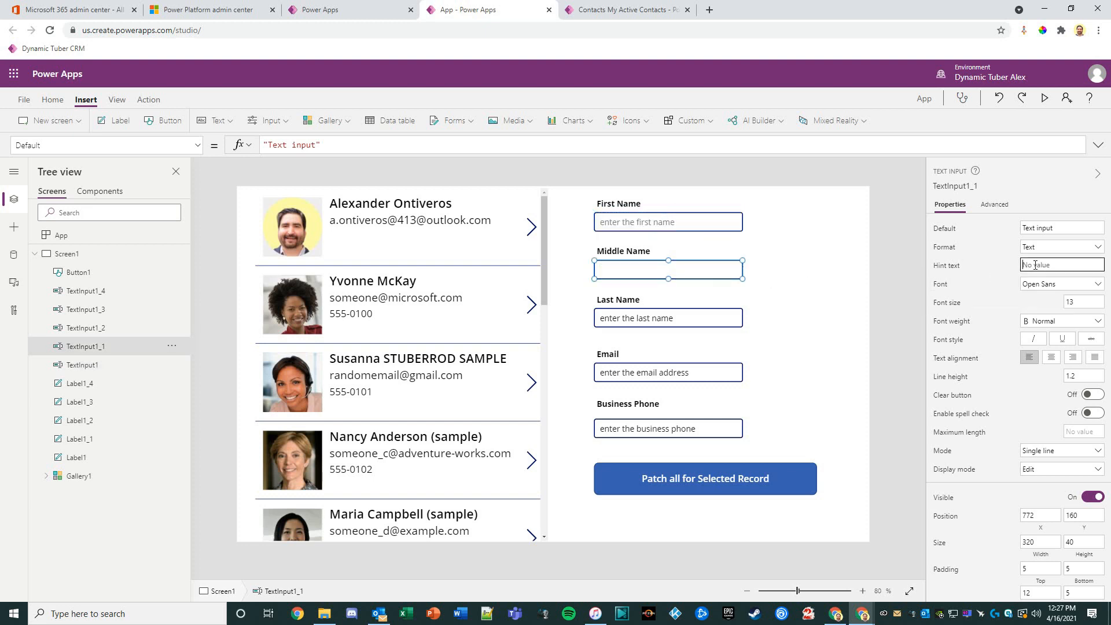
pyautogui.click(668, 317)
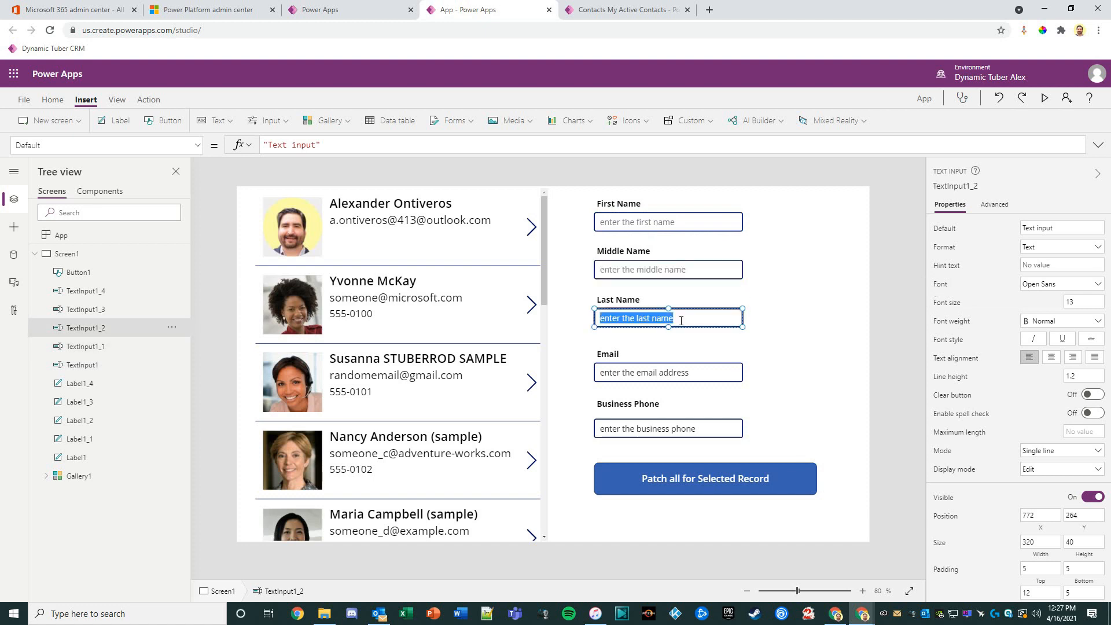
pyautogui.click(1062, 264)
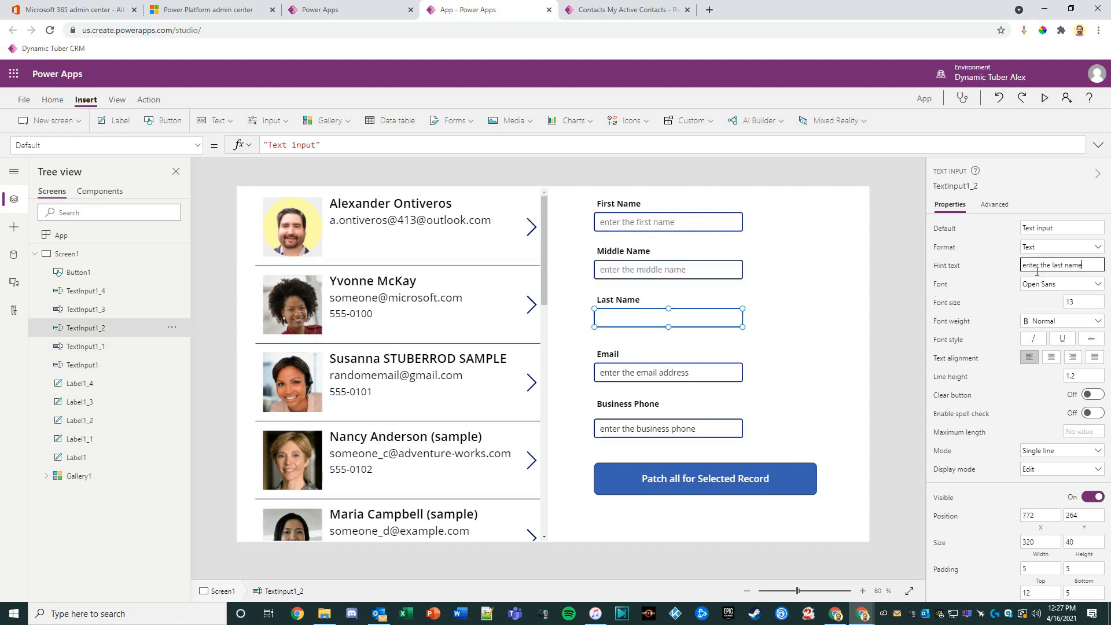
pyautogui.click(669, 372)
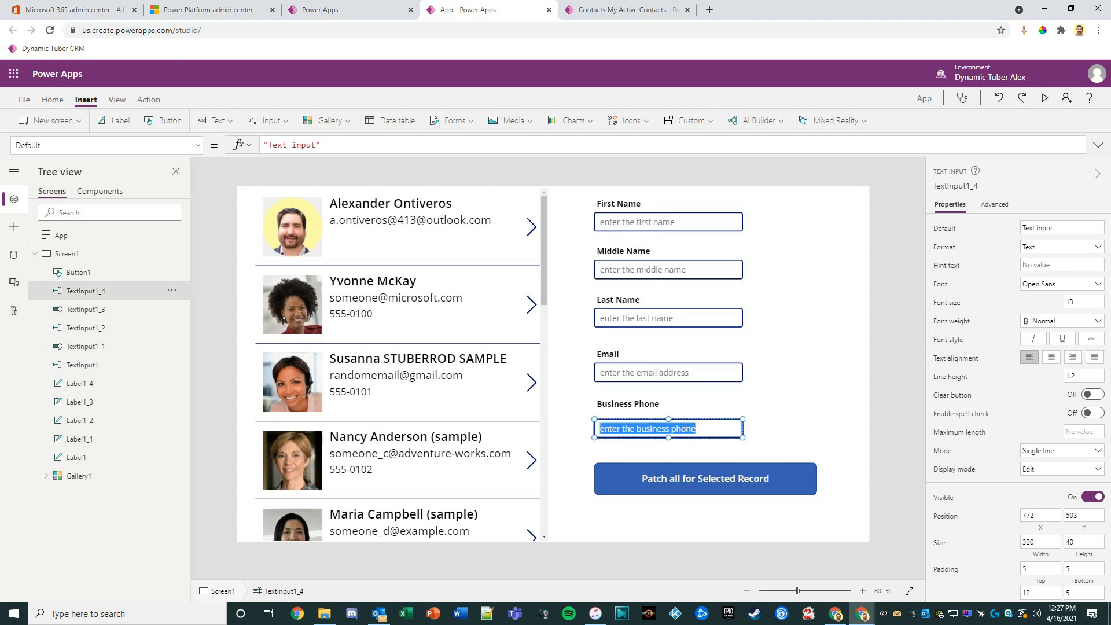
pyautogui.click(1062, 265)
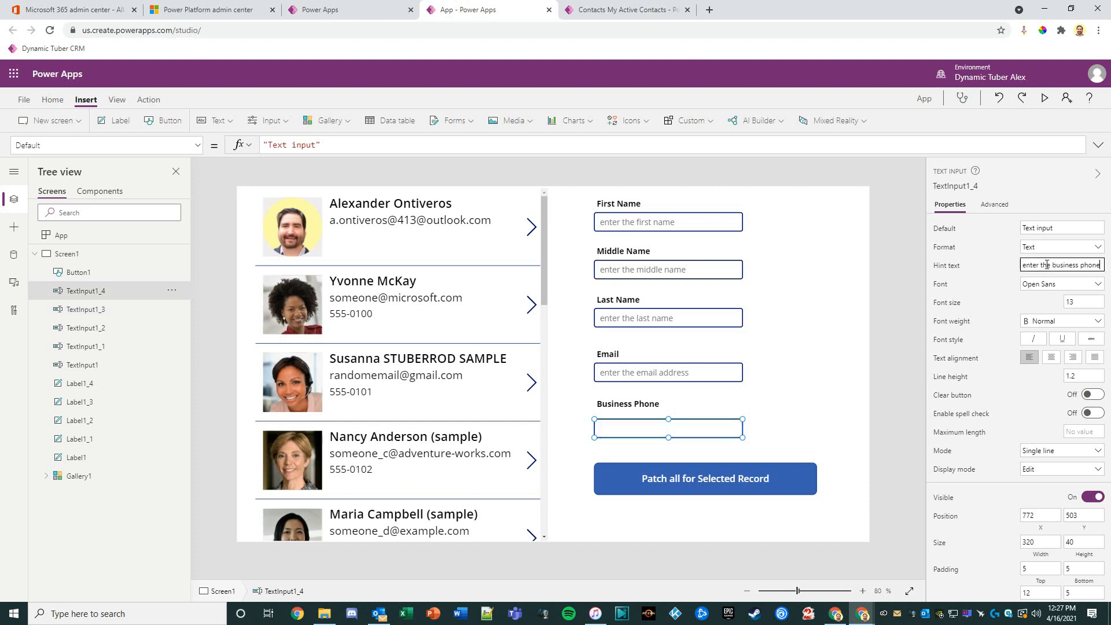
pyautogui.click(706, 479)
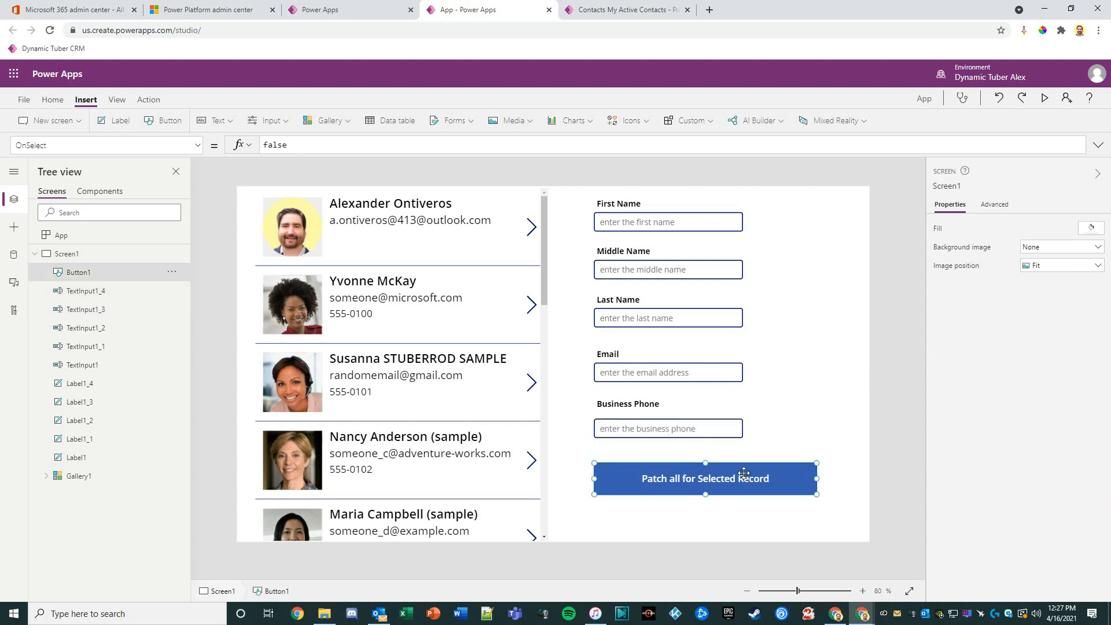
# Begin Button1's OnSelect as Patch(Contacts, Gallery1.Selected, {.
pyautogui.click(706, 479)
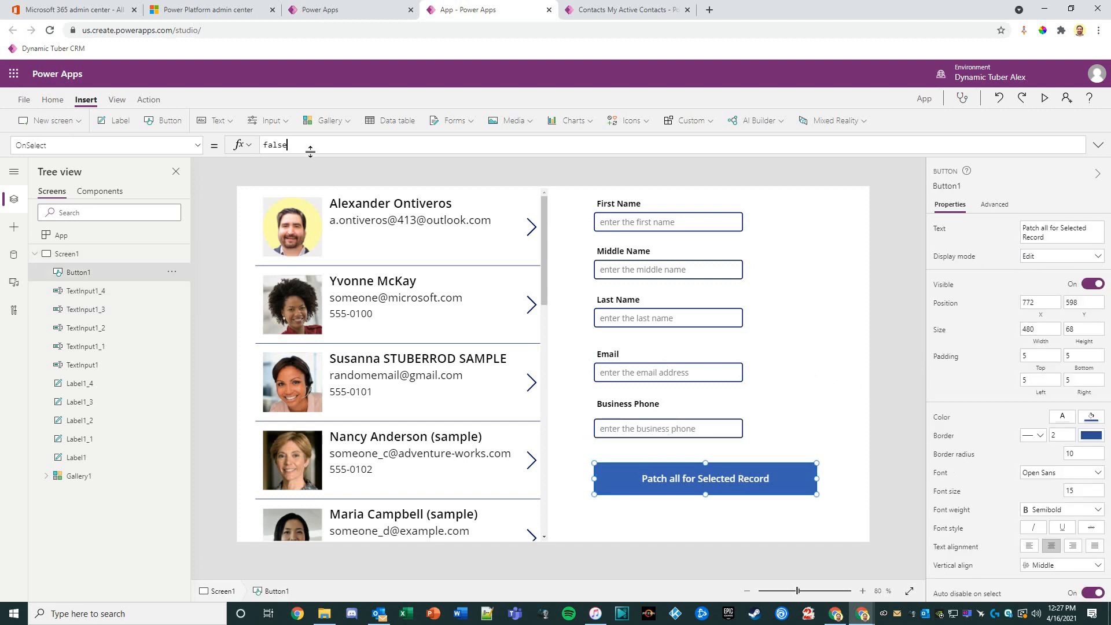
pyautogui.write('Pat')
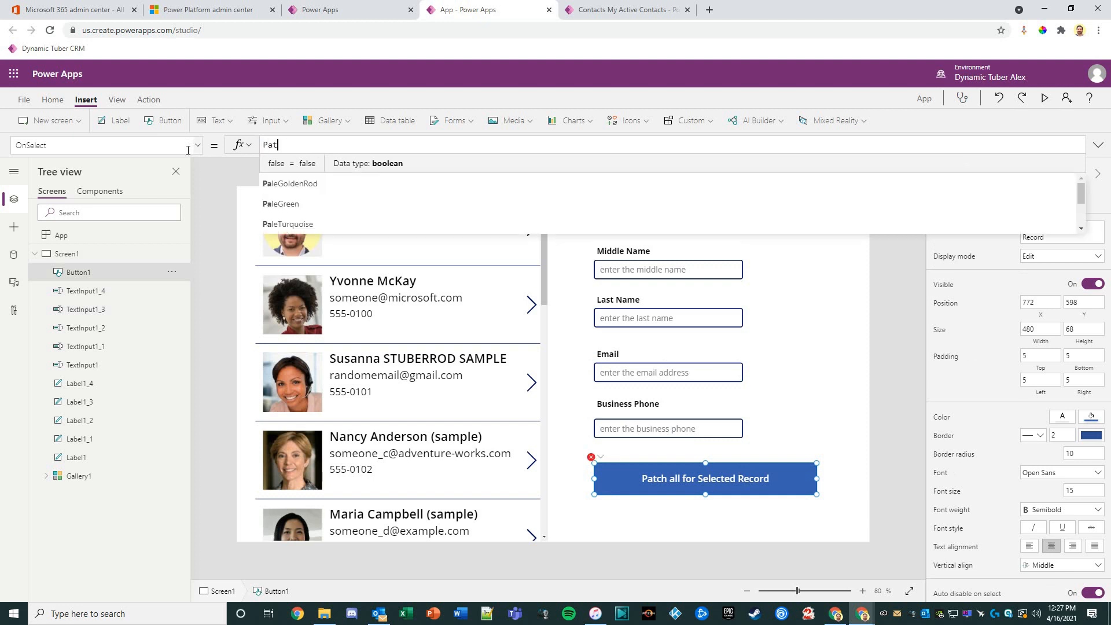
pyautogui.write('Patch*(')
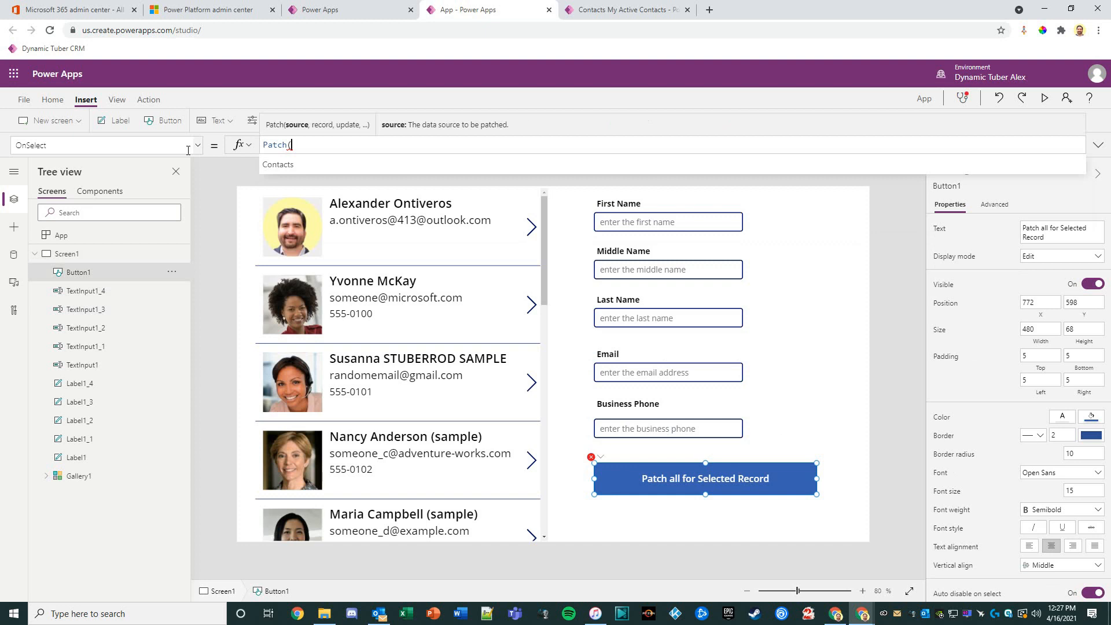
pyautogui.click(278, 164)
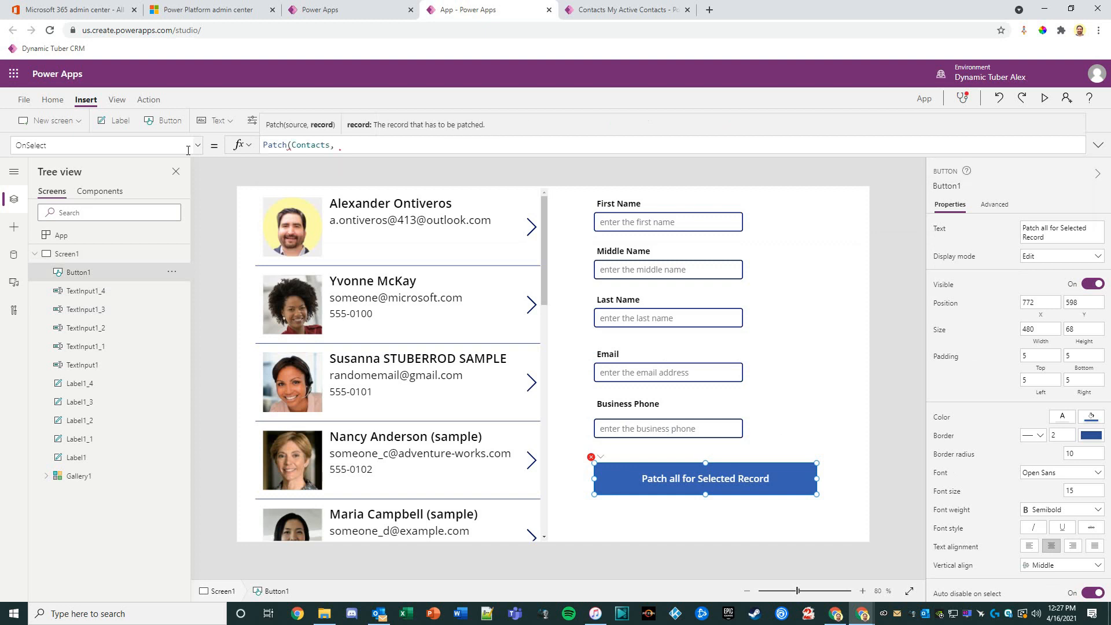
pyautogui.write('Gallery1')
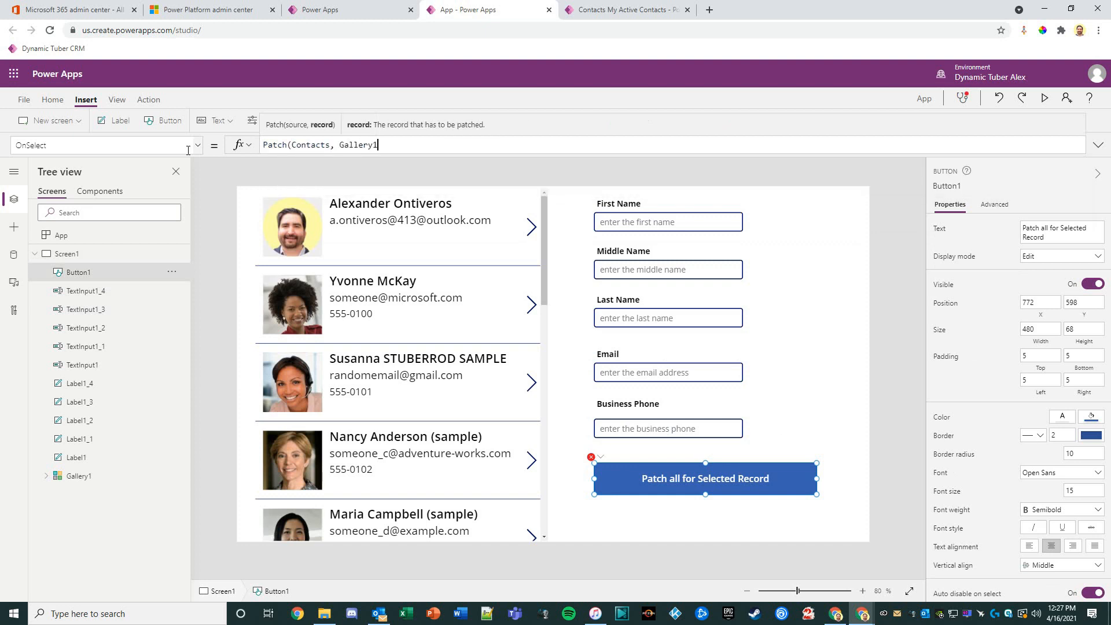
pyautogui.write('.Selected,')
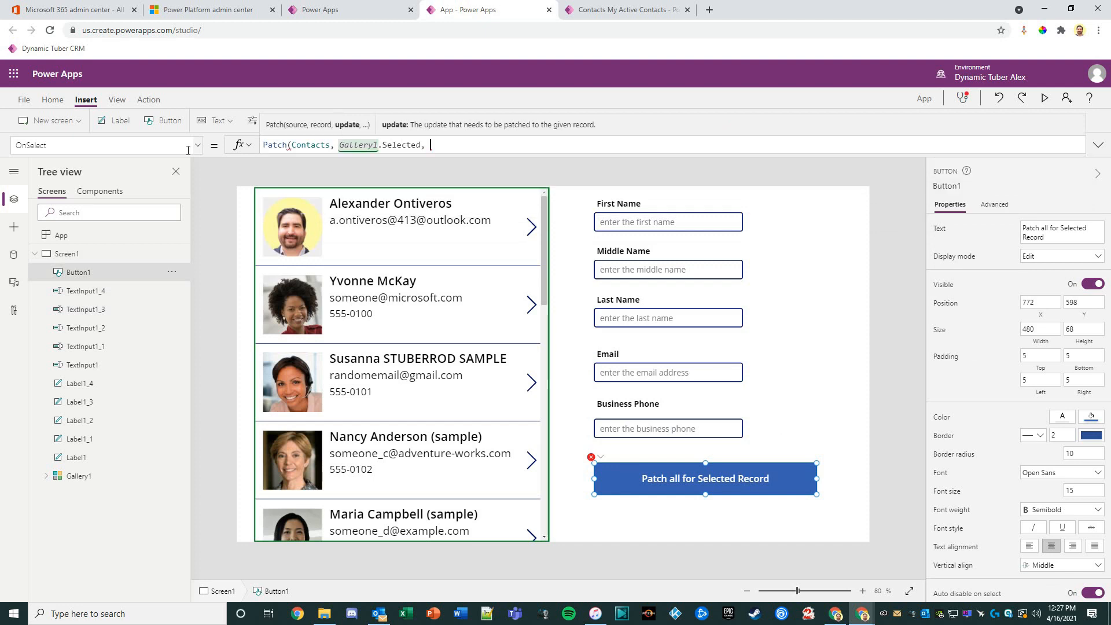
pyautogui.write('{')
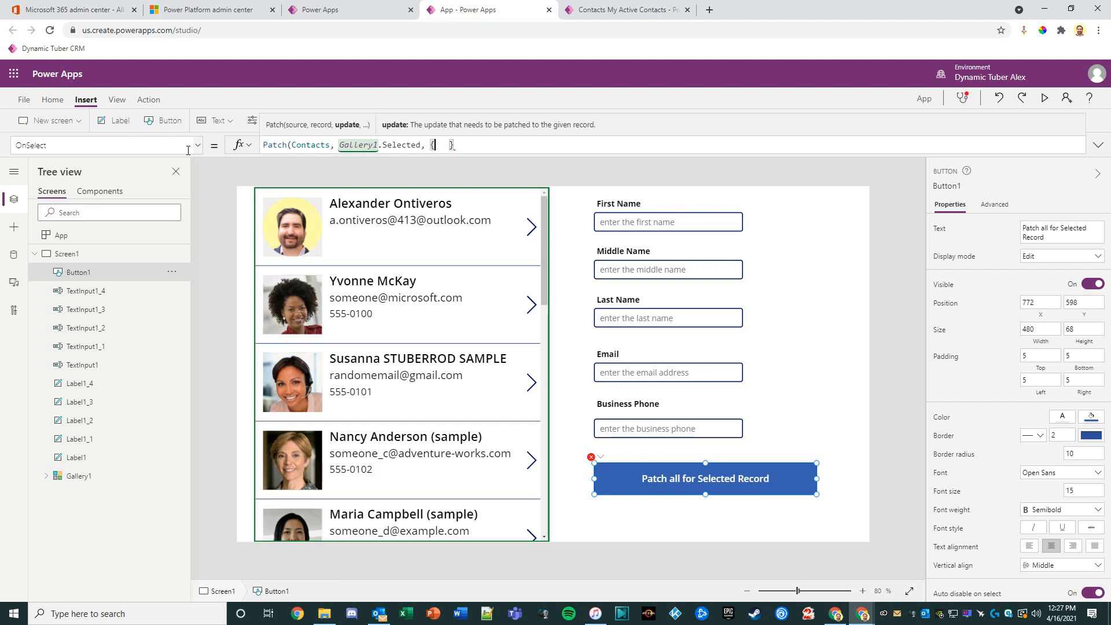
# Map firstname to TextInput1.Text and 'Middle Name' to TextInput1_1.Text.
pyautogui.write('firstname')
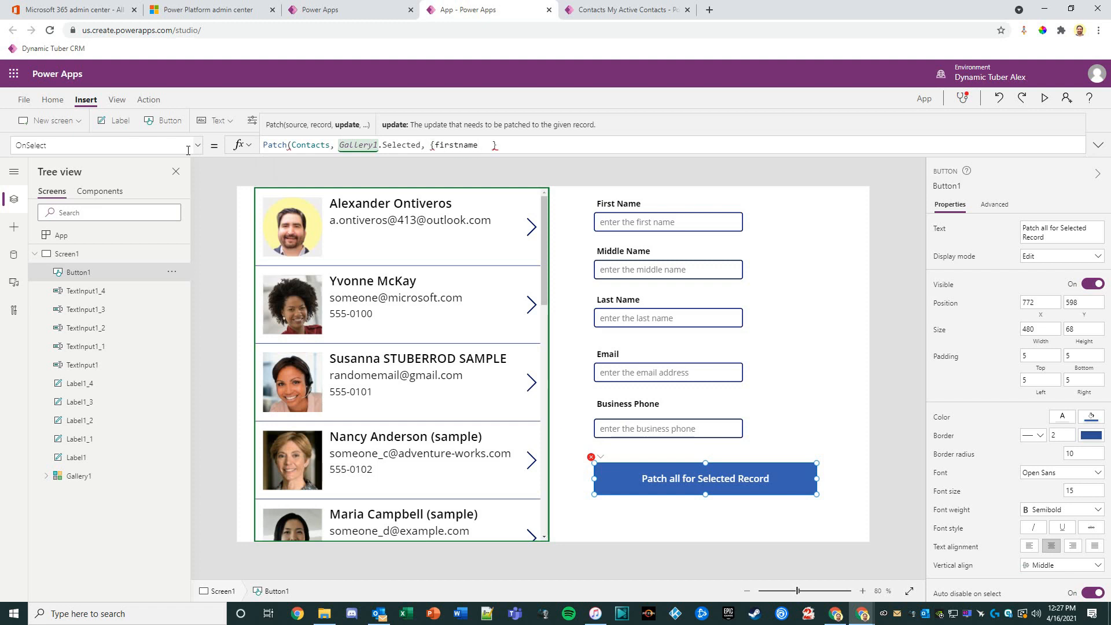
pyautogui.write('first')
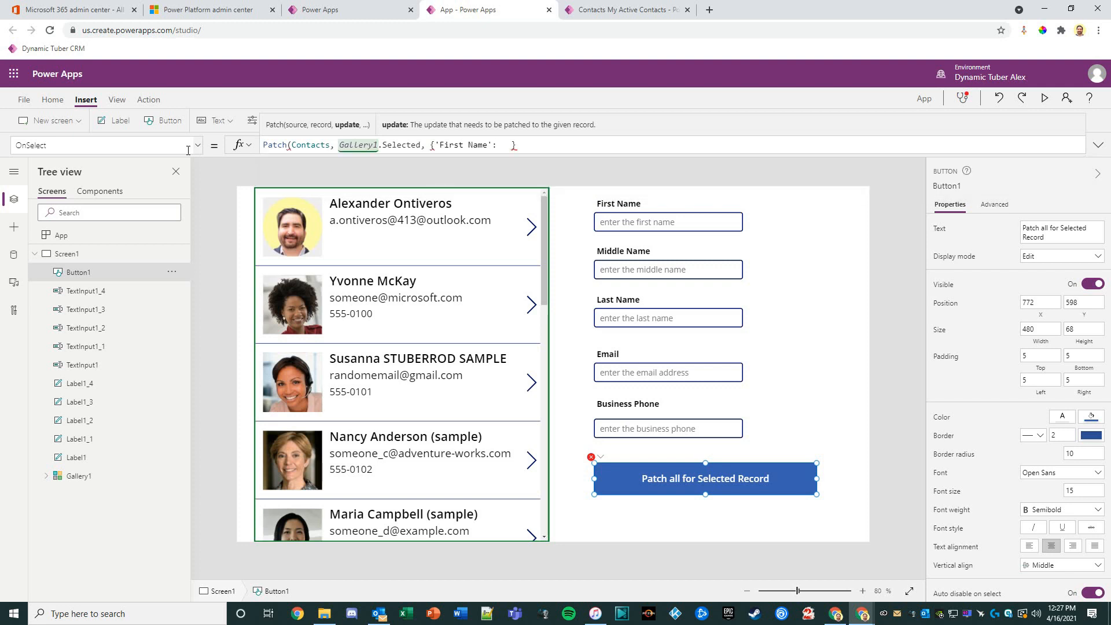
pyautogui.click(504, 145)
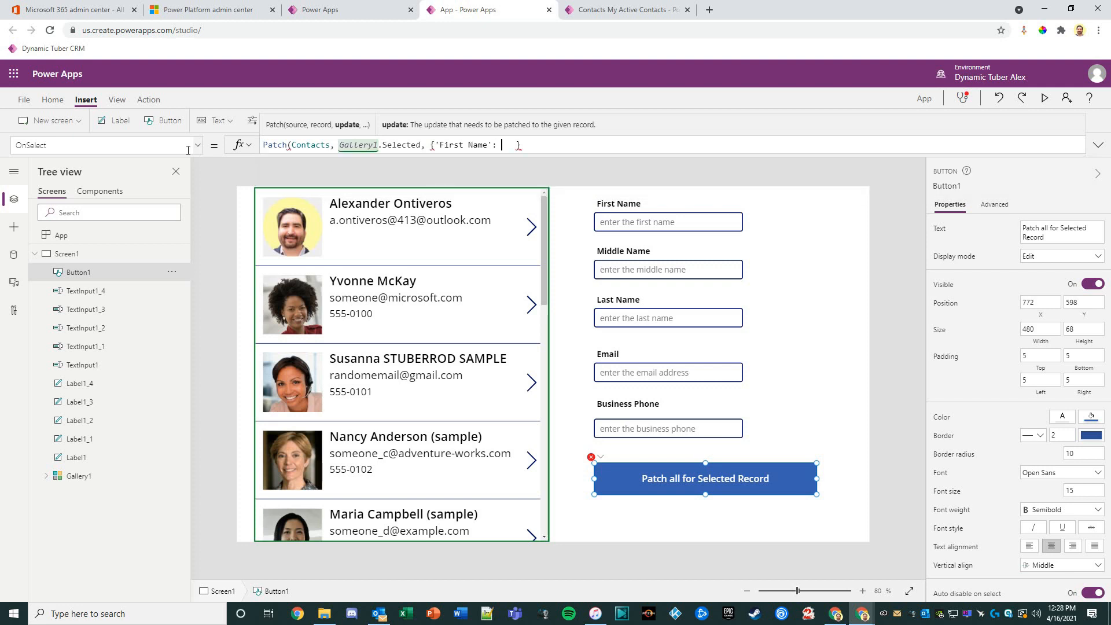
pyautogui.write('text')
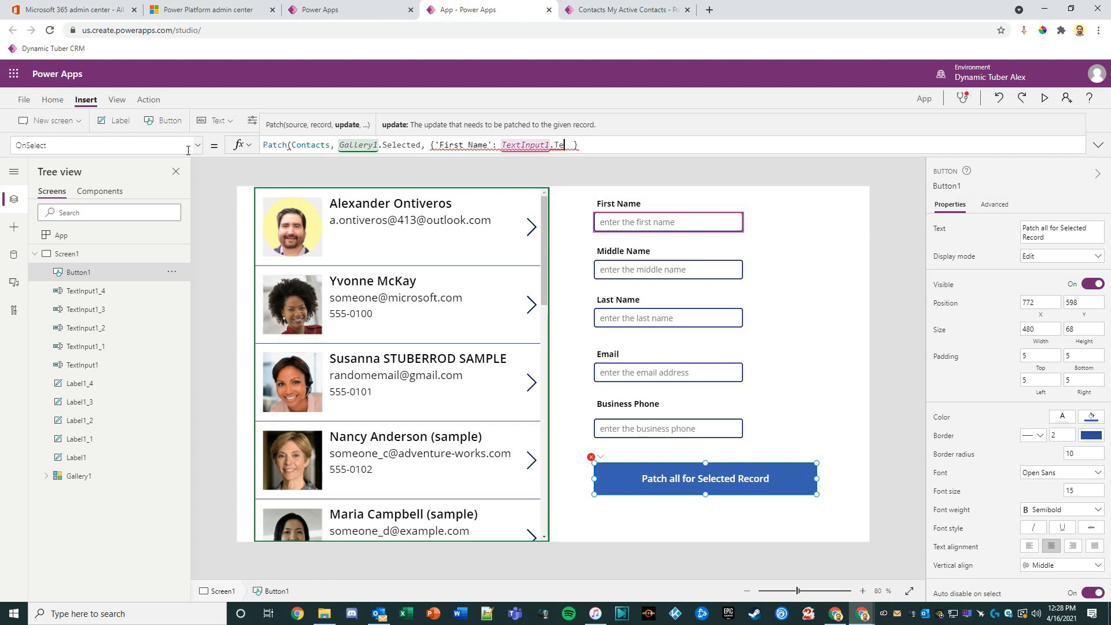
pyautogui.write('xt,')
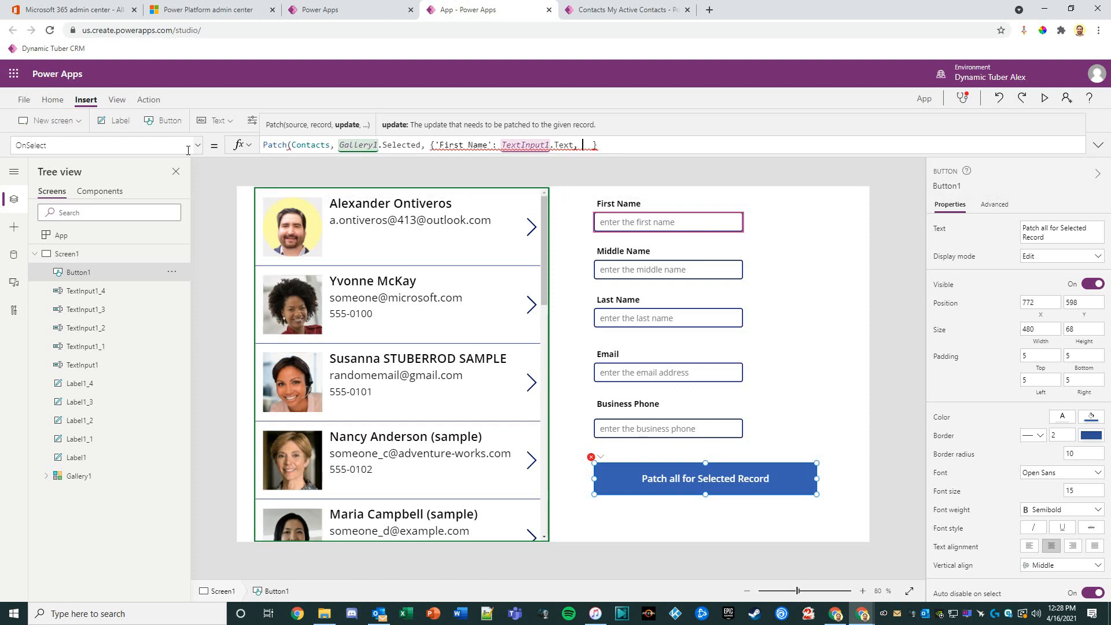
pyautogui.write('middele')
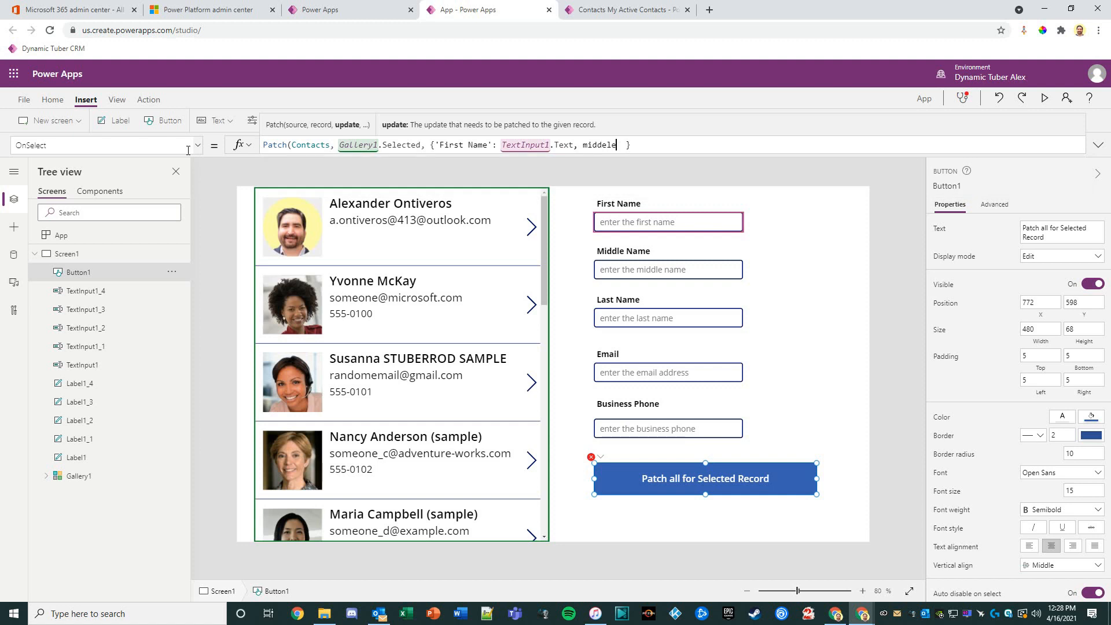
pyautogui.write("'Middle Name':")
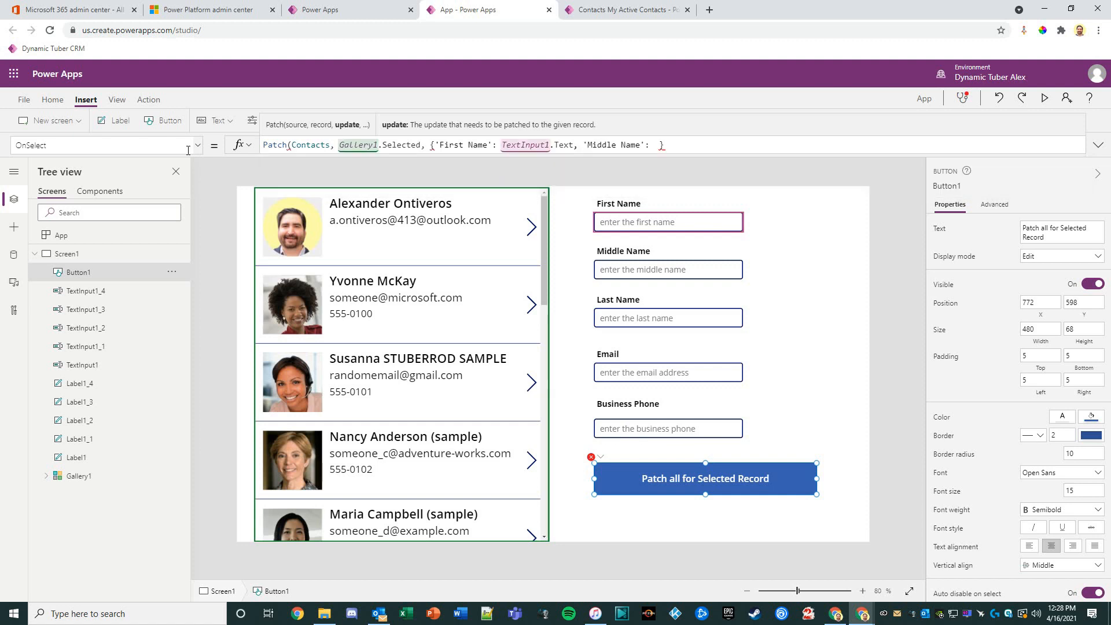
pyautogui.write('T')
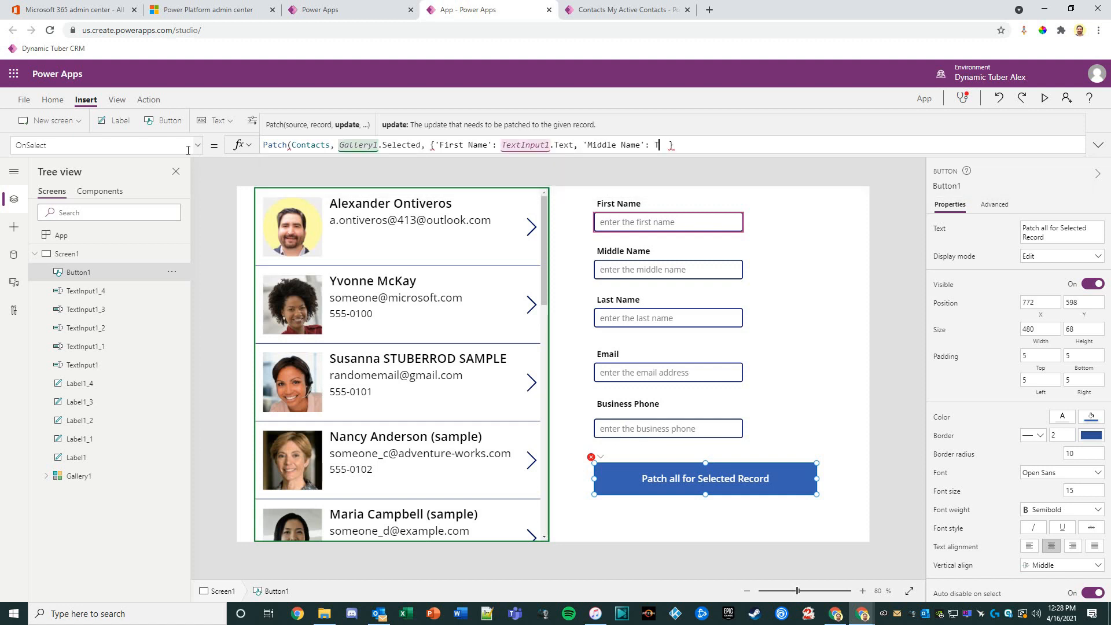
pyautogui.write('Textinput')
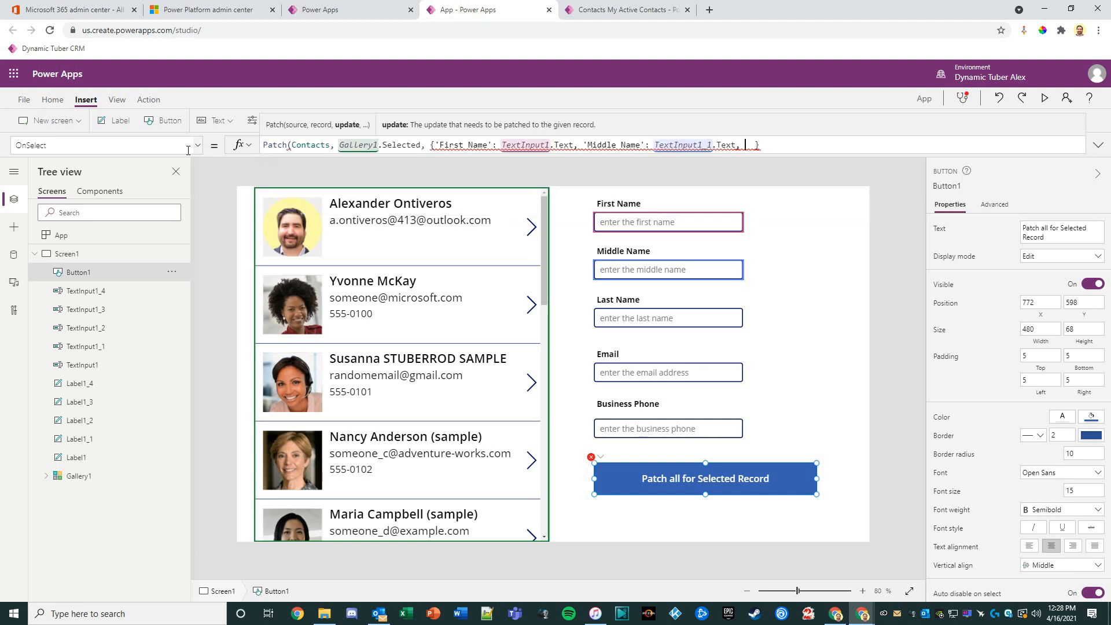
# Map Last Name to TextInput1_2.Text and Email to TextInput1_3.Text.
pyautogui.write('last')
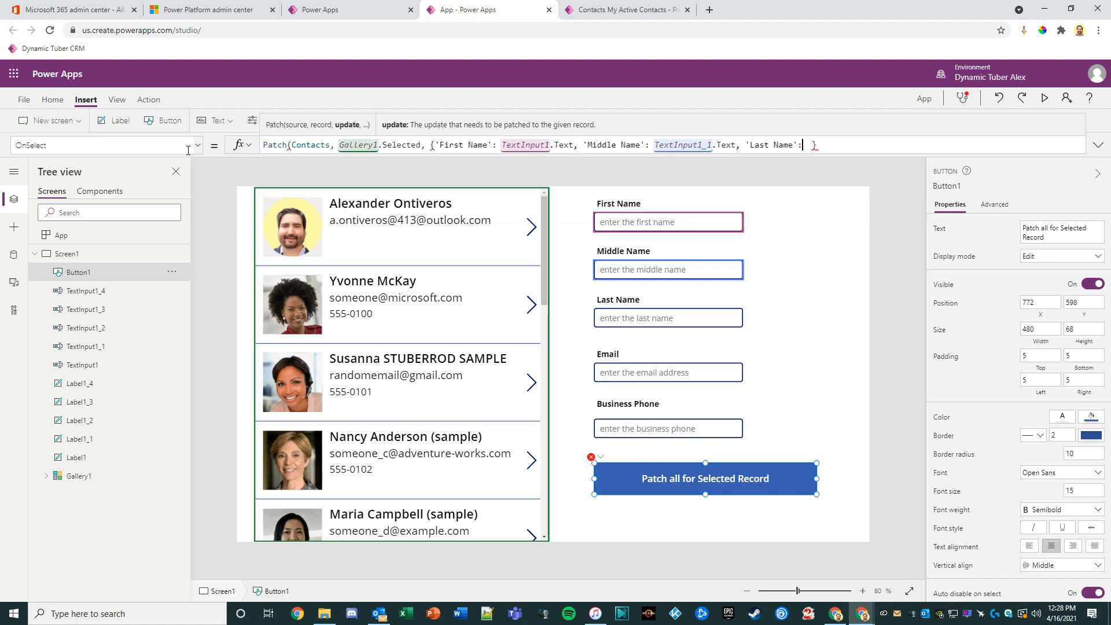
pyautogui.write('TextInput')
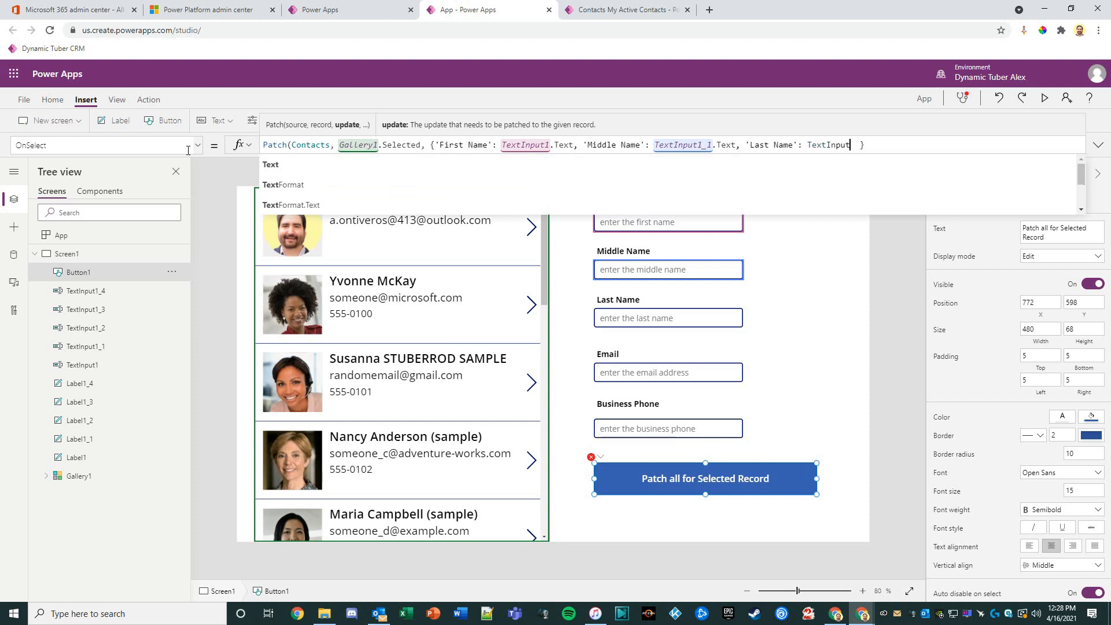
pyautogui.write('Te')
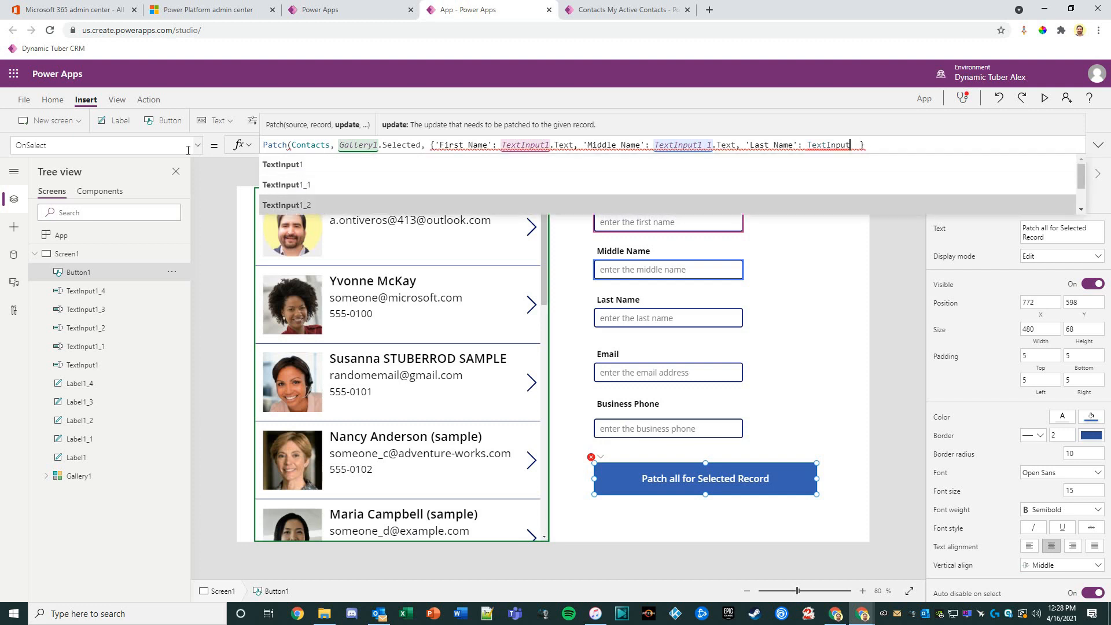
pyautogui.click(287, 204)
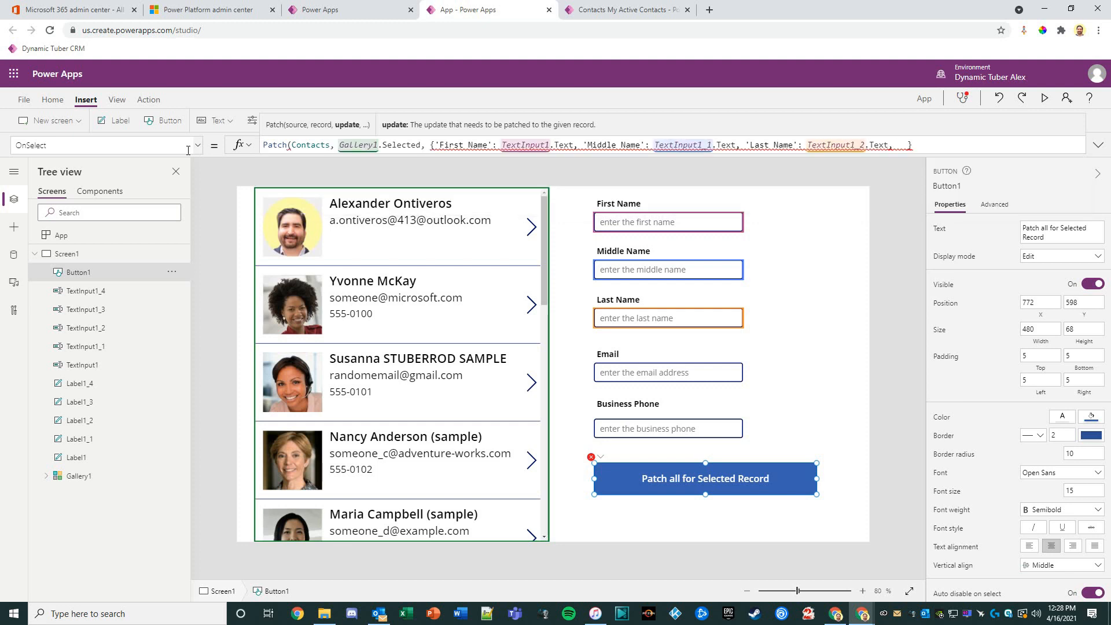
pyautogui.write('Email:')
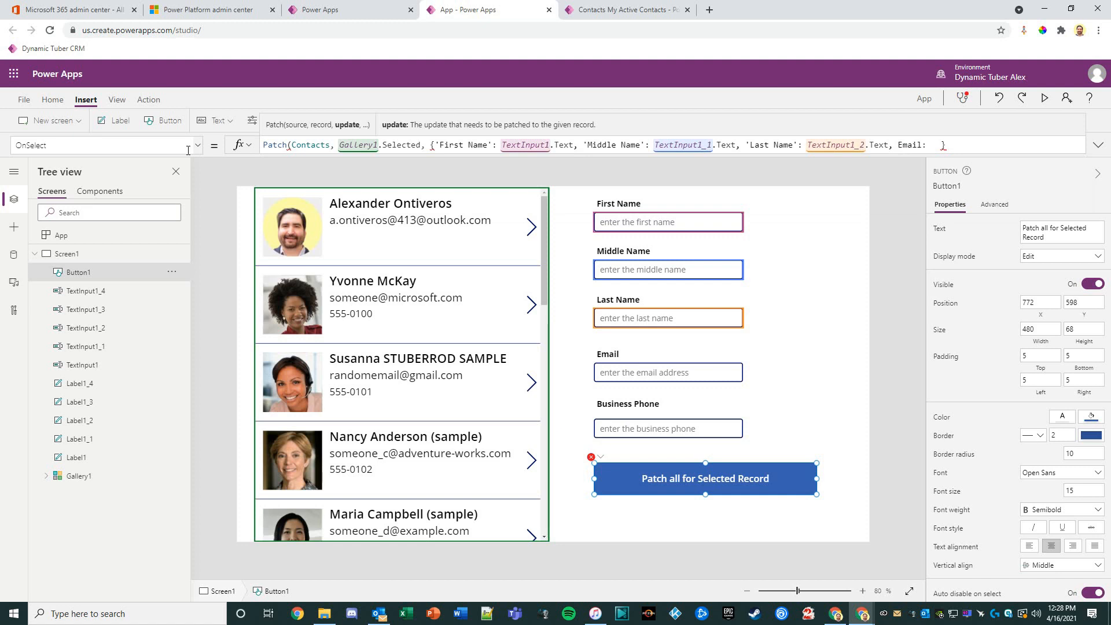
pyautogui.write('textinputs')
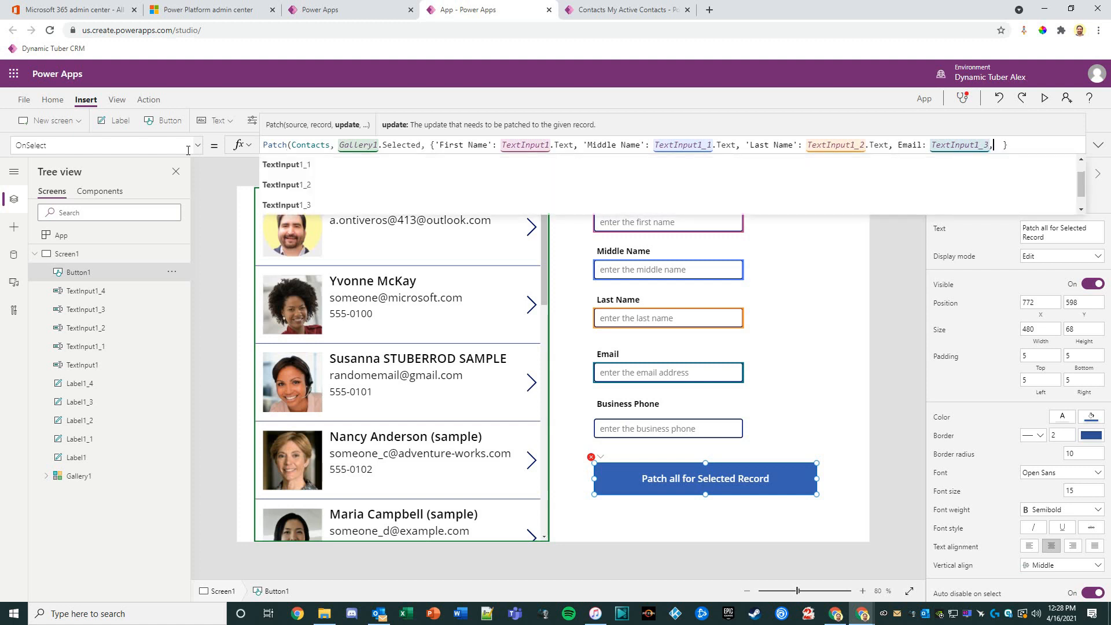
pyautogui.write('.Text')
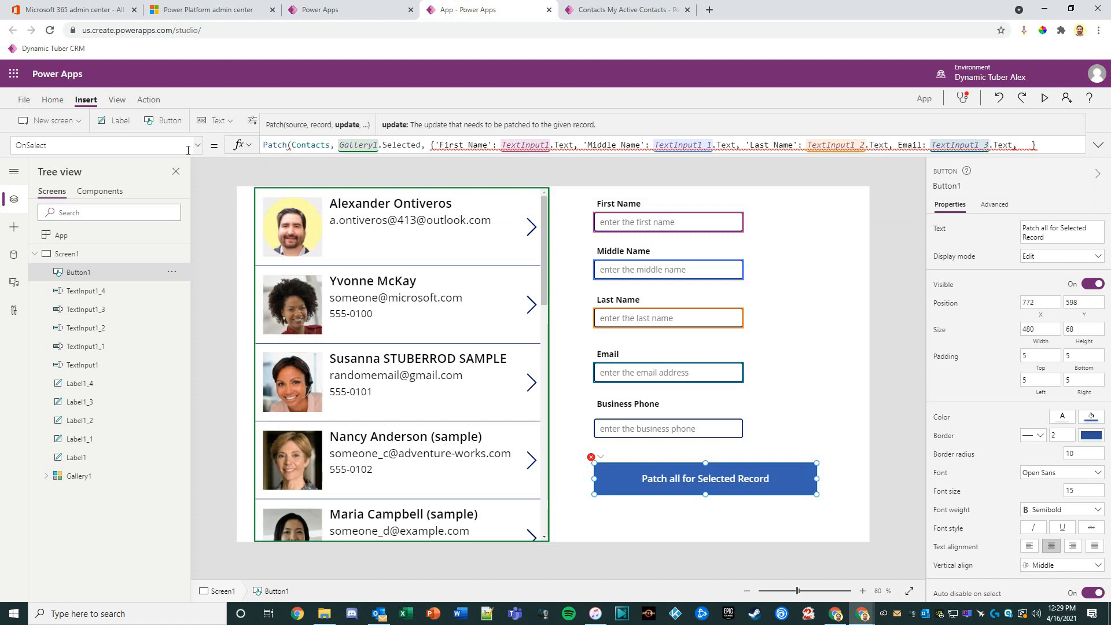
# Map Business Phone to TextInput1_4.Text, completing the Patch formula.
pyautogui.write("business Phone':")
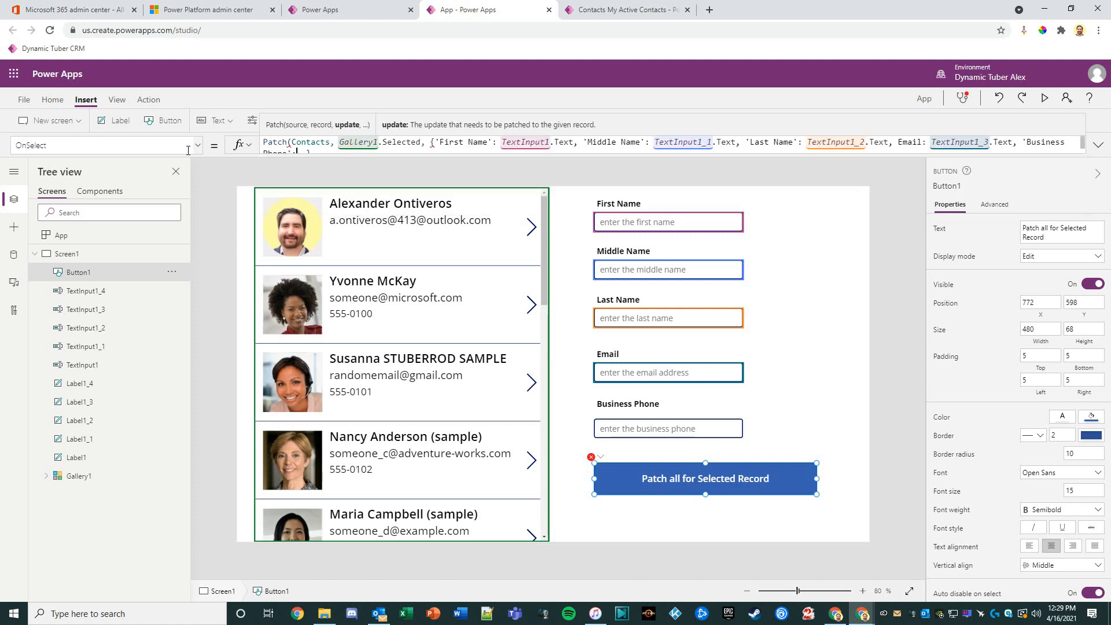
pyautogui.moveTo(267, 197)
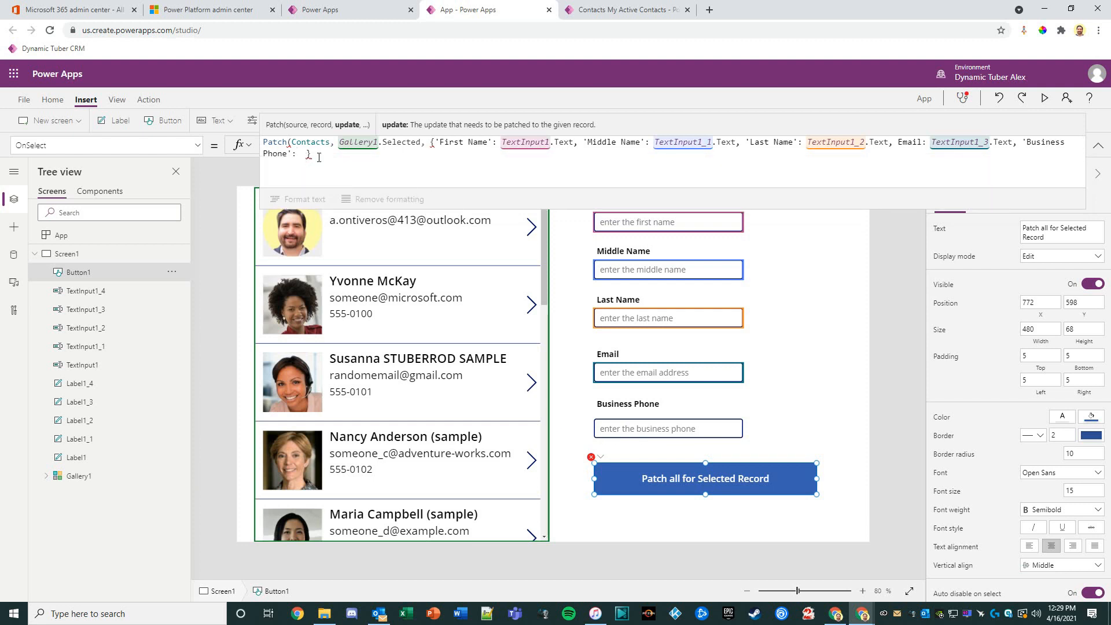
pyautogui.click(303, 154)
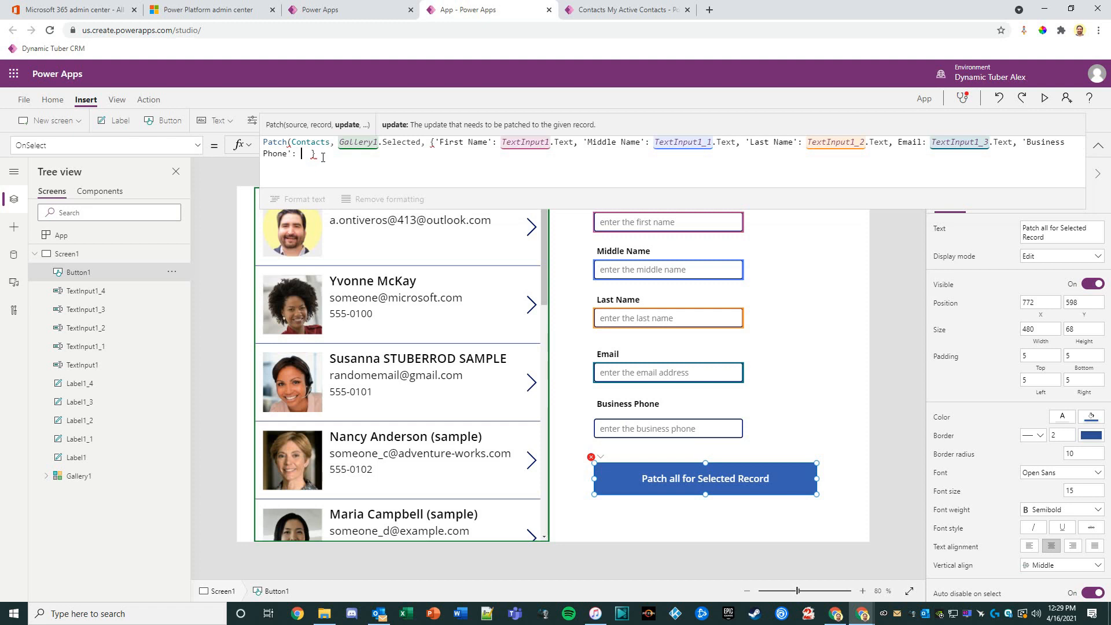
pyautogui.write('textinput')
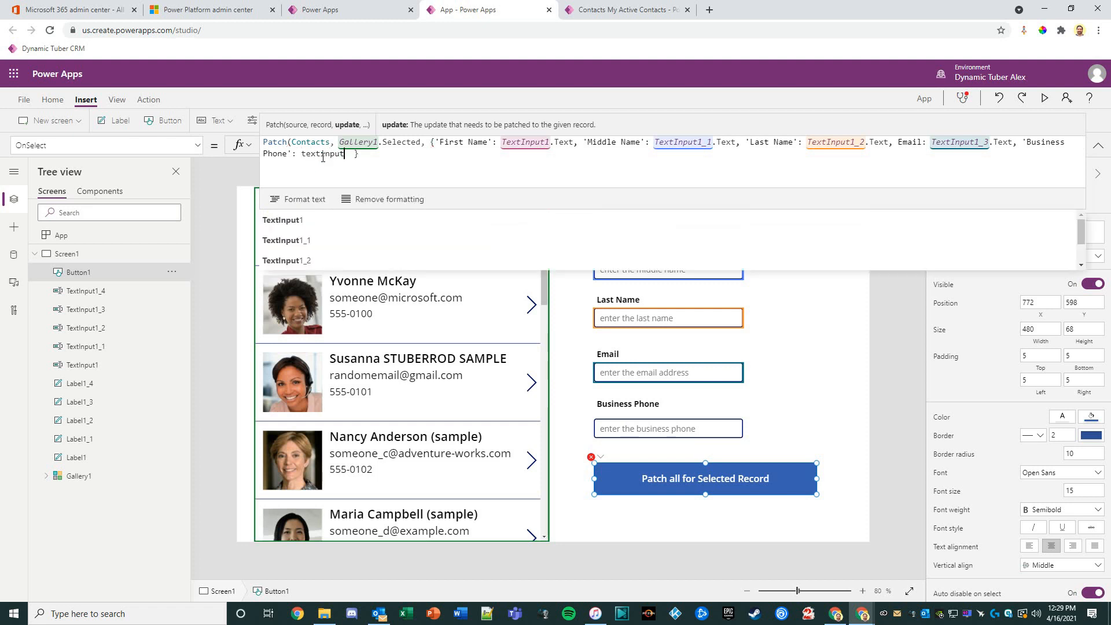
pyautogui.write('TextInput1_4')
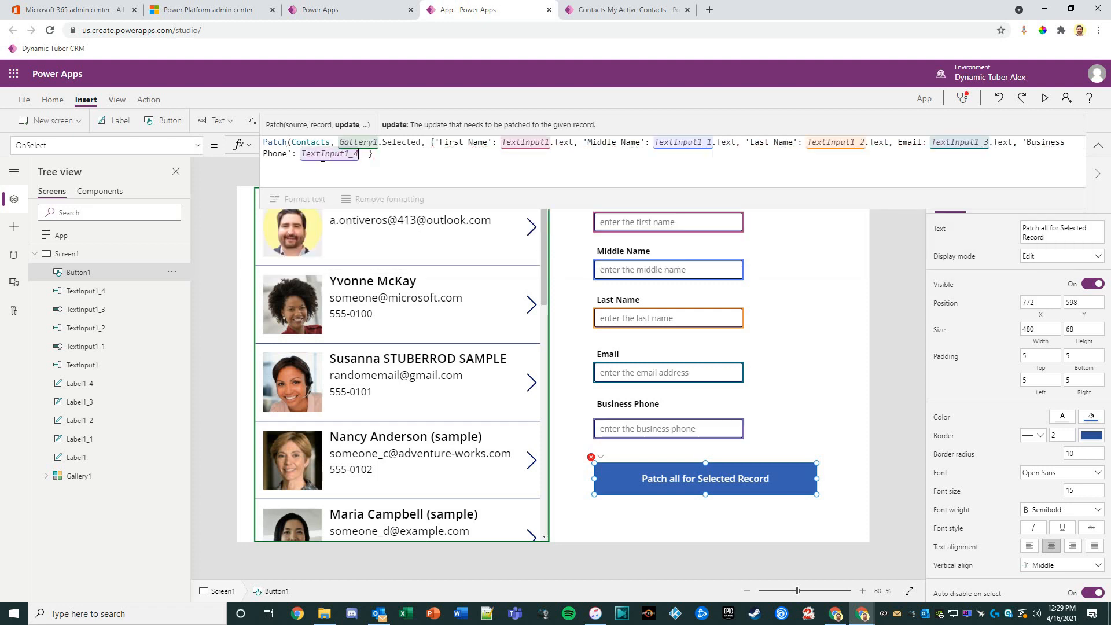
pyautogui.write('.Text')
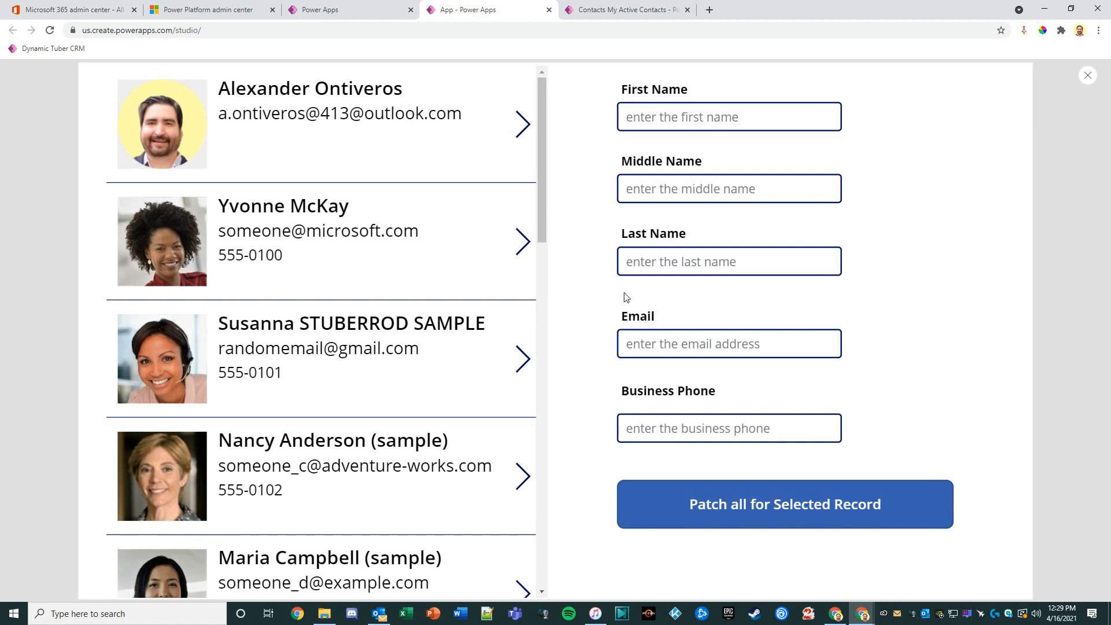
pyautogui.moveTo(914, 217)
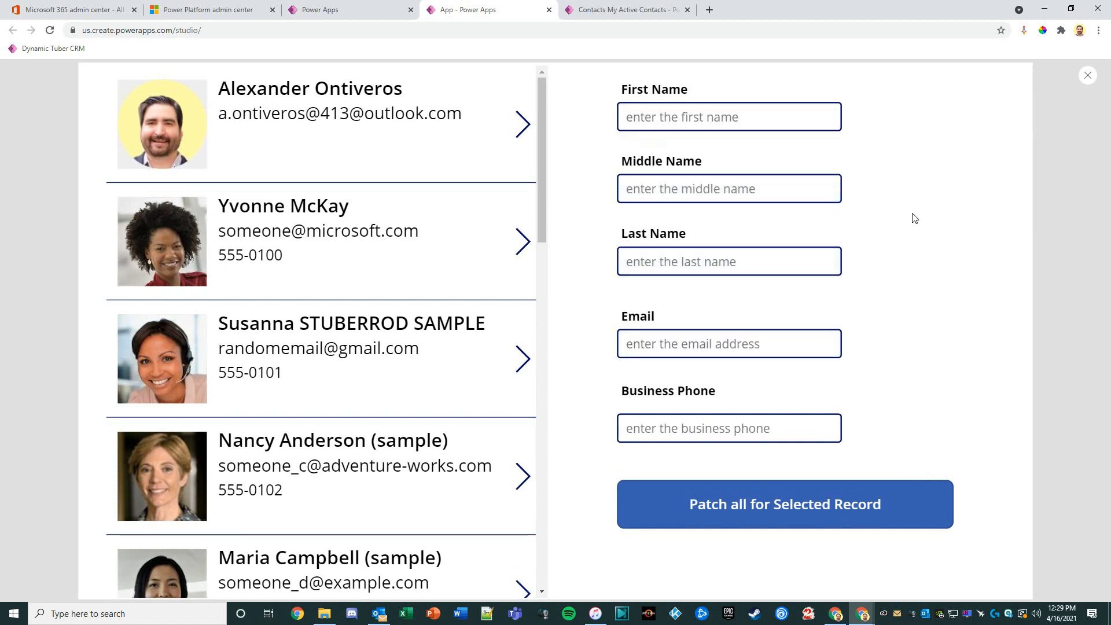
pyautogui.click(729, 116)
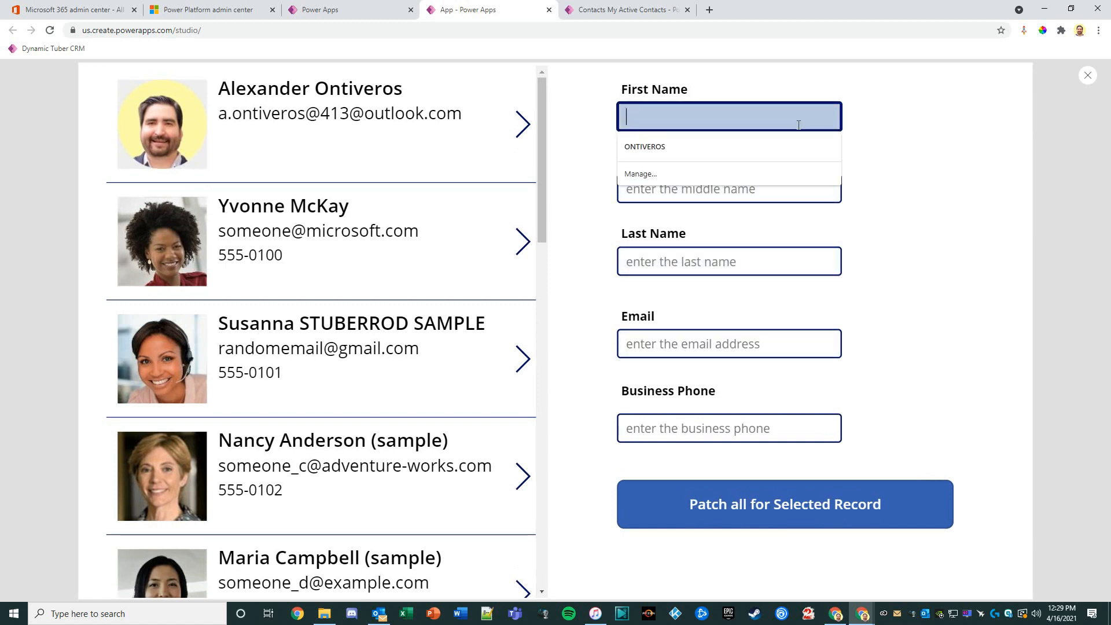
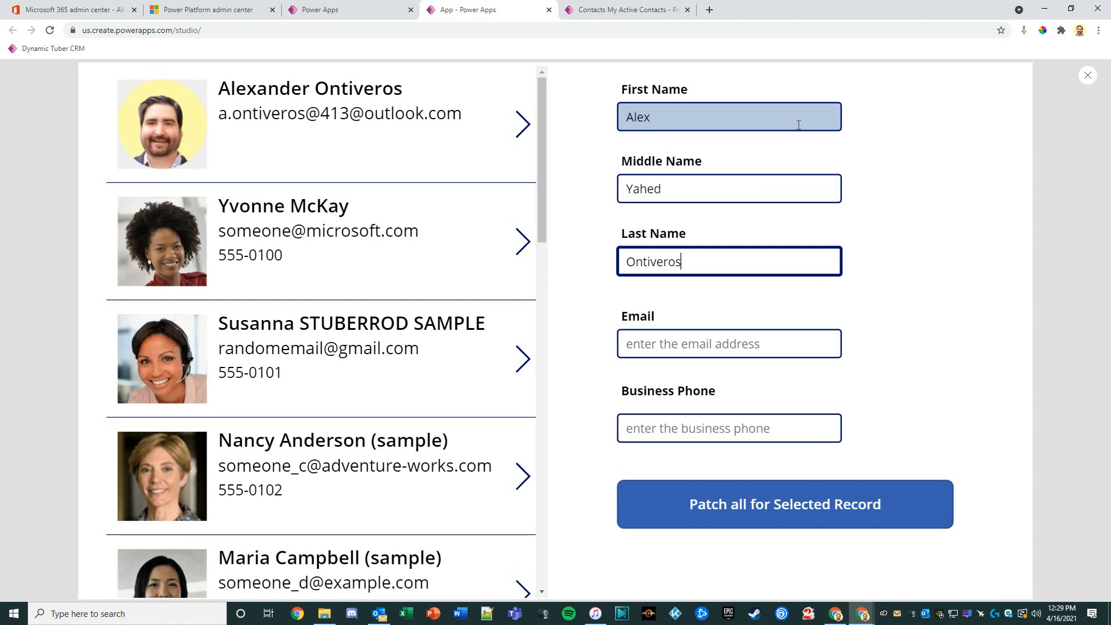
pyautogui.click(729, 342)
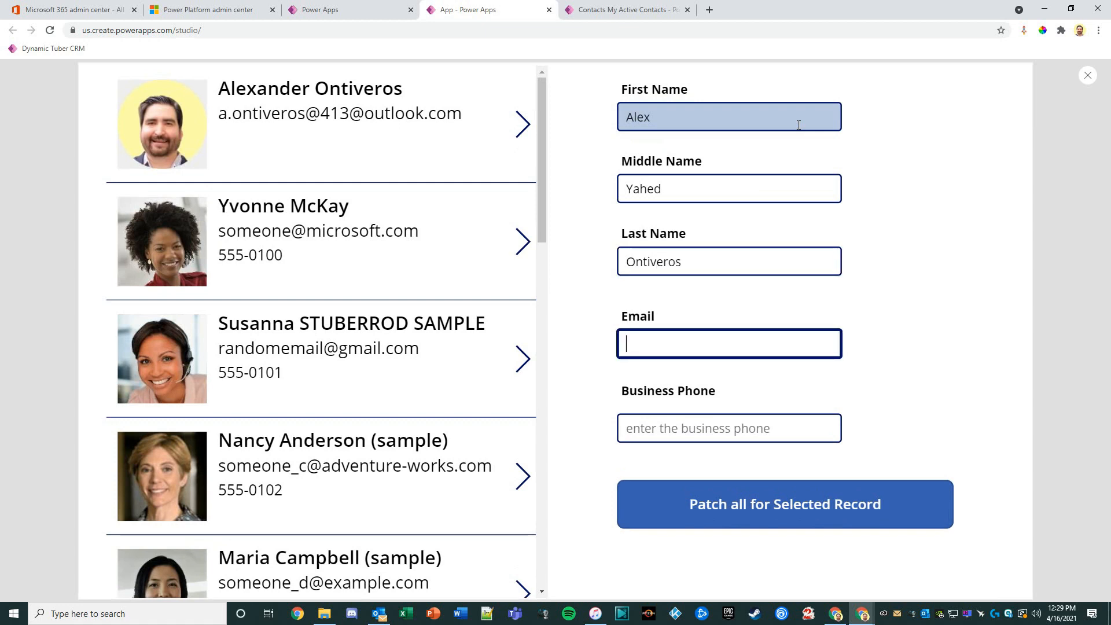
pyautogui.write('A,')
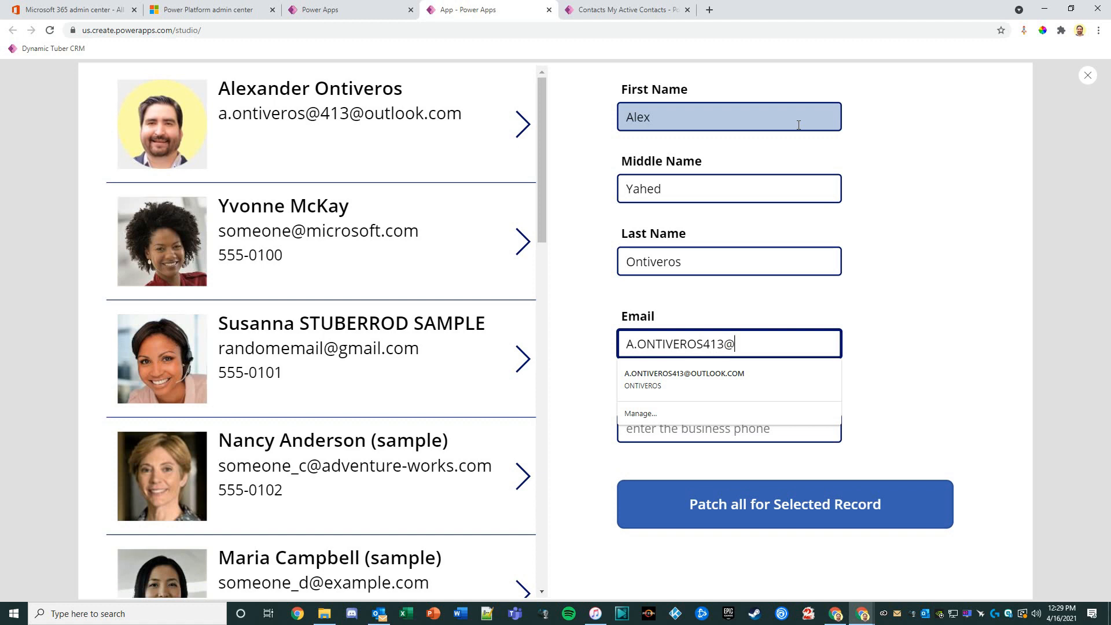
pyautogui.write('Outlook.com')
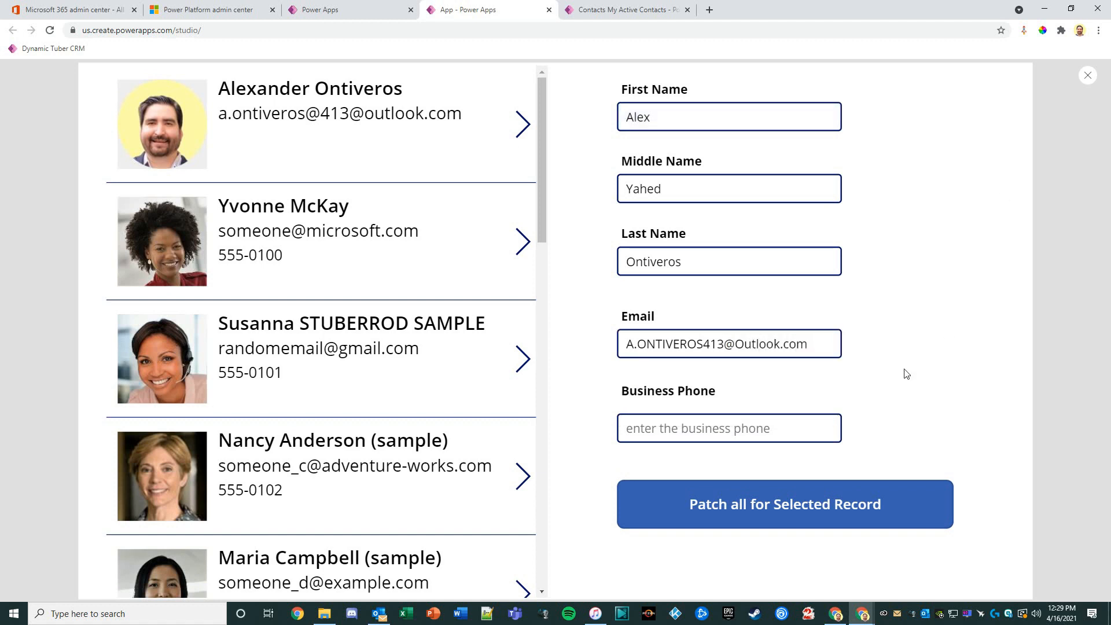
pyautogui.click(729, 428)
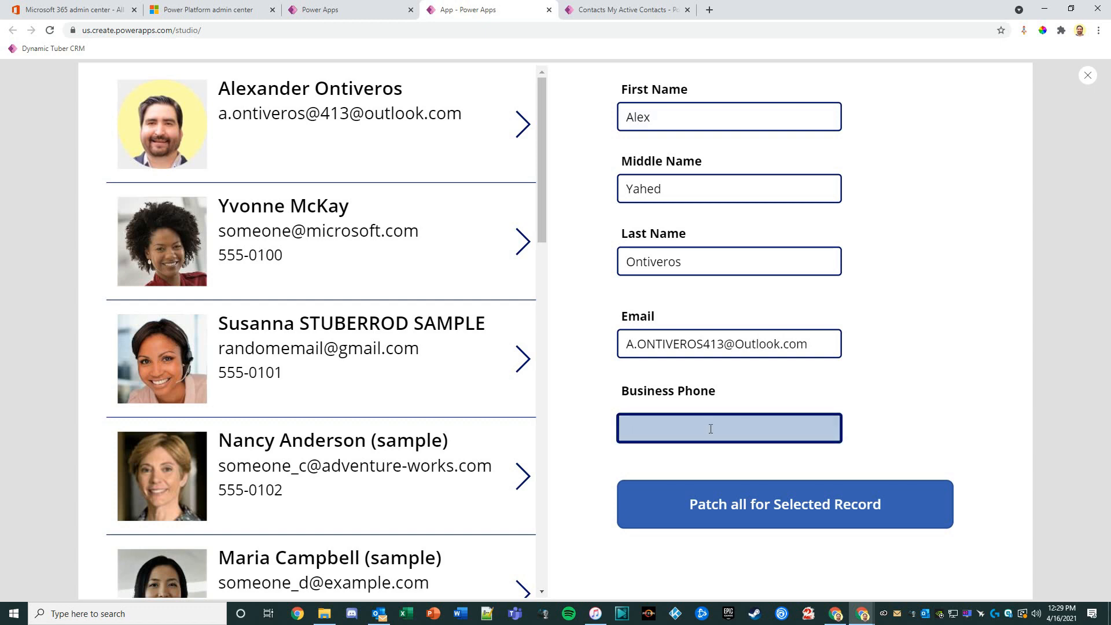
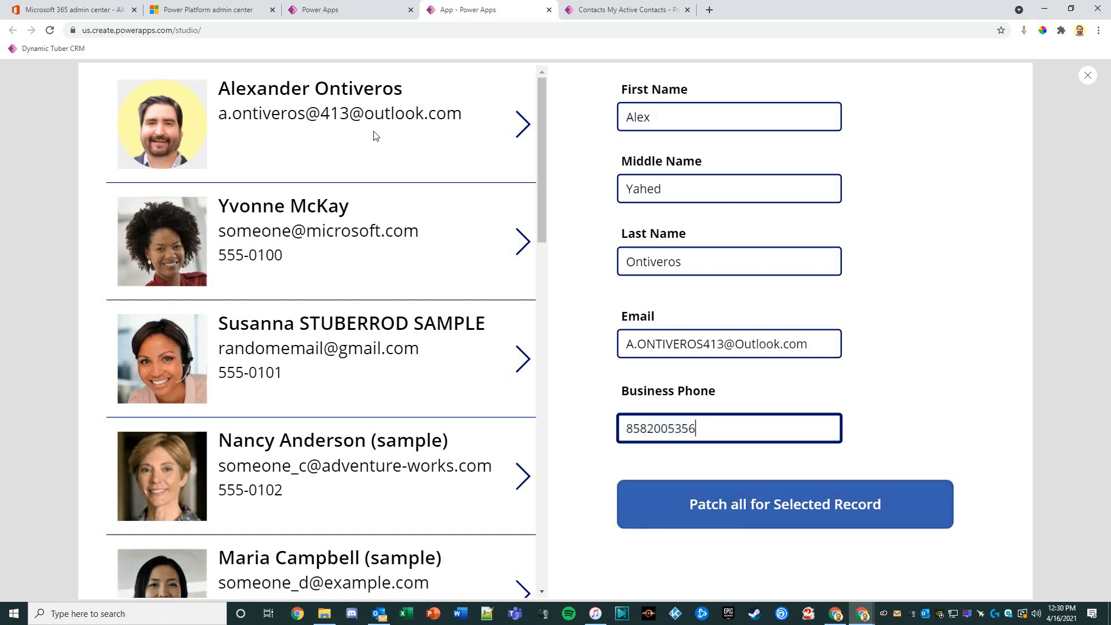
pyautogui.click(785, 504)
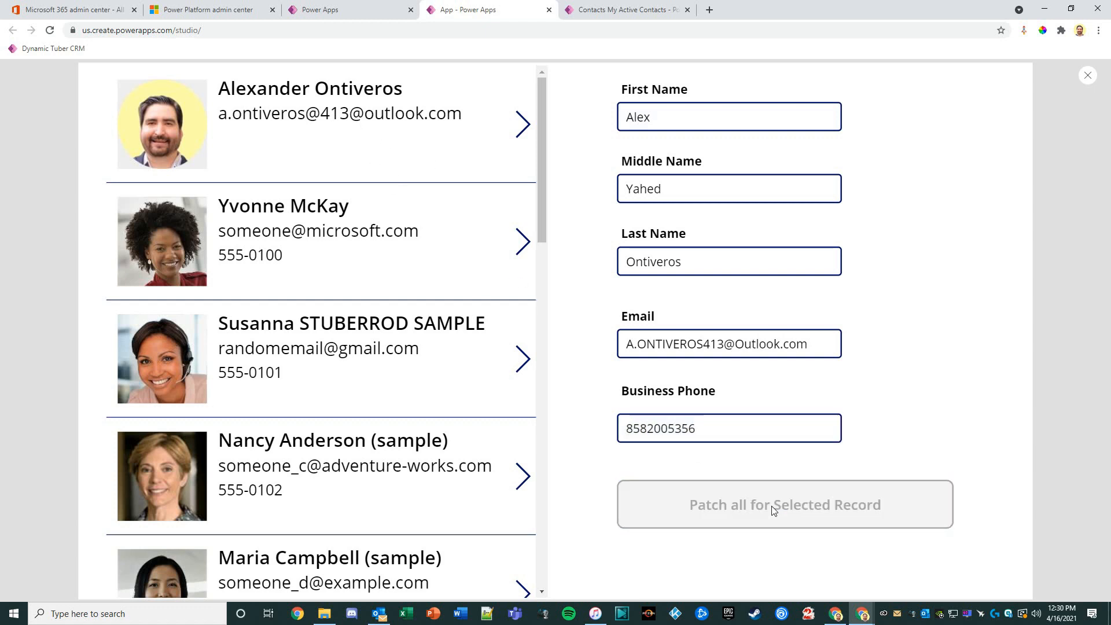
pyautogui.click(784, 504)
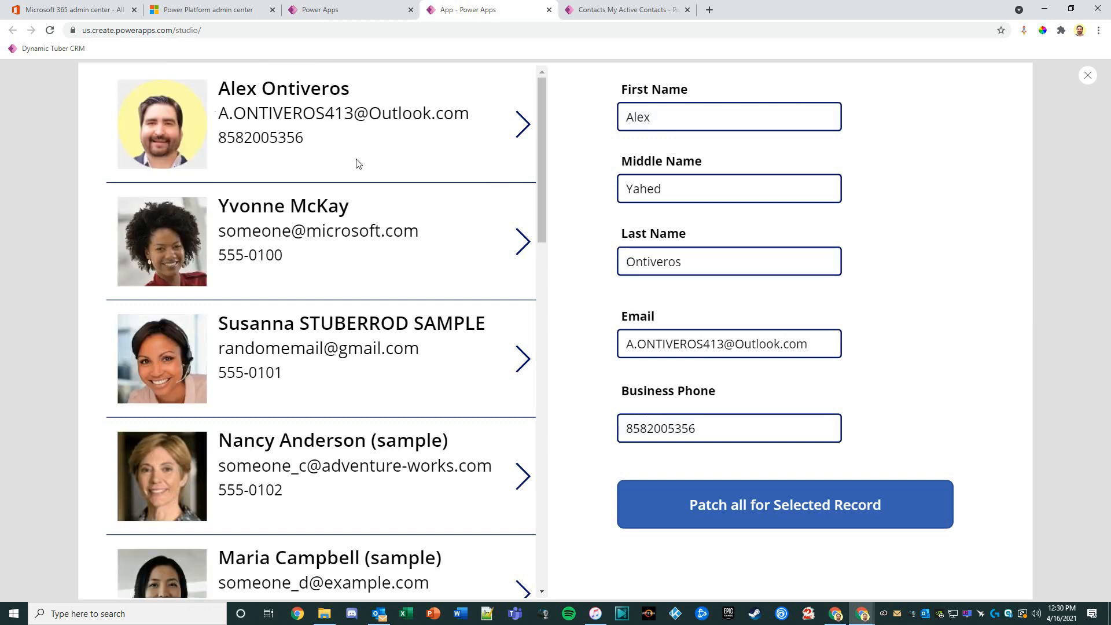
pyautogui.click(626, 9)
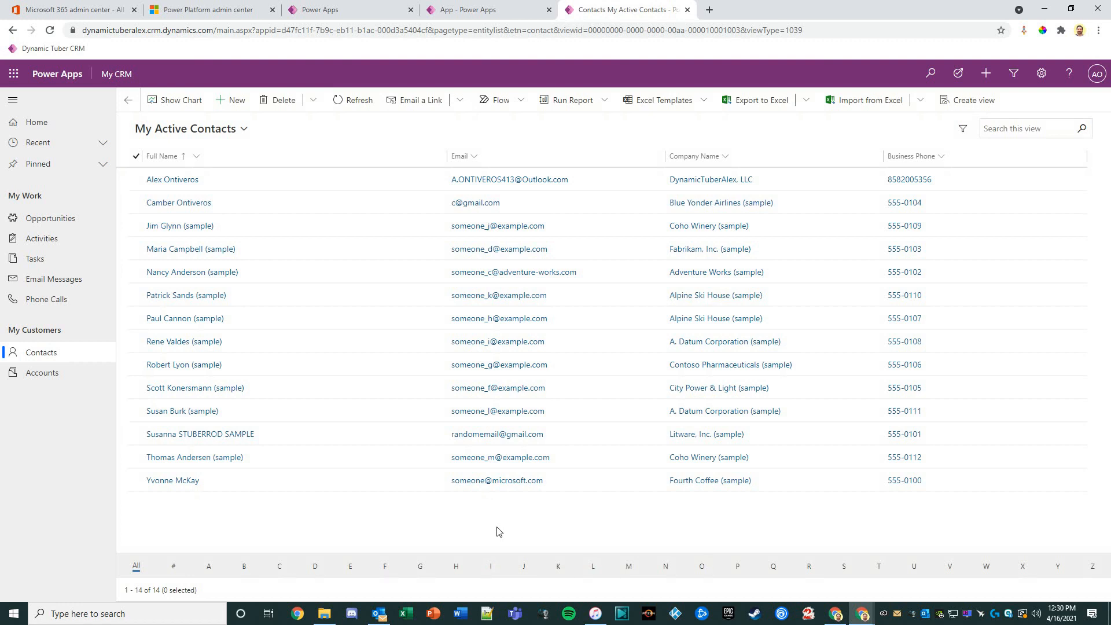
pyautogui.click(472, 9)
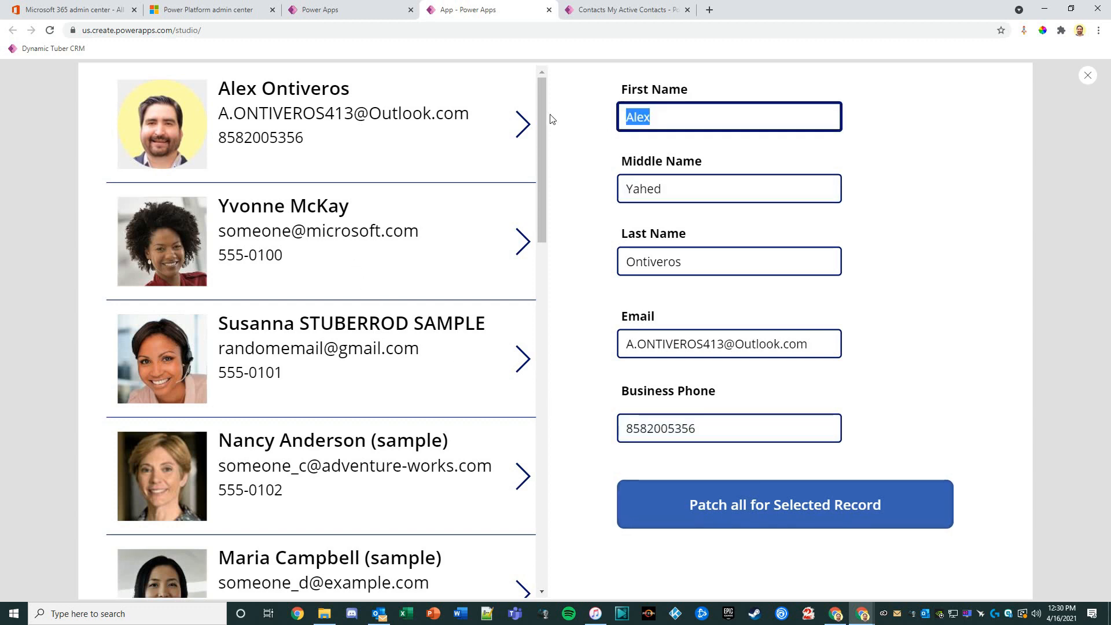
pyautogui.write('Yvonne')
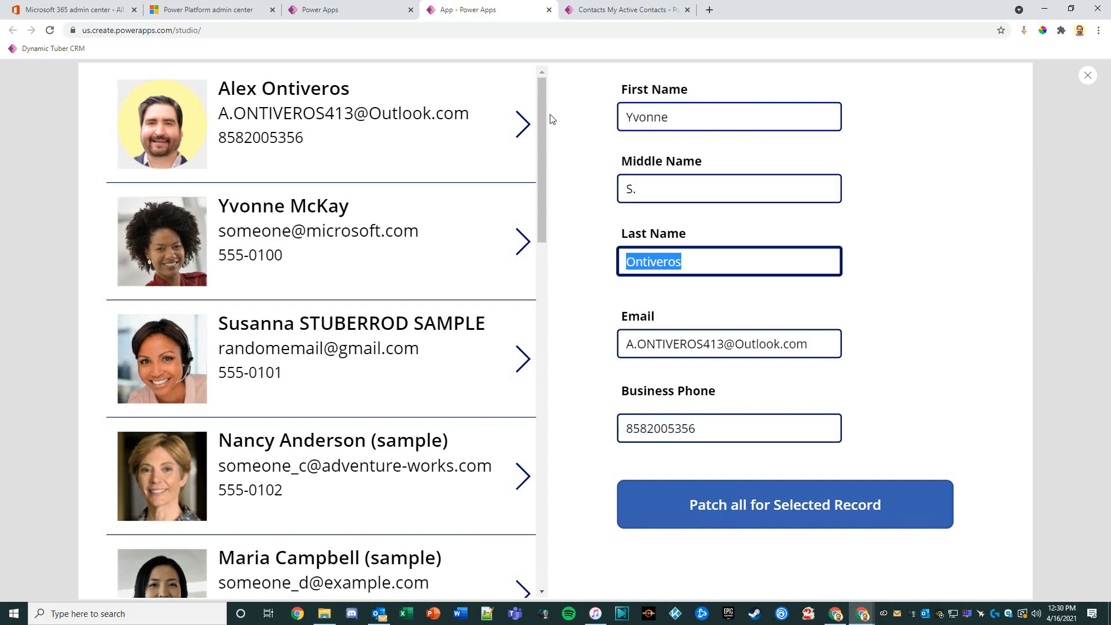
pyautogui.write('McKay')
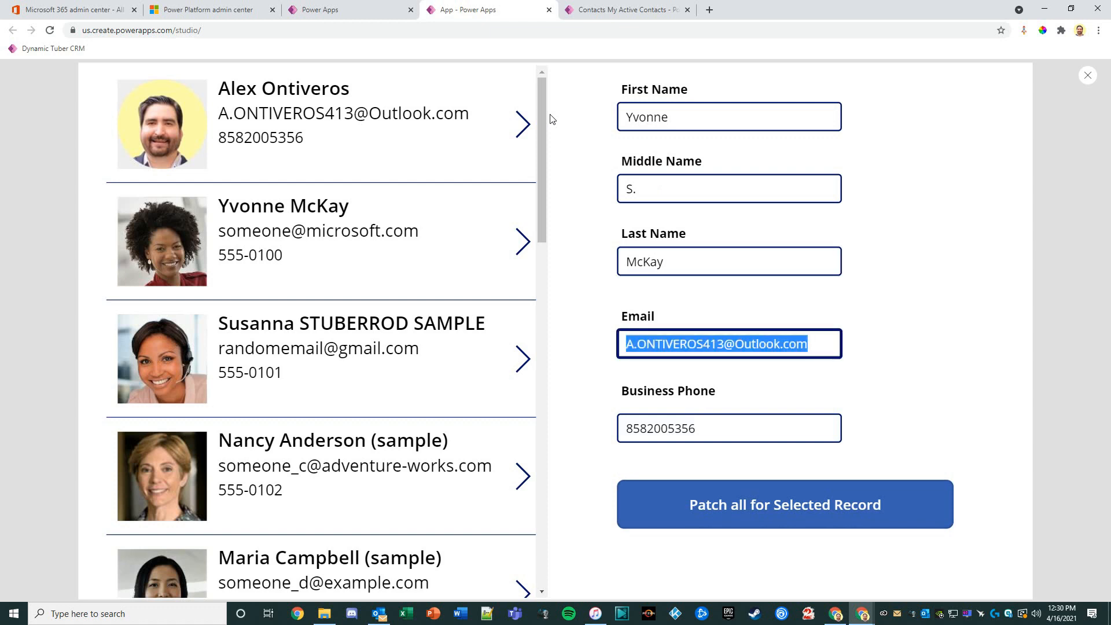
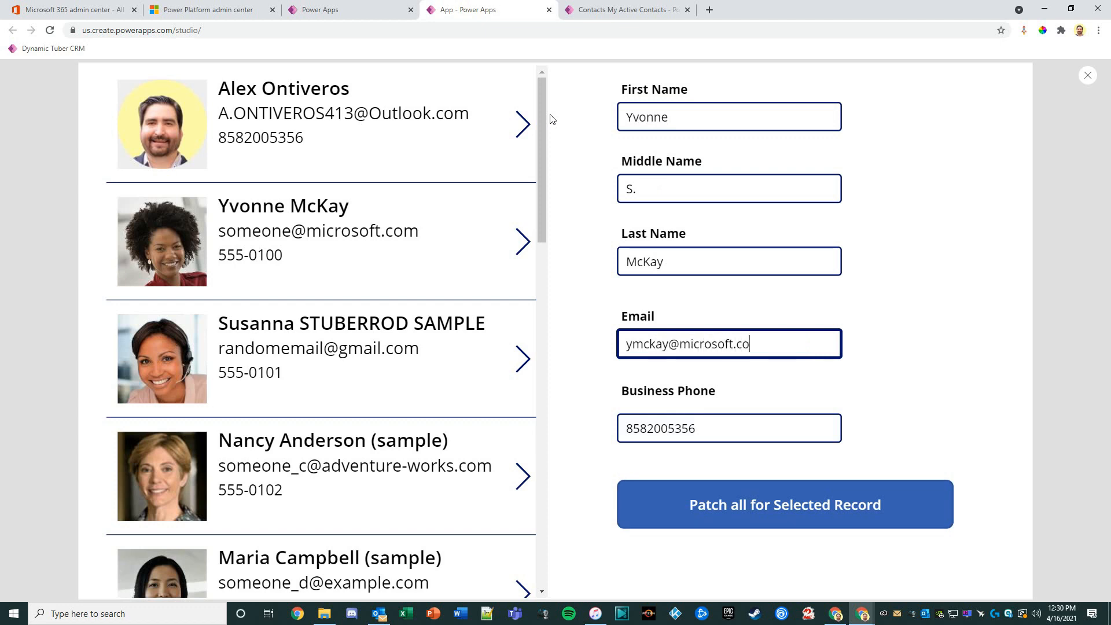